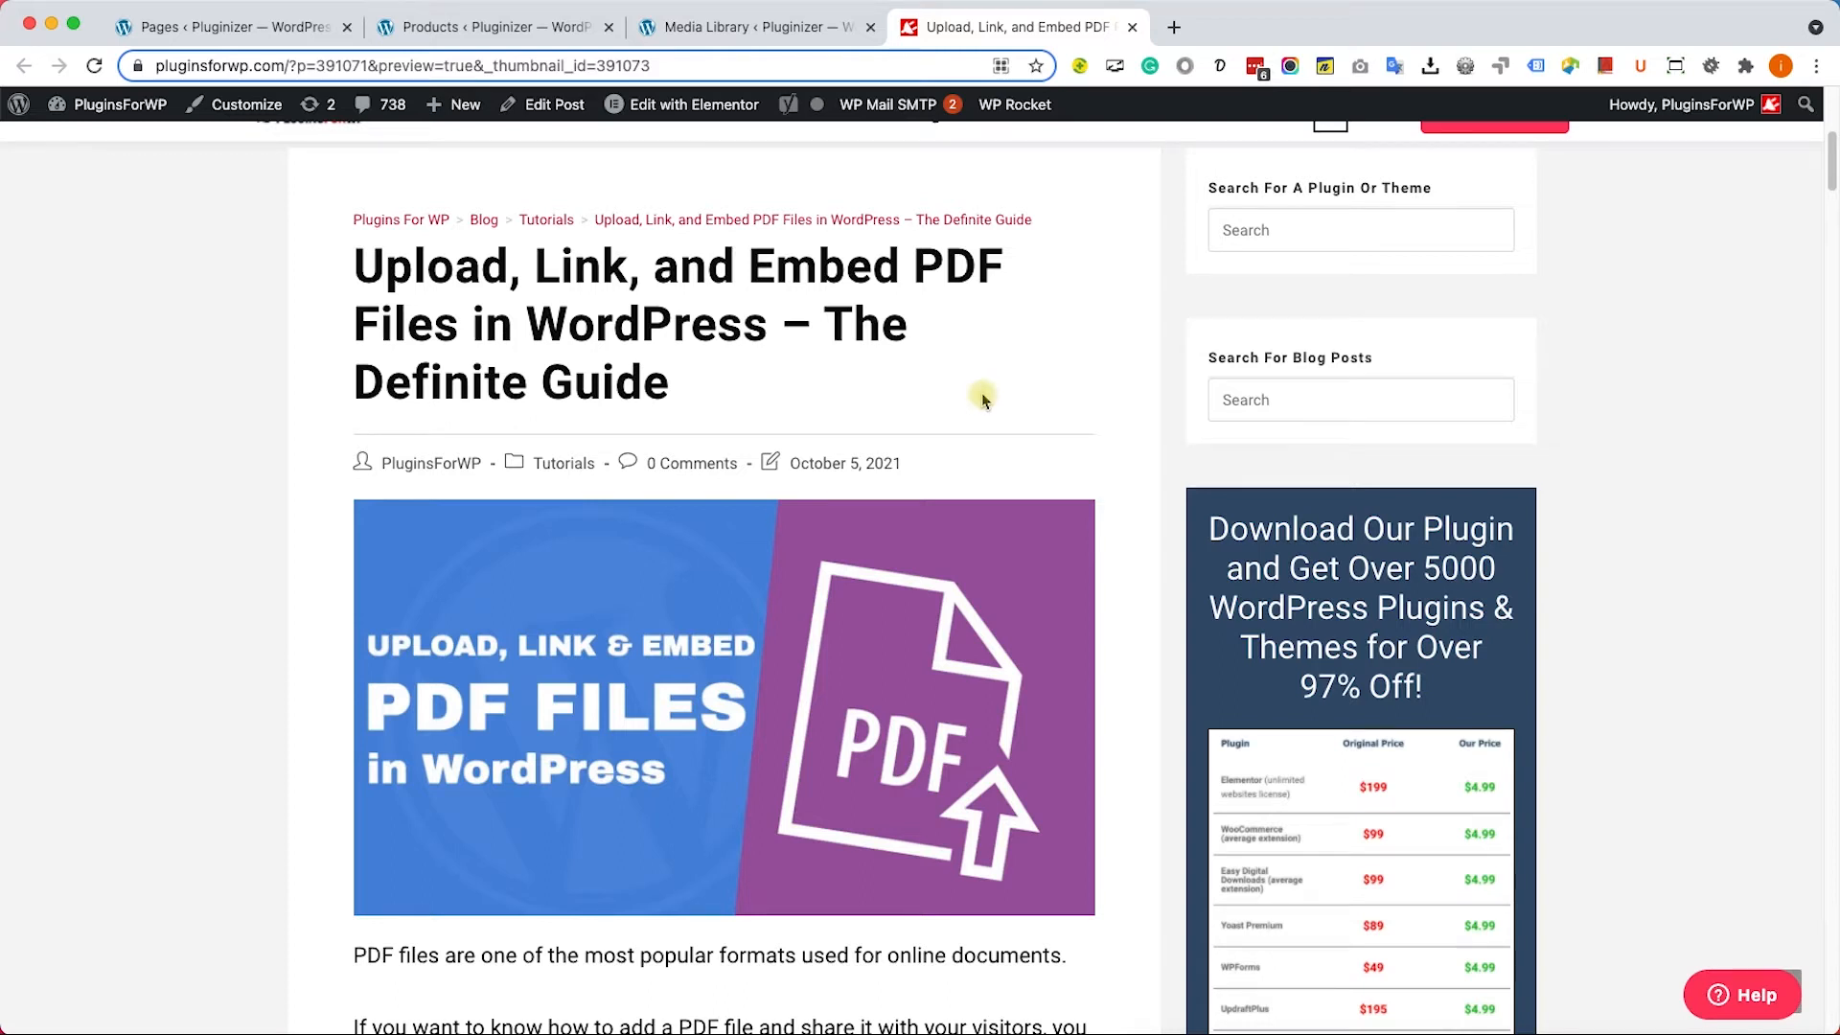
mouse_move(932, 396)
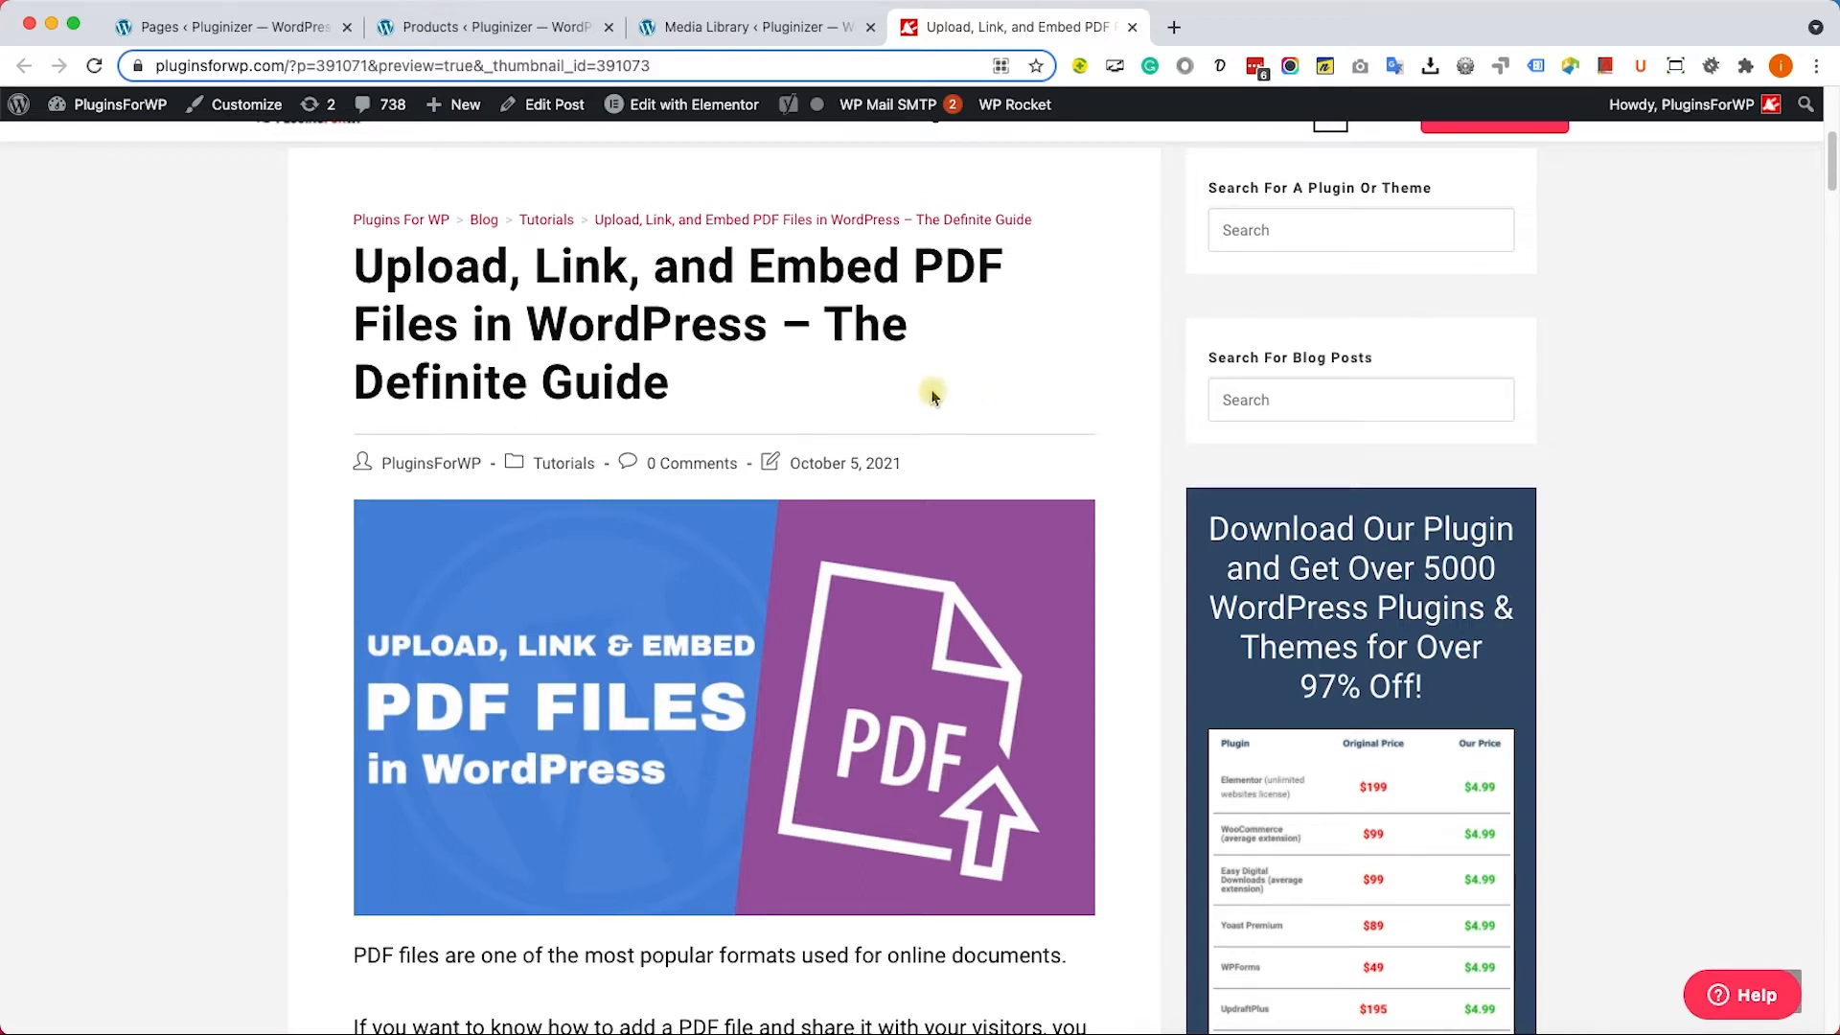
mouse_move(906, 388)
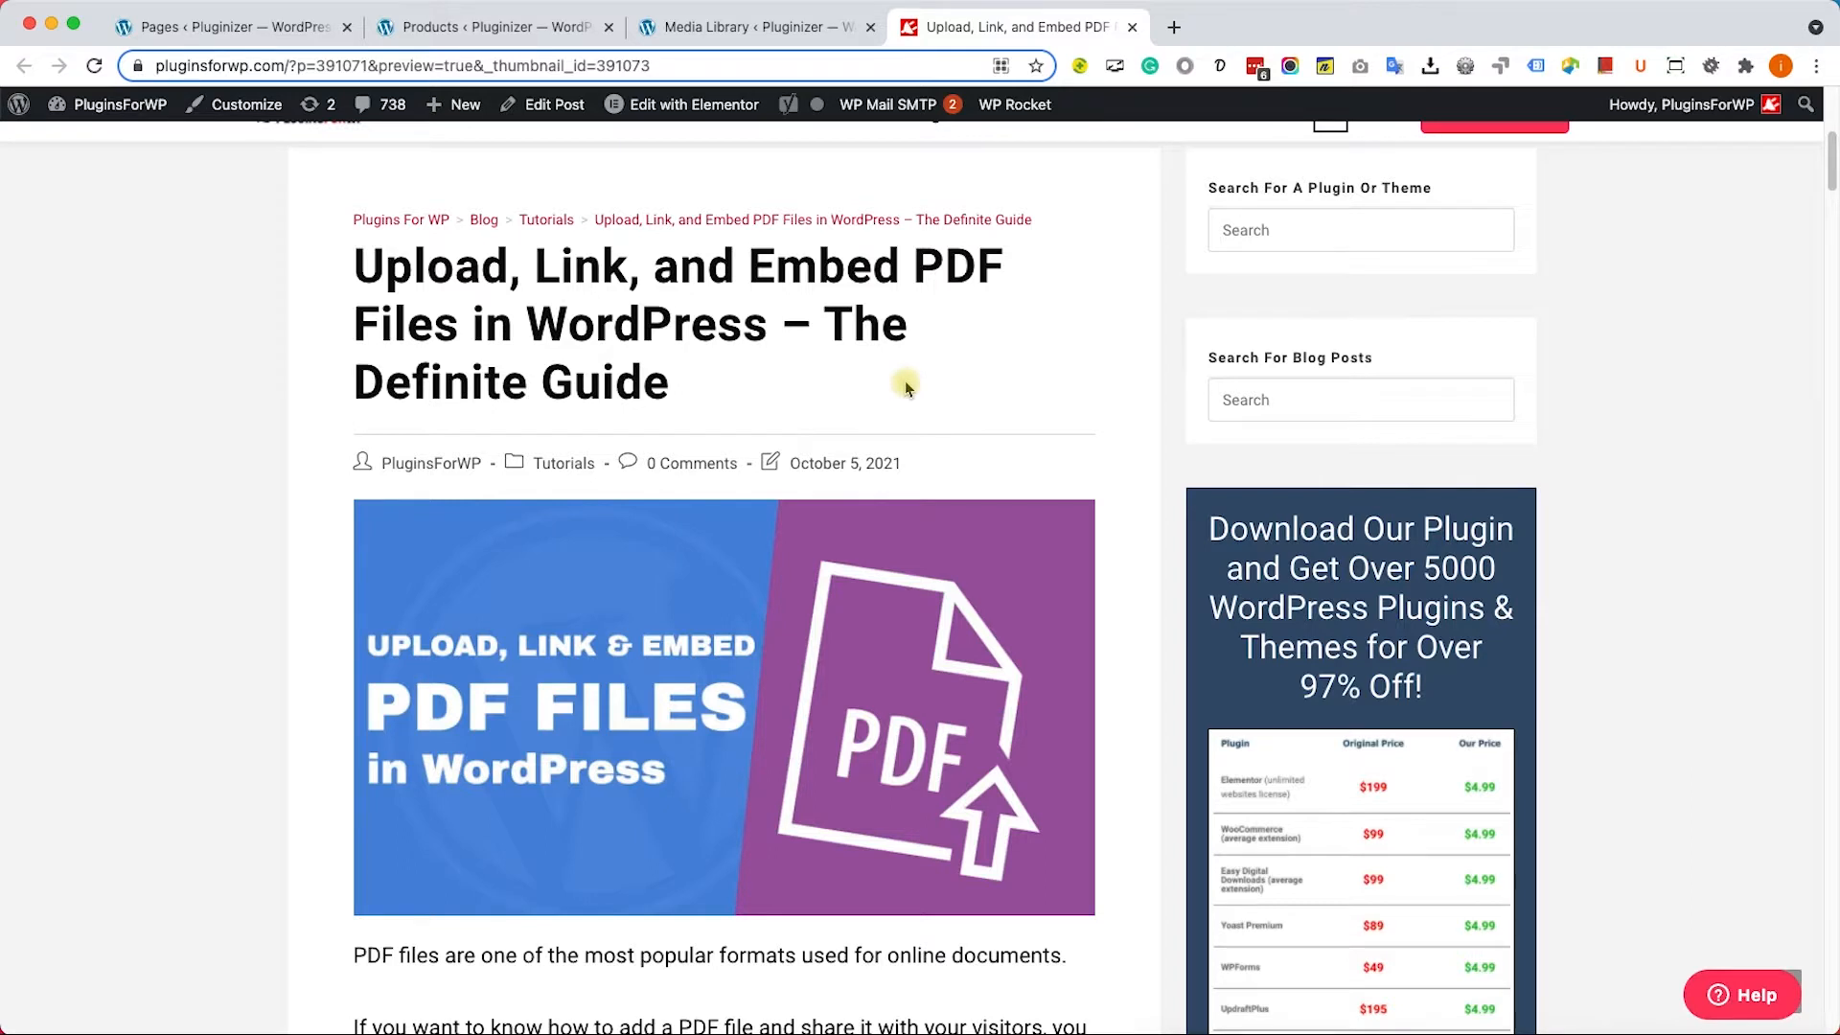
mouse_move(695, 204)
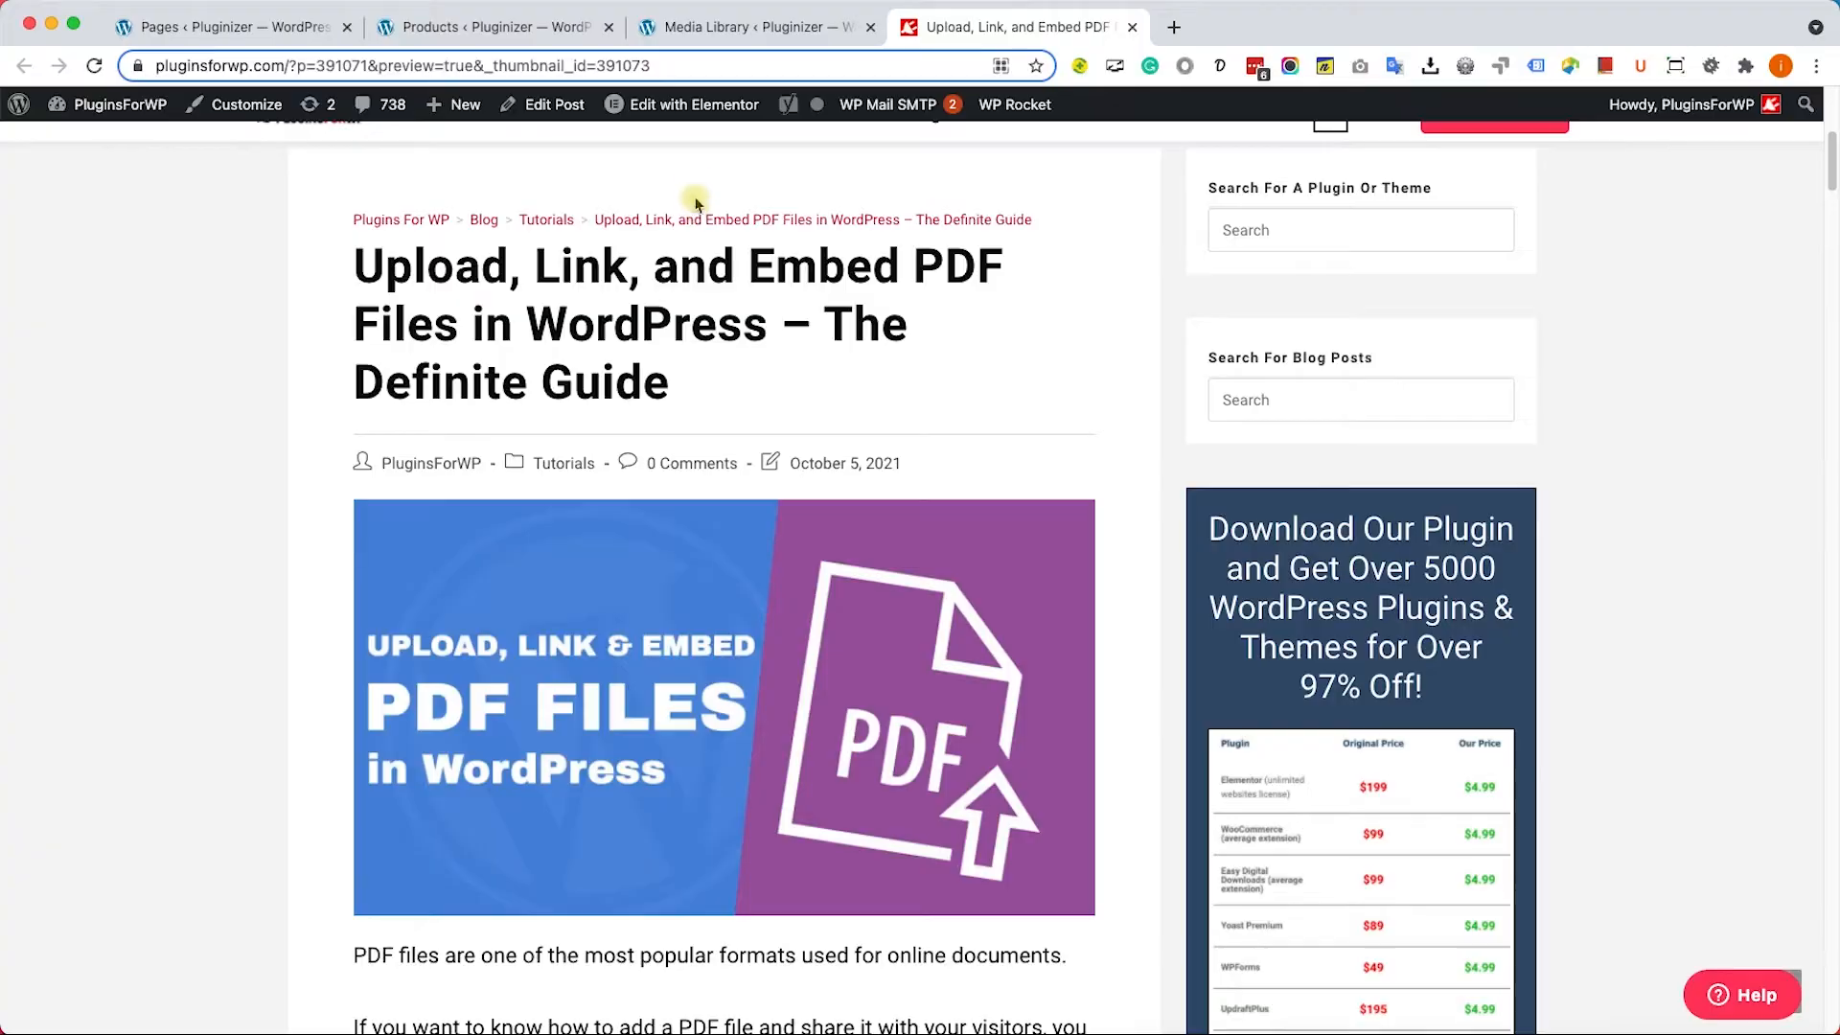
Upload the $4.99 plugins-and-themes PDF to the Media Library and select its file URL.
left_click(751, 26)
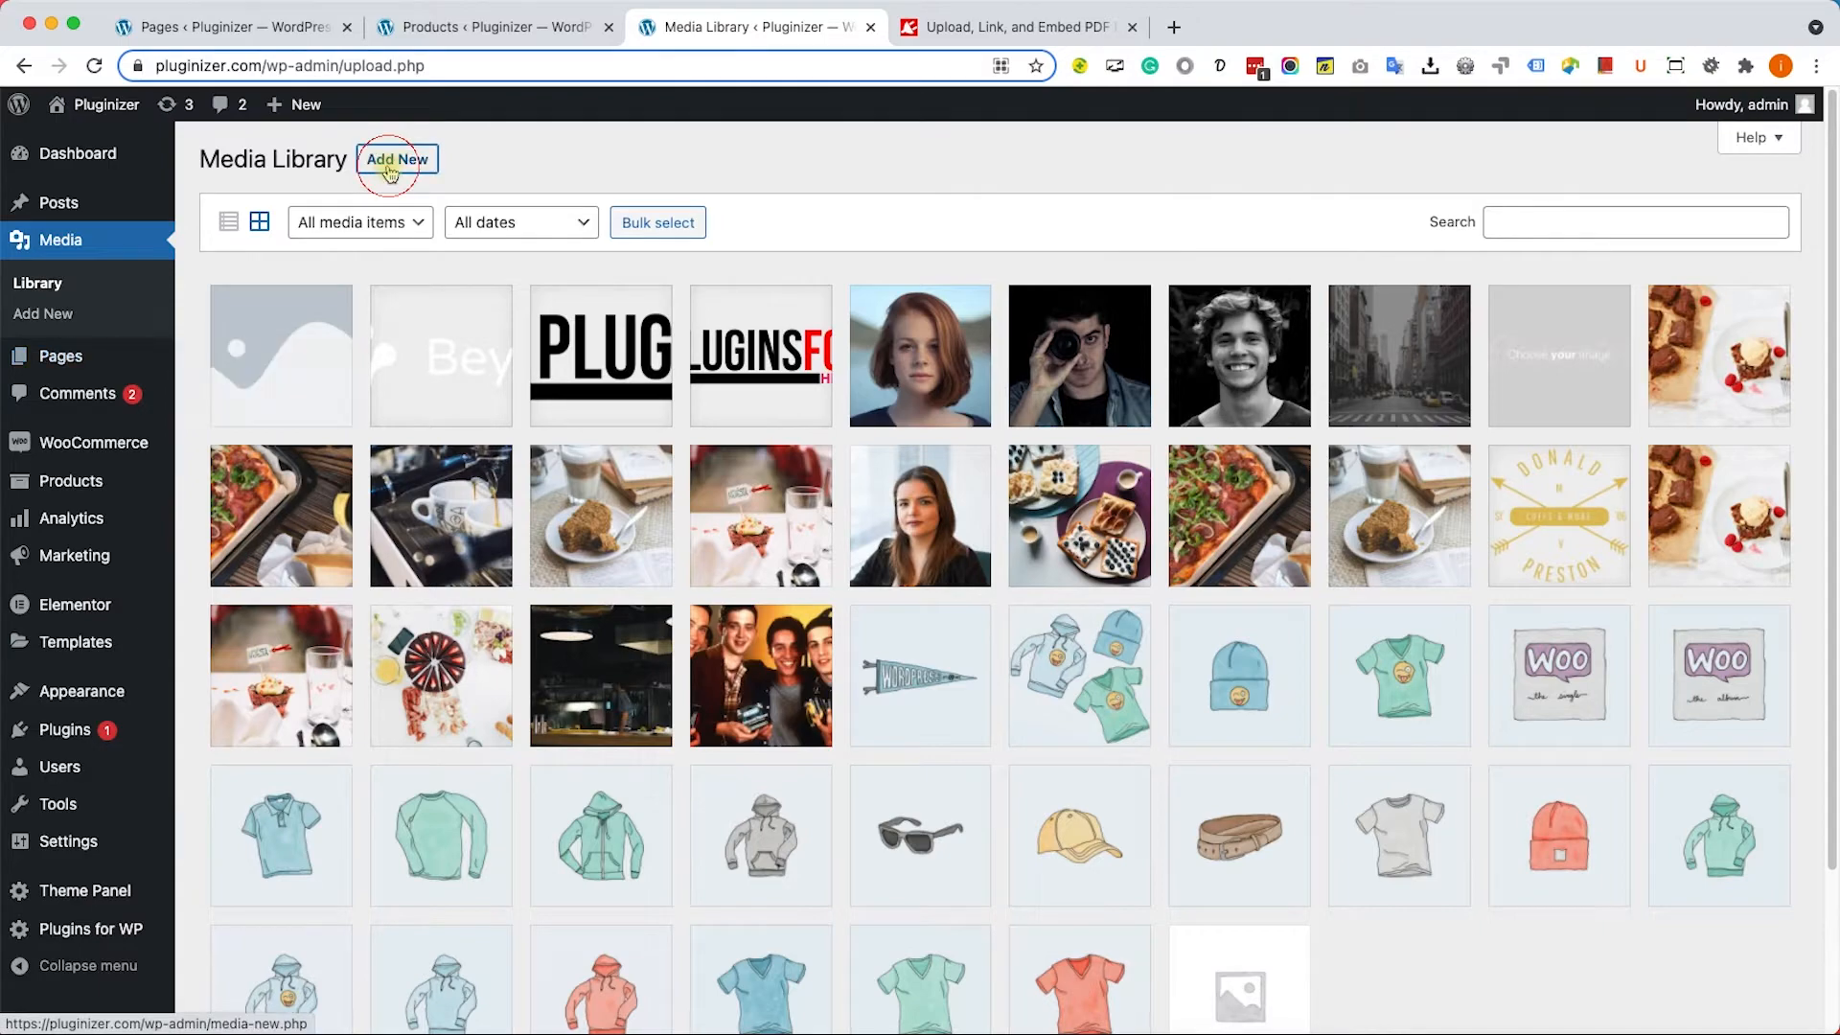
left_click(397, 158)
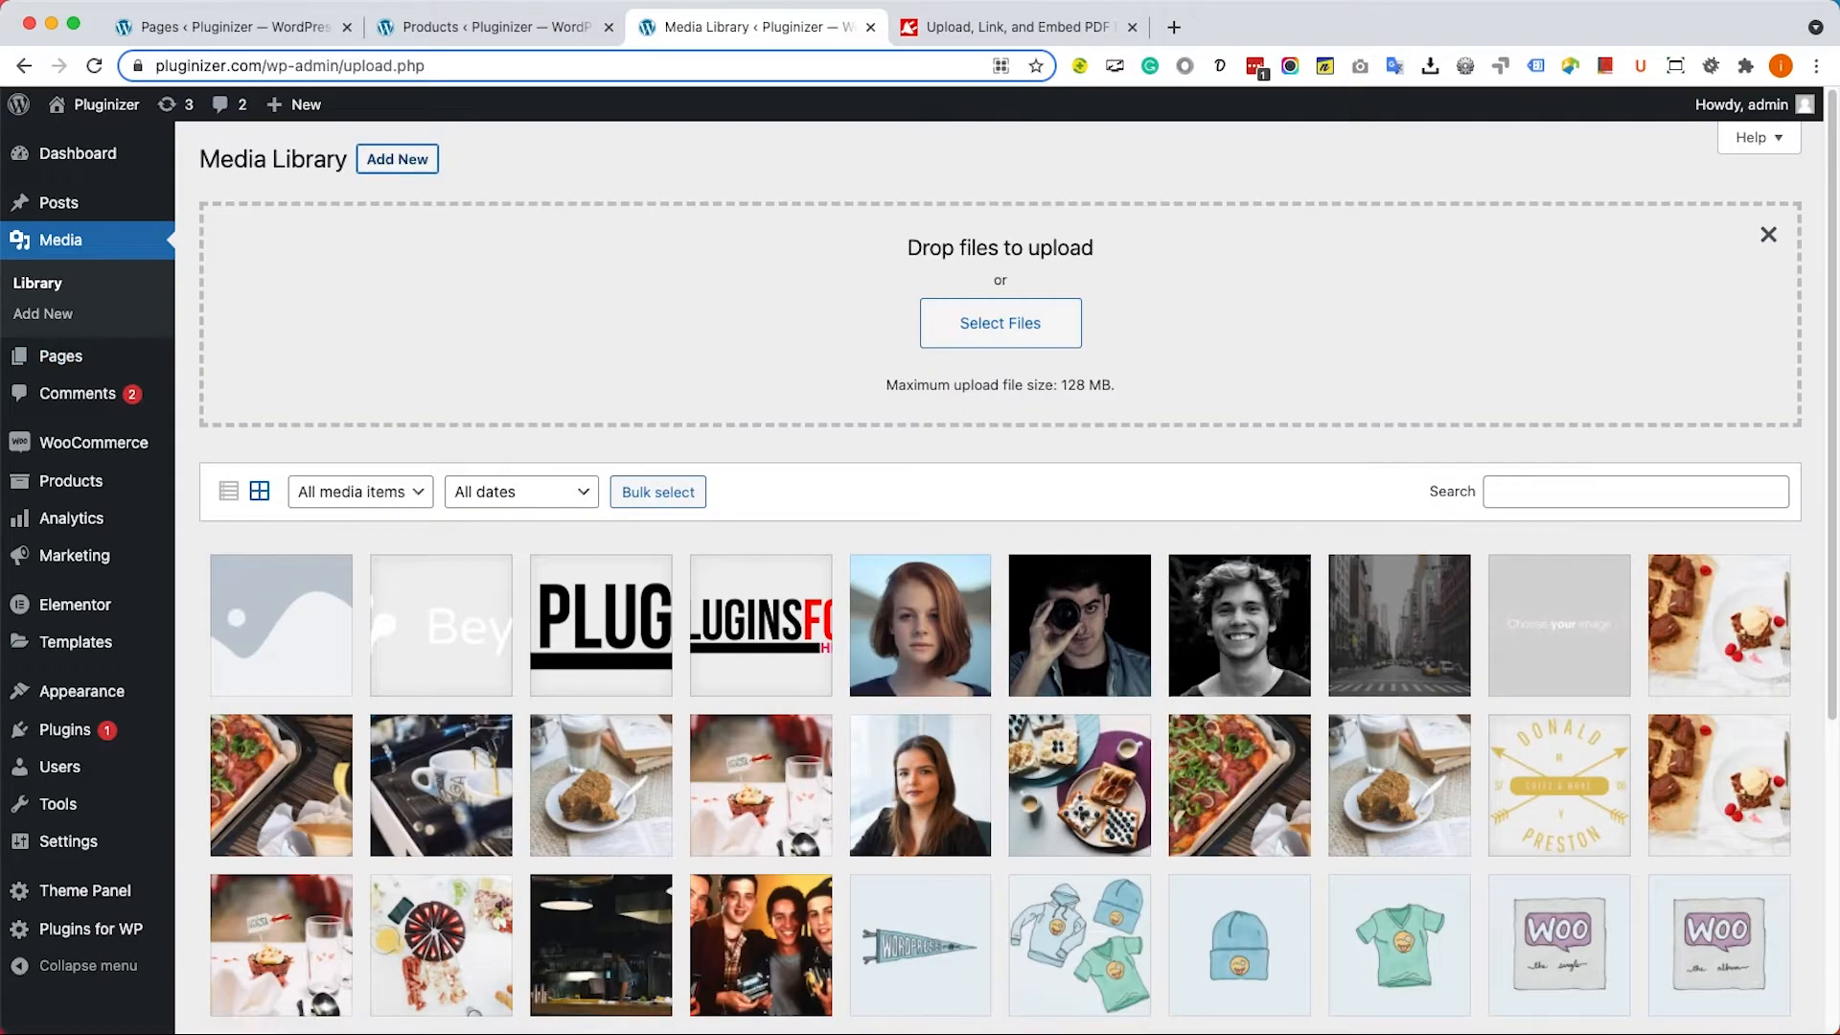
left_click(999, 323)
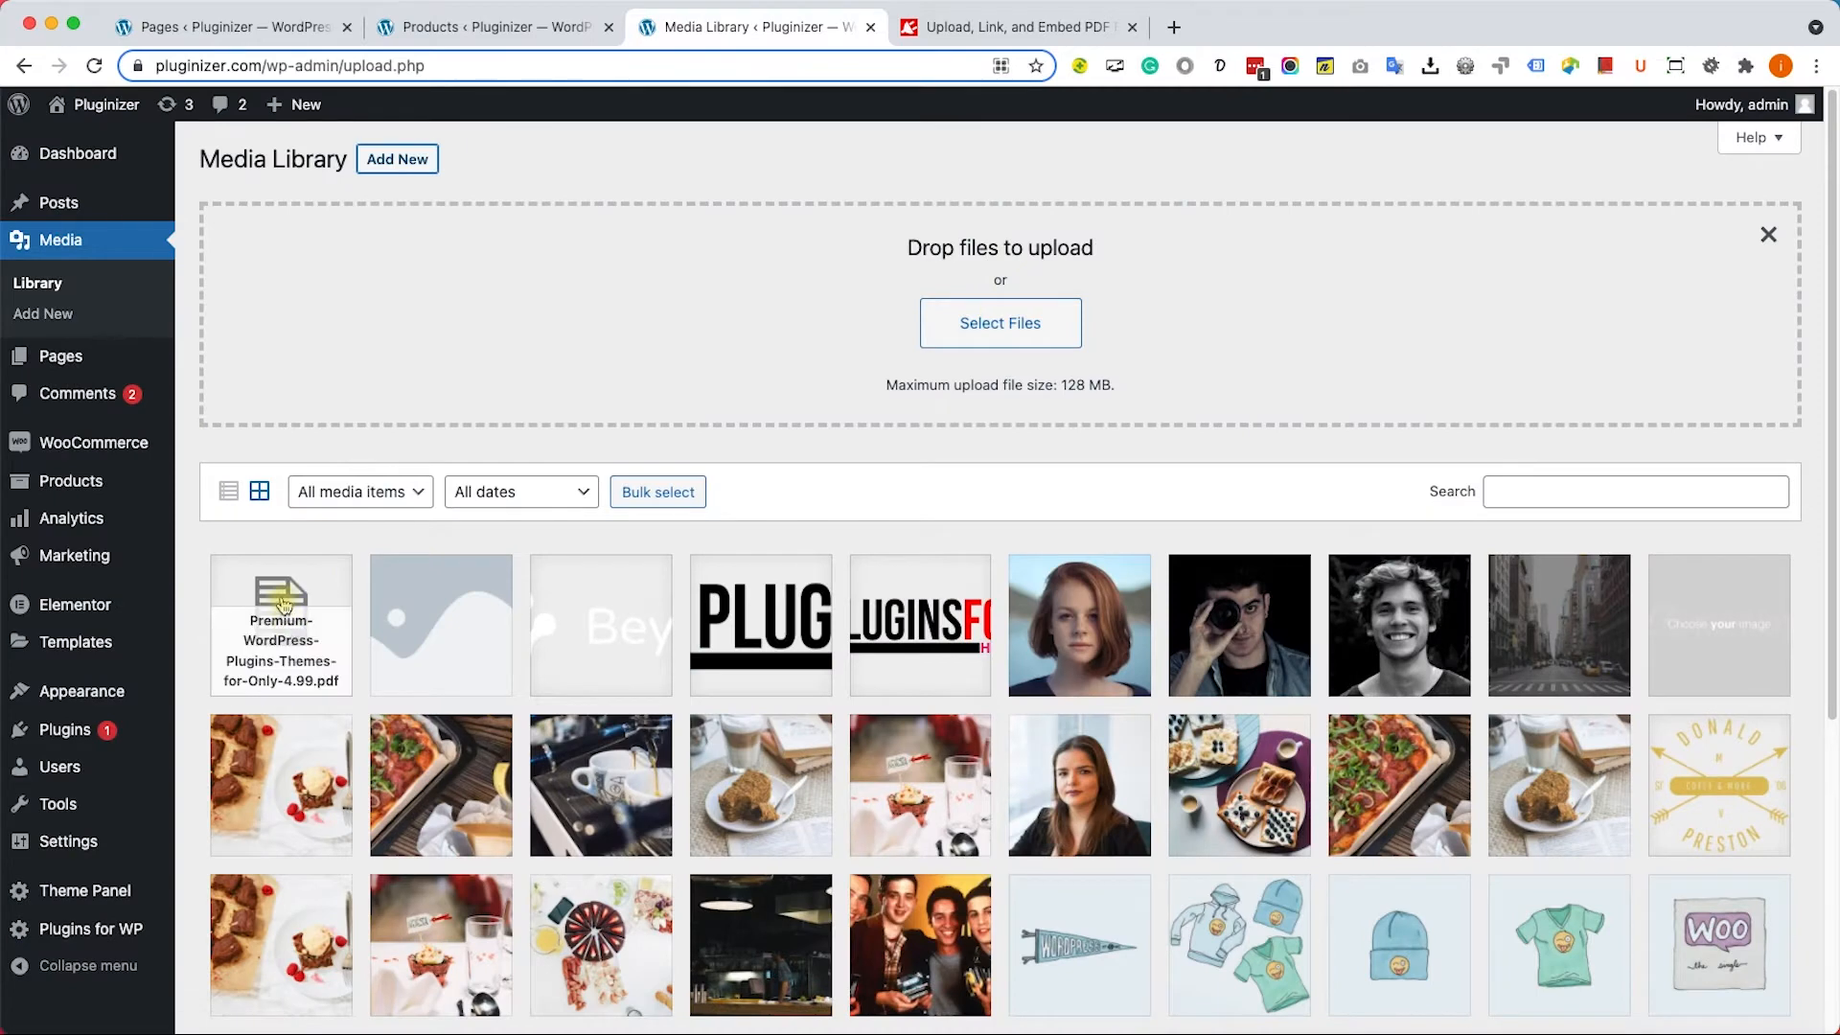
left_click(281, 626)
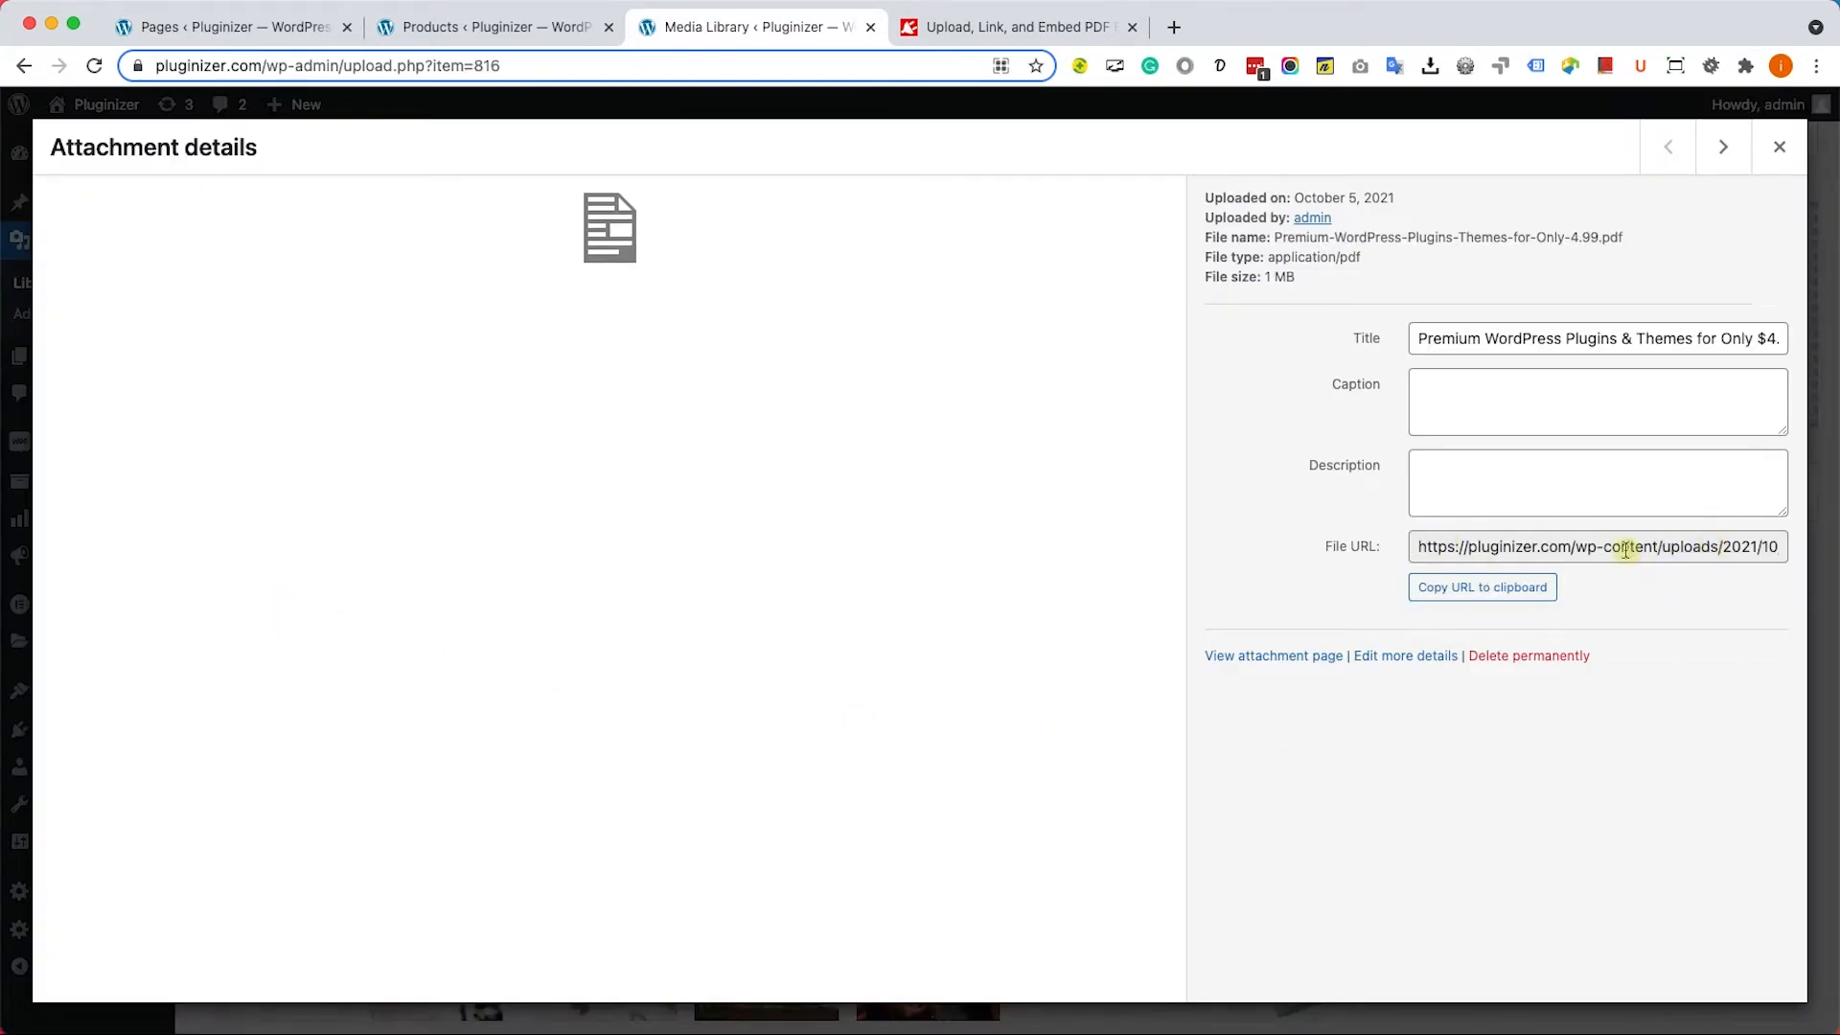
left_click(1779, 147)
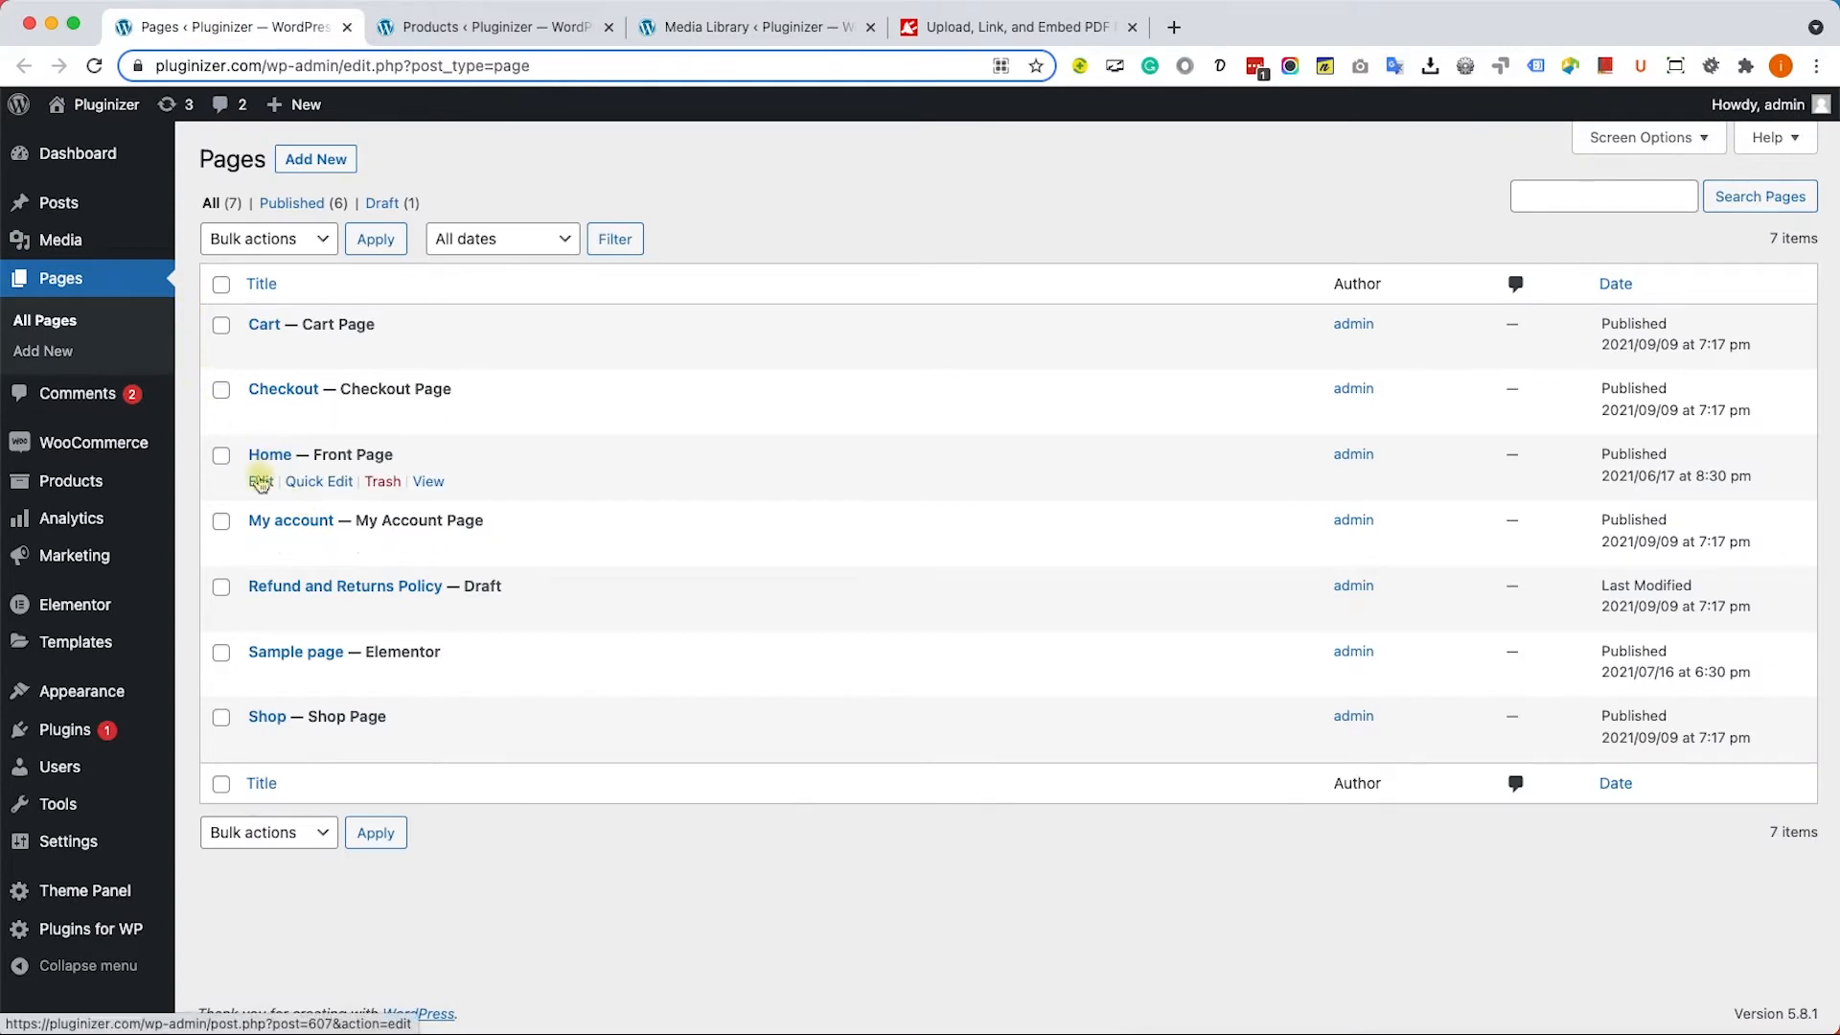
Add a File block under the Home page heading containing the uploaded PDF from the Media Library.
left_click(261, 481)
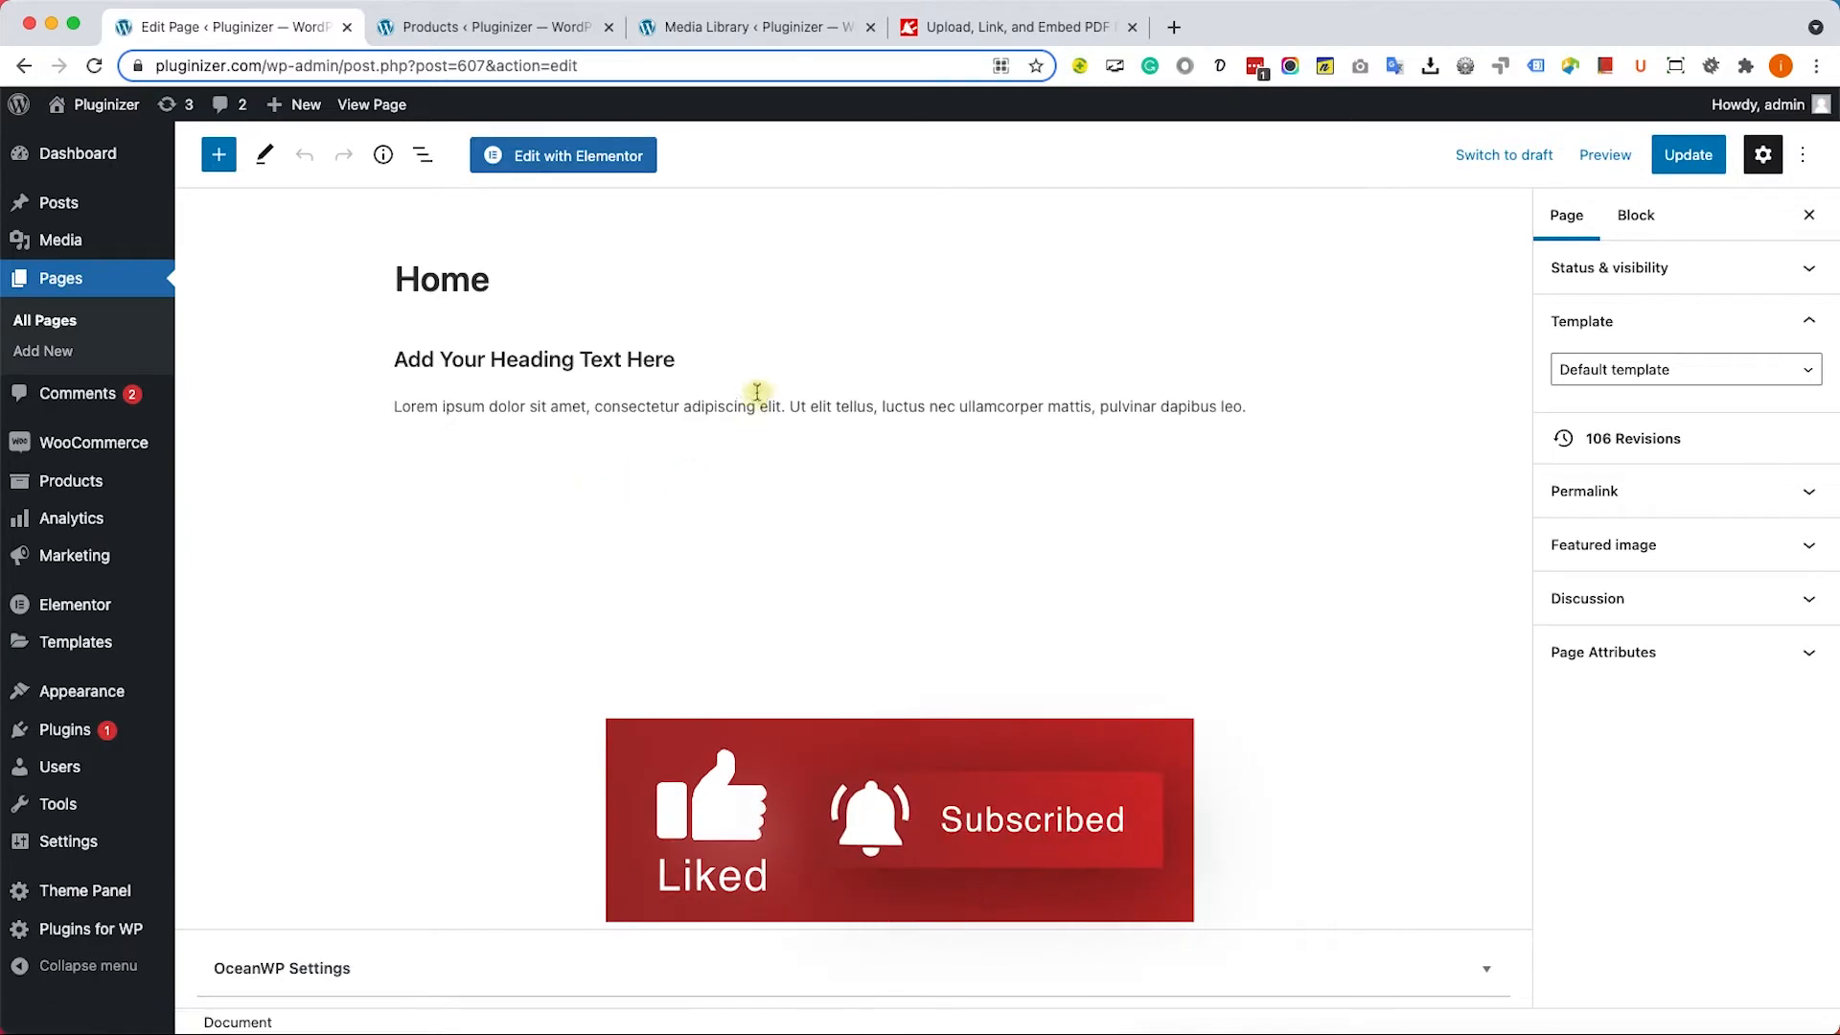
left_click(853, 384)
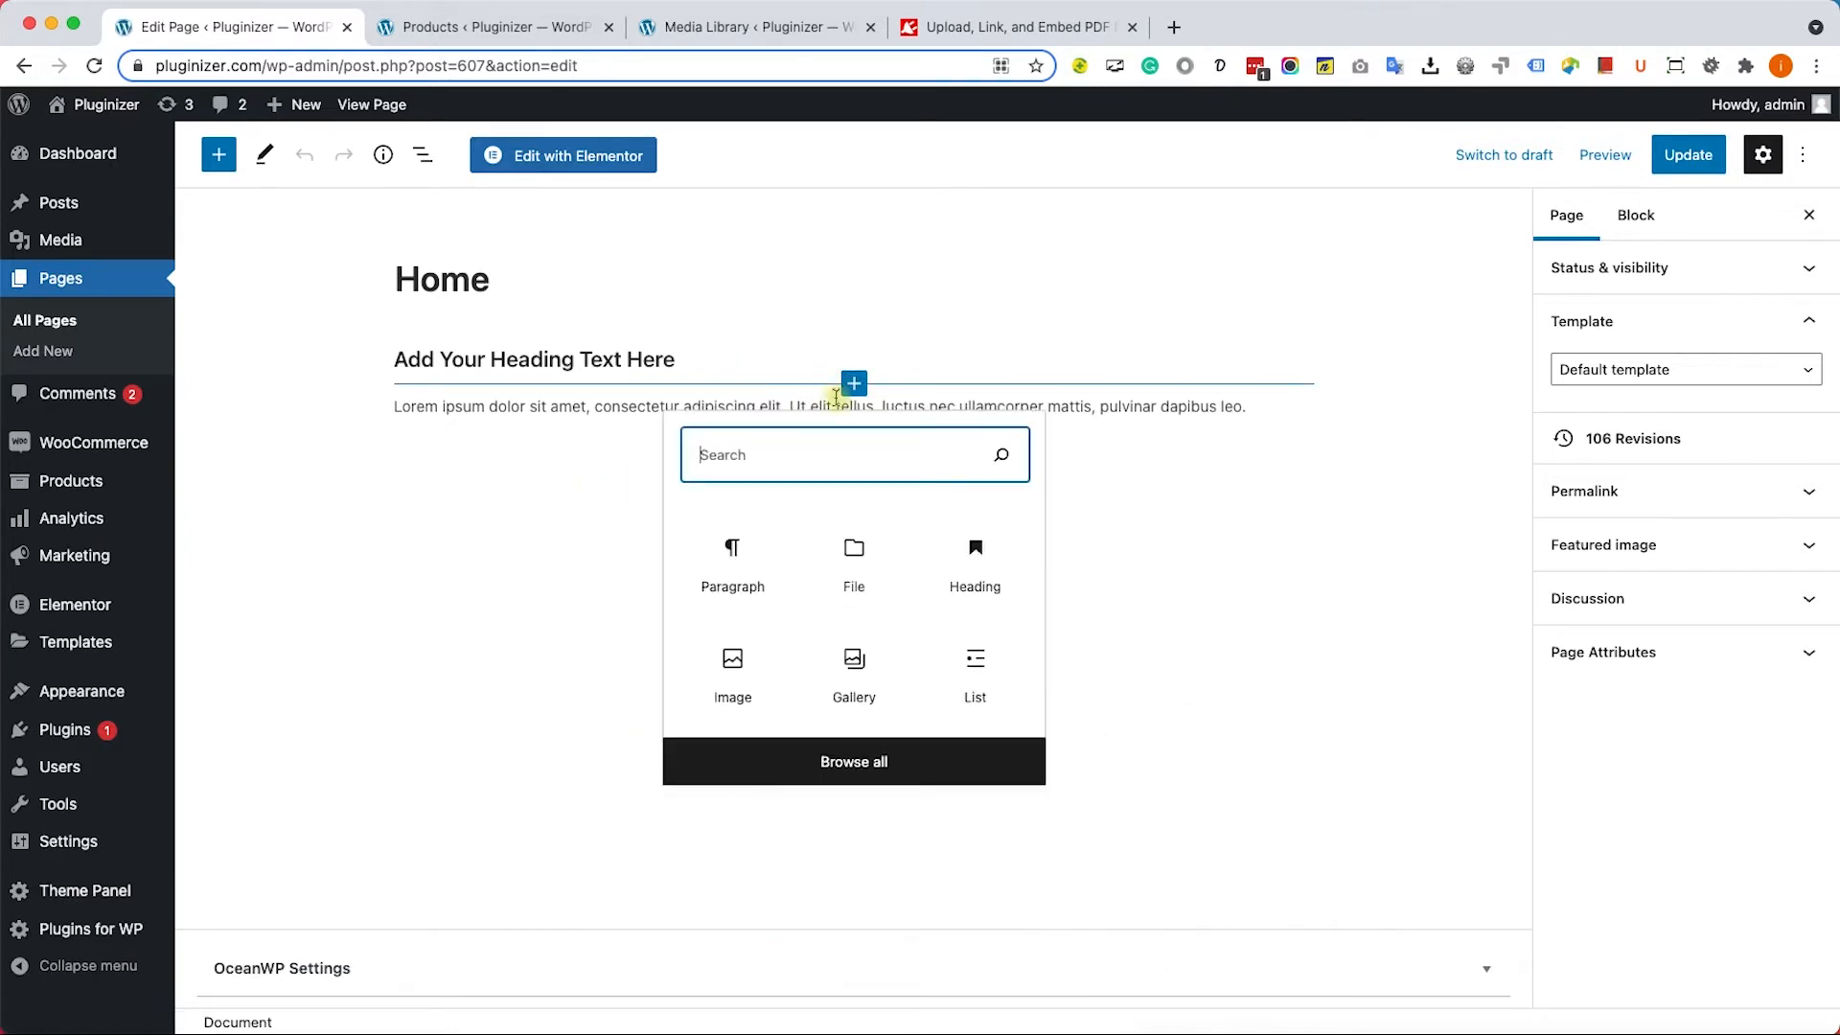
mouse_move(833, 497)
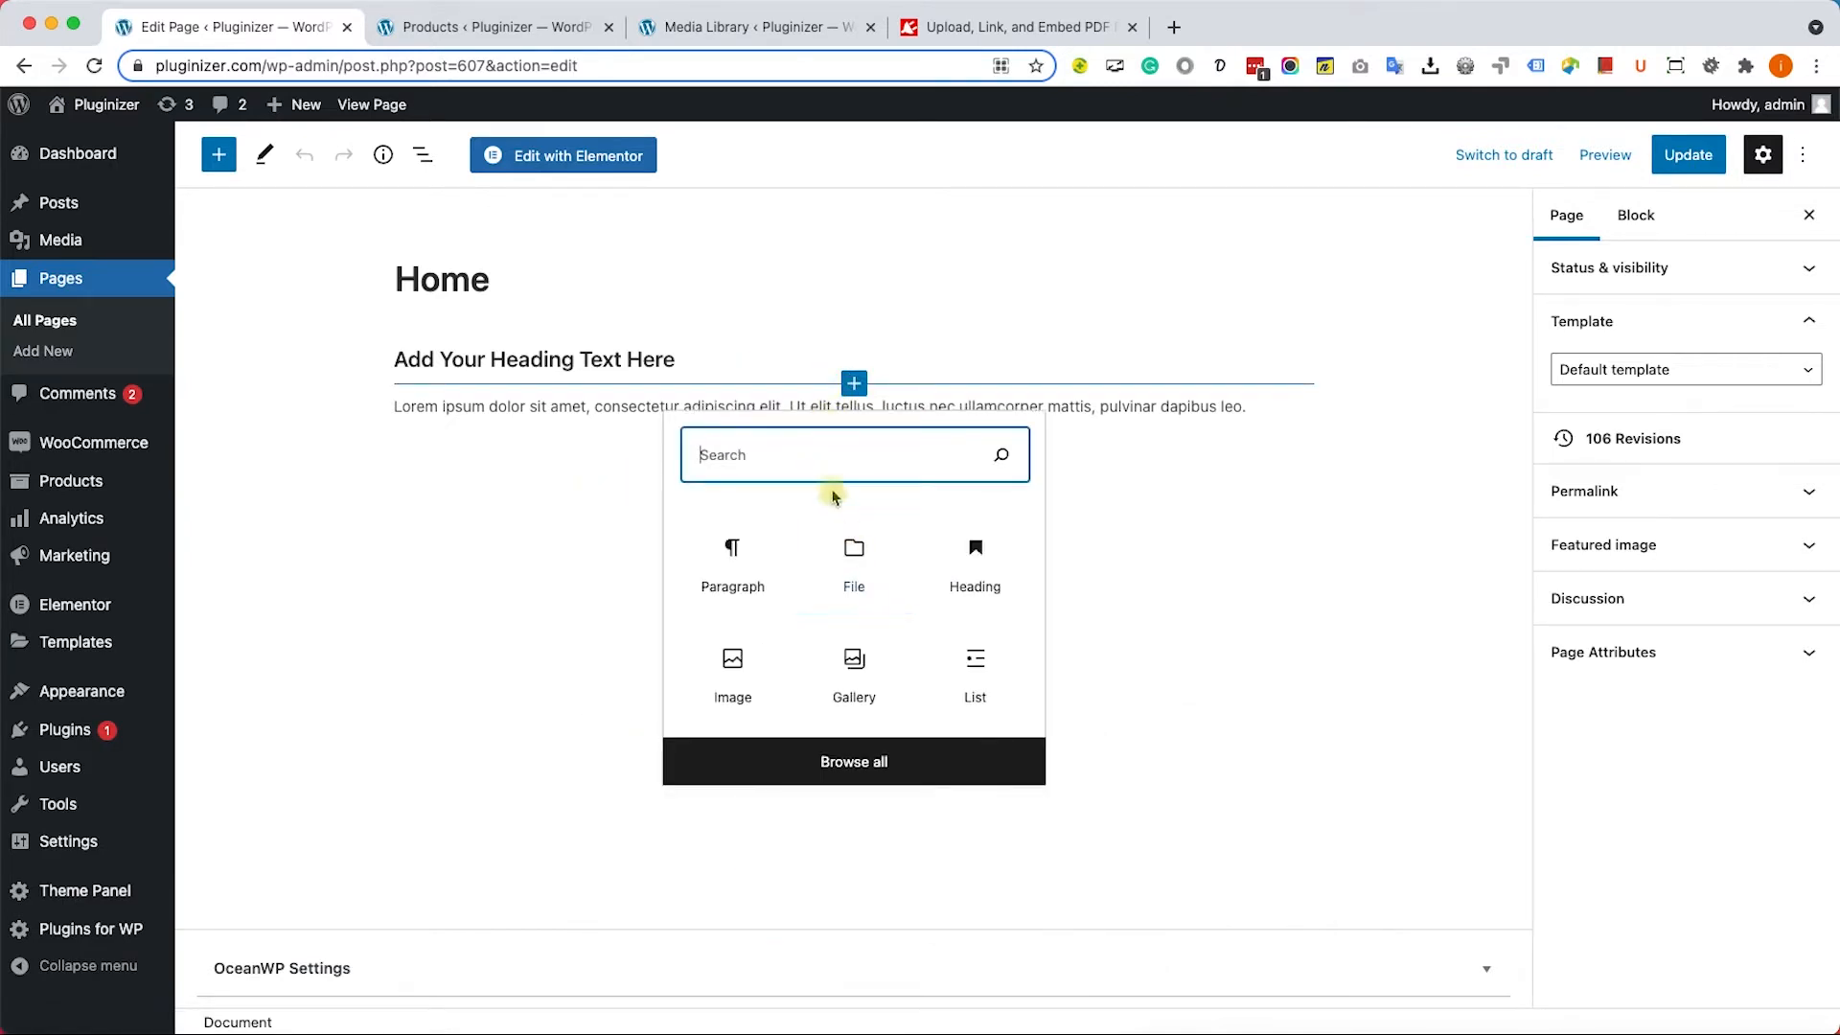
type("filee")
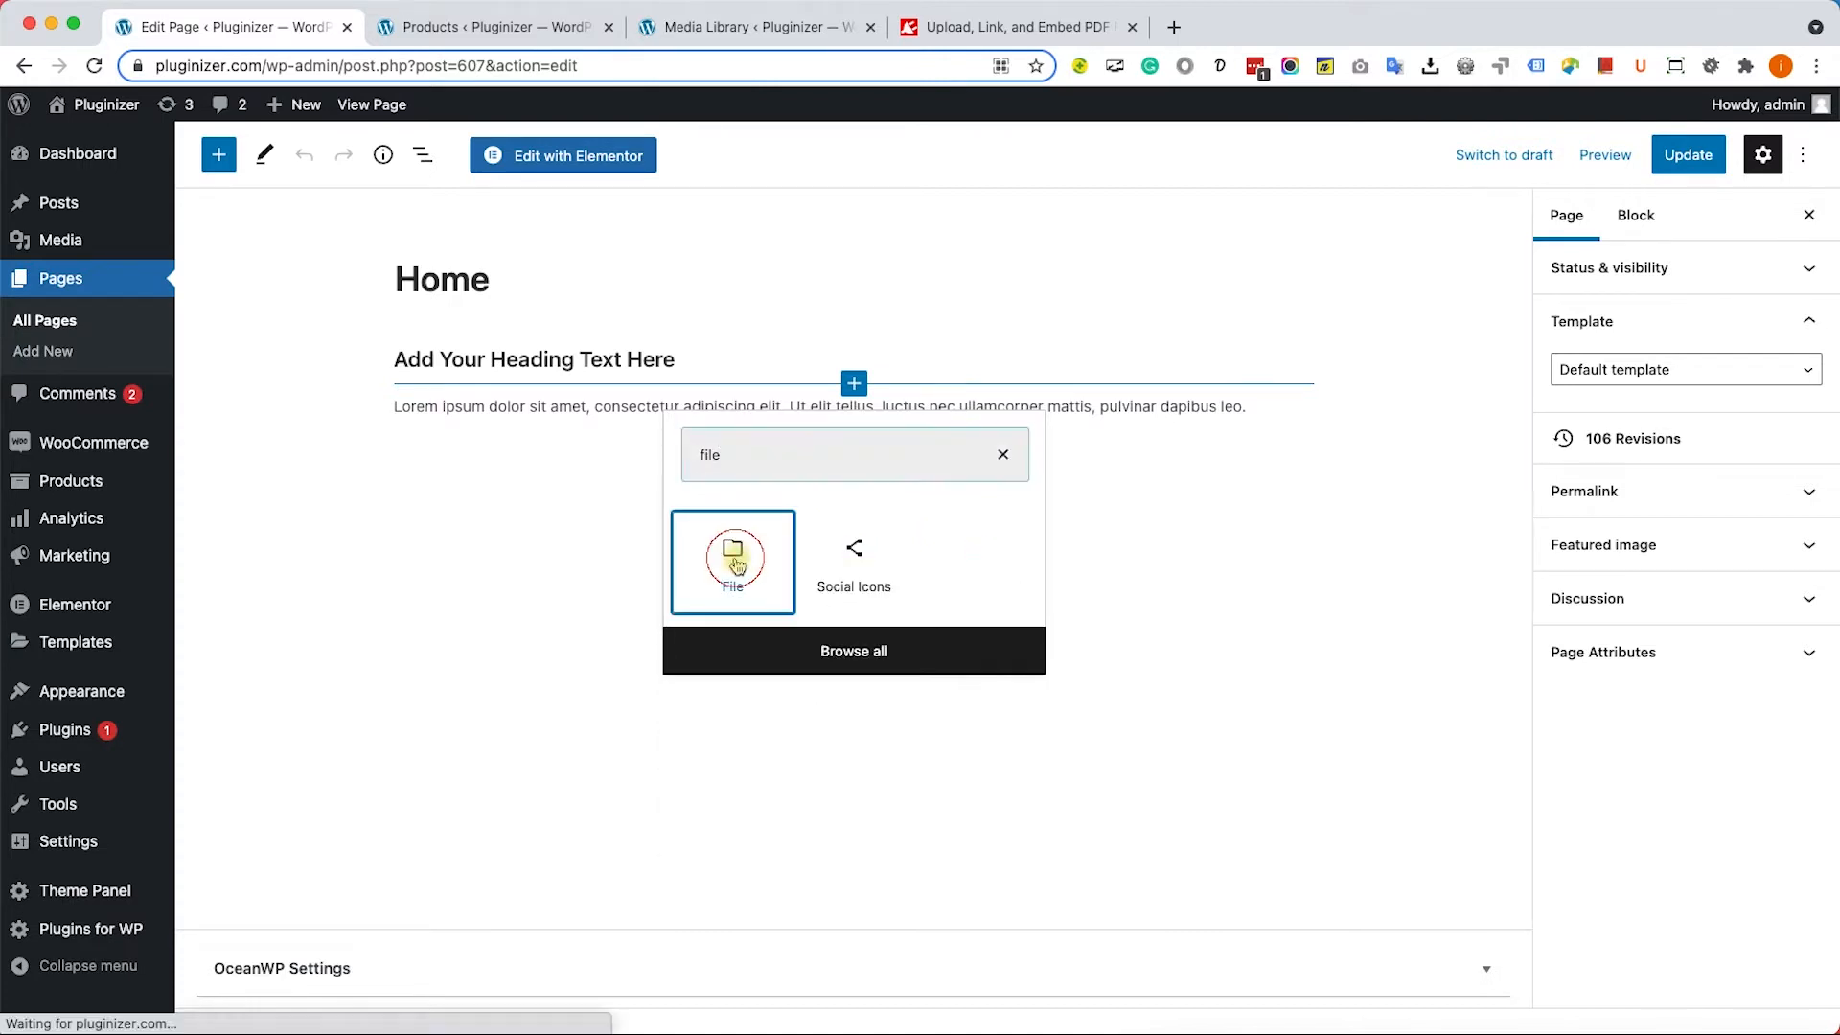
left_click(733, 561)
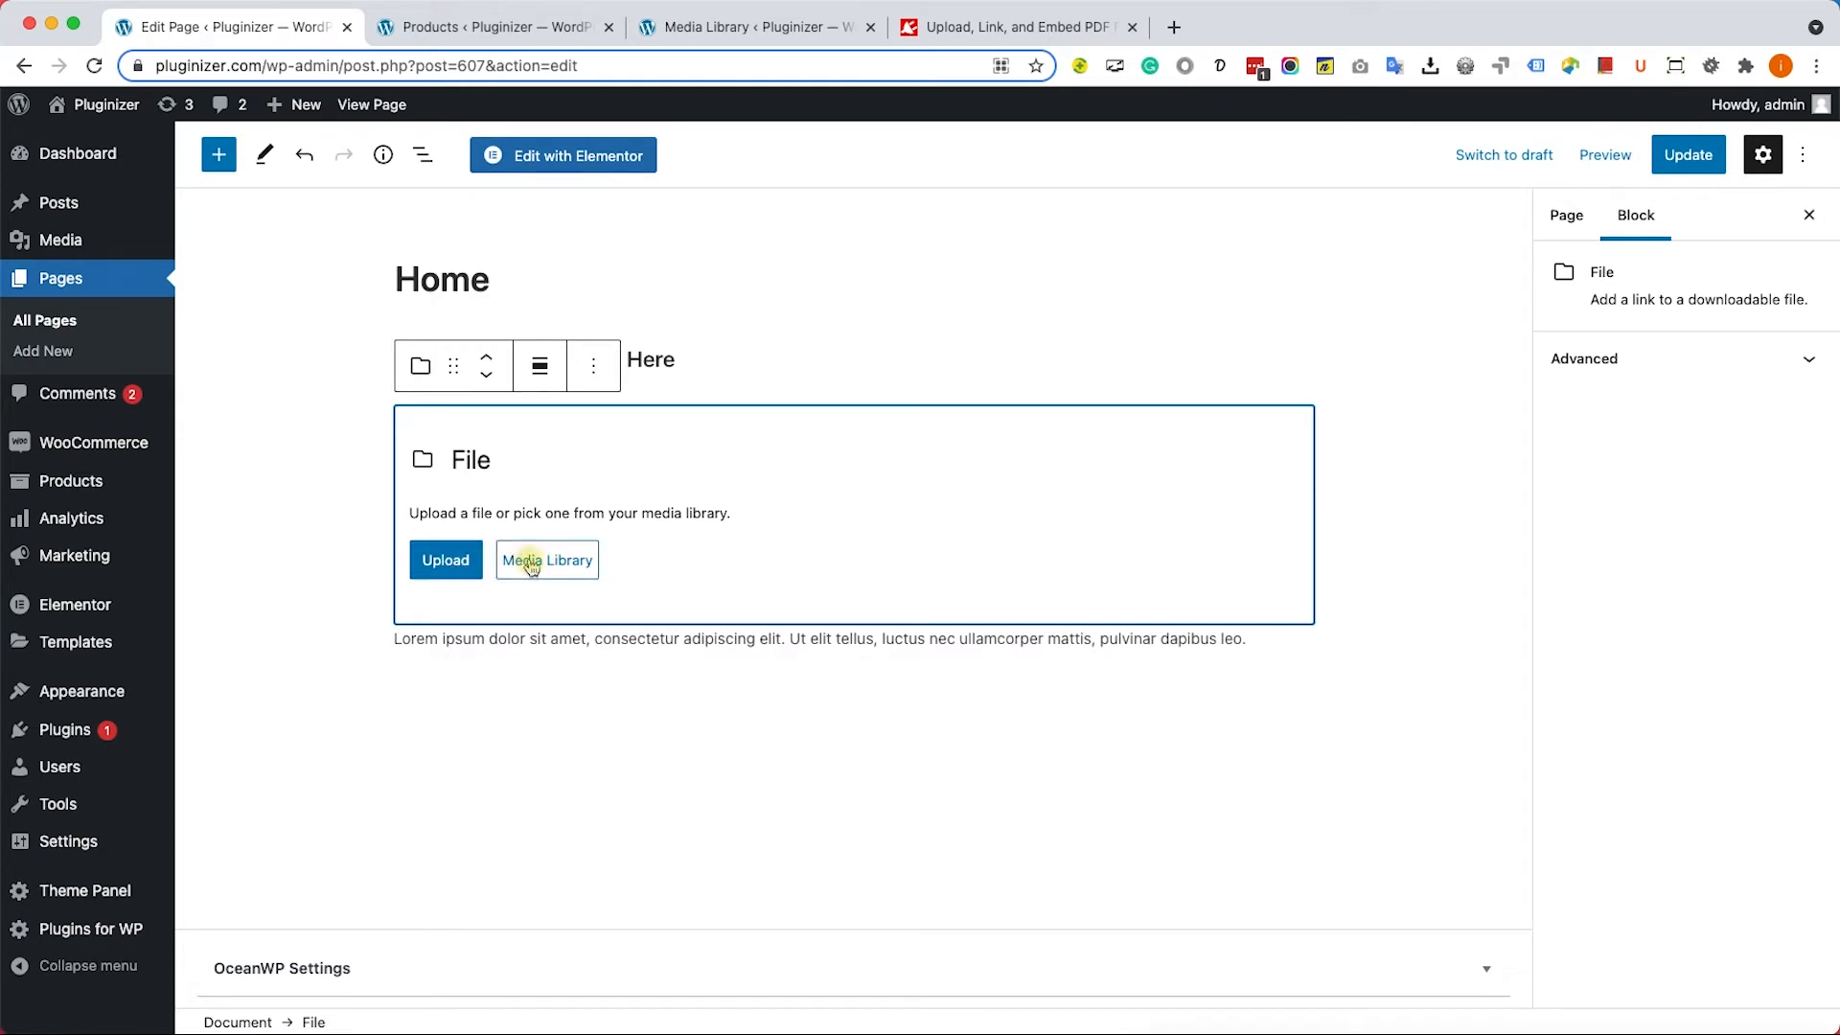
left_click(546, 560)
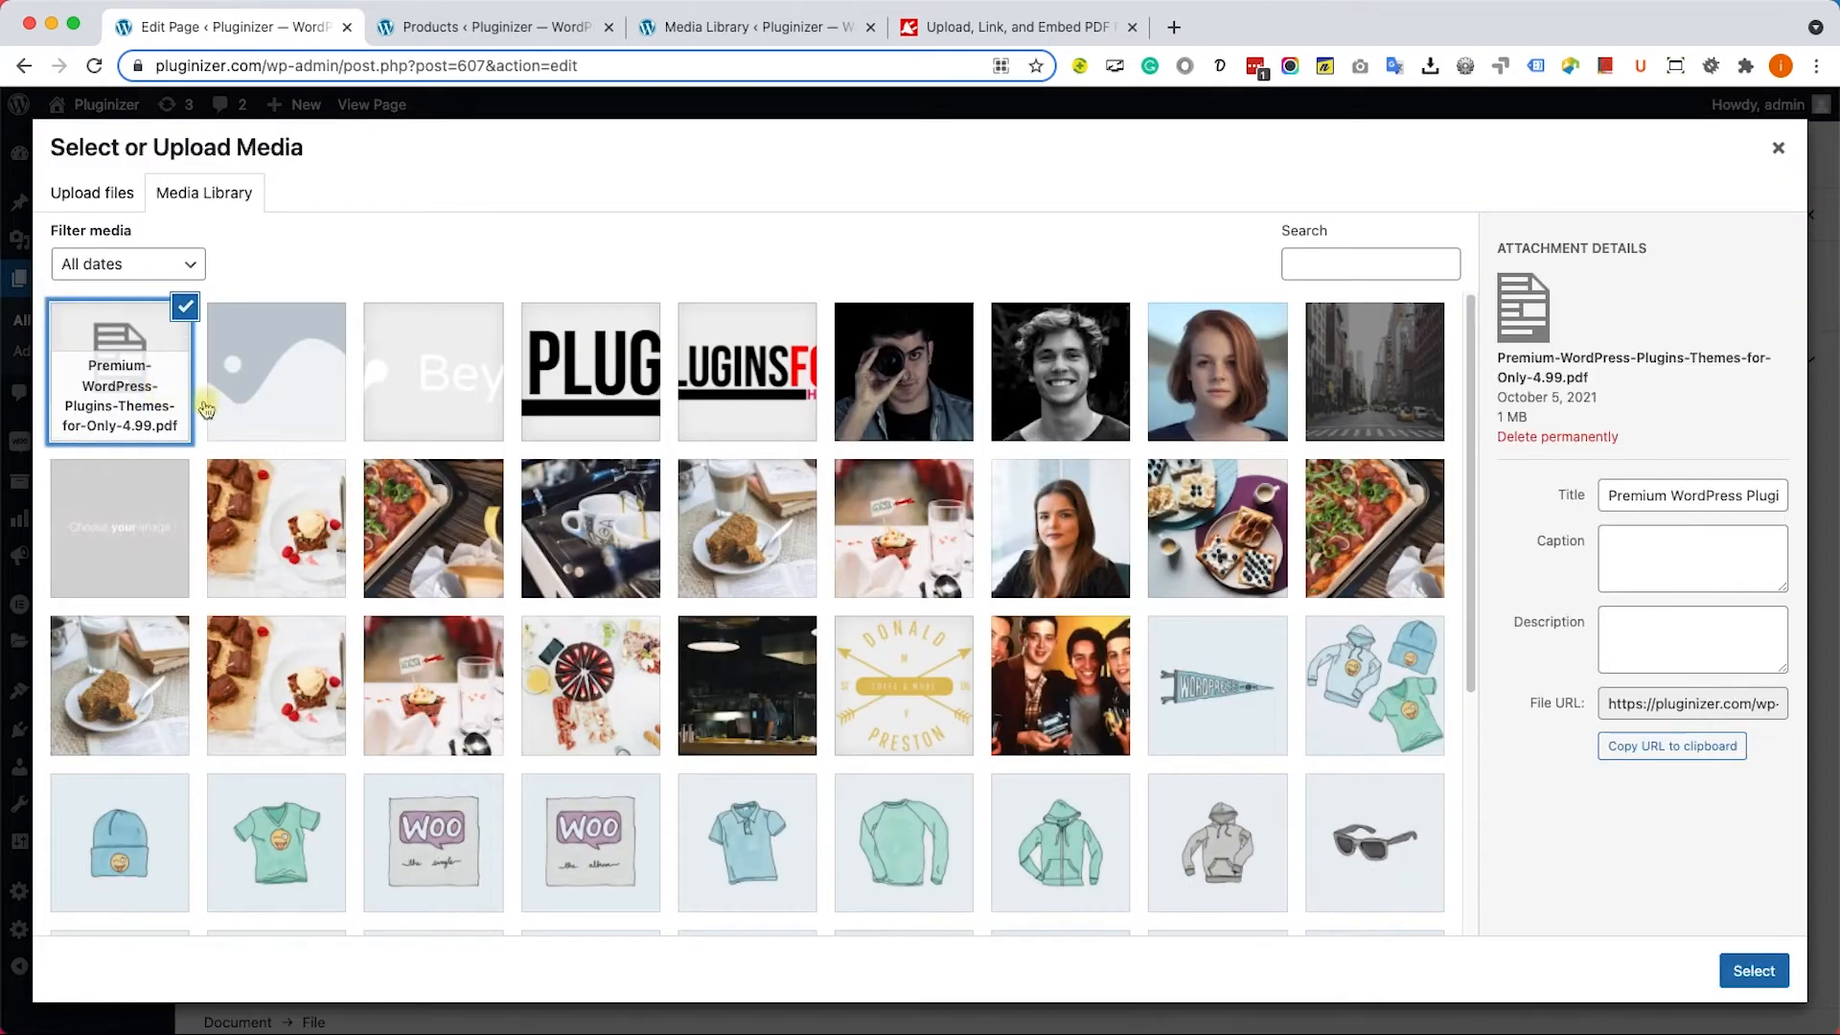
left_click(1753, 971)
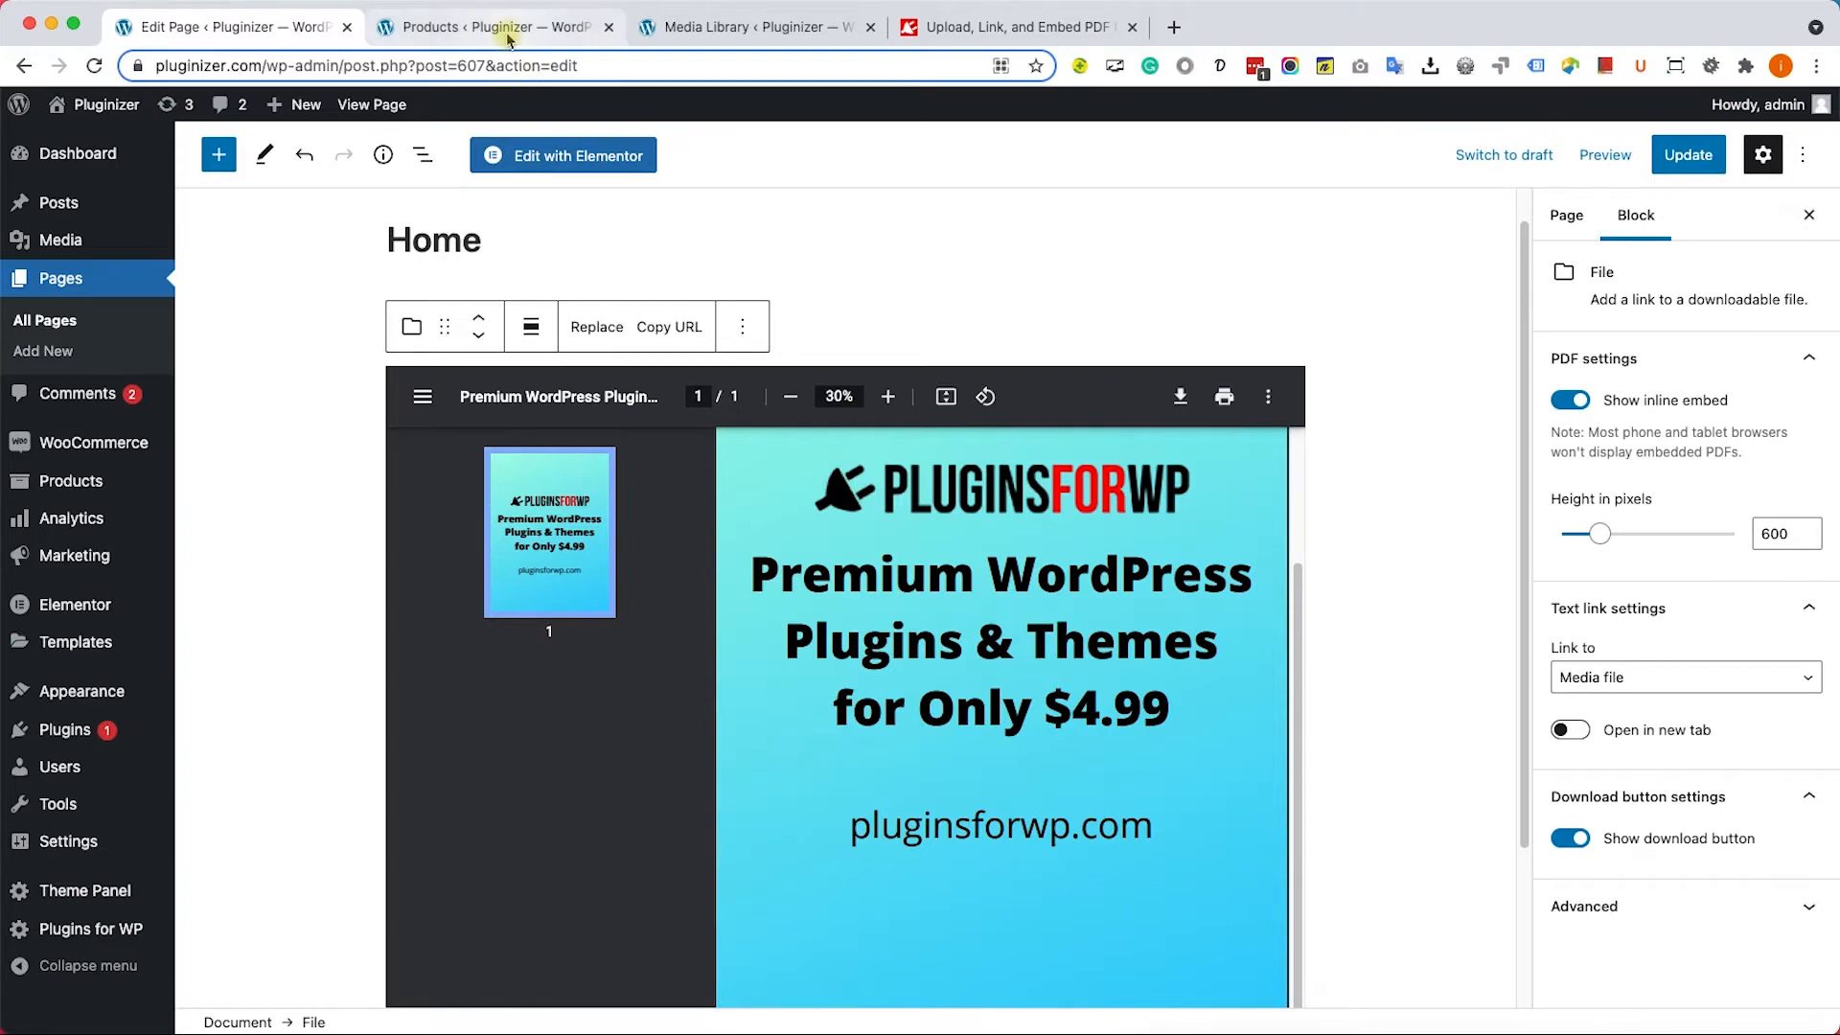
Open the T-Shirt with Logo product for editing from the products list.
left_click(492, 26)
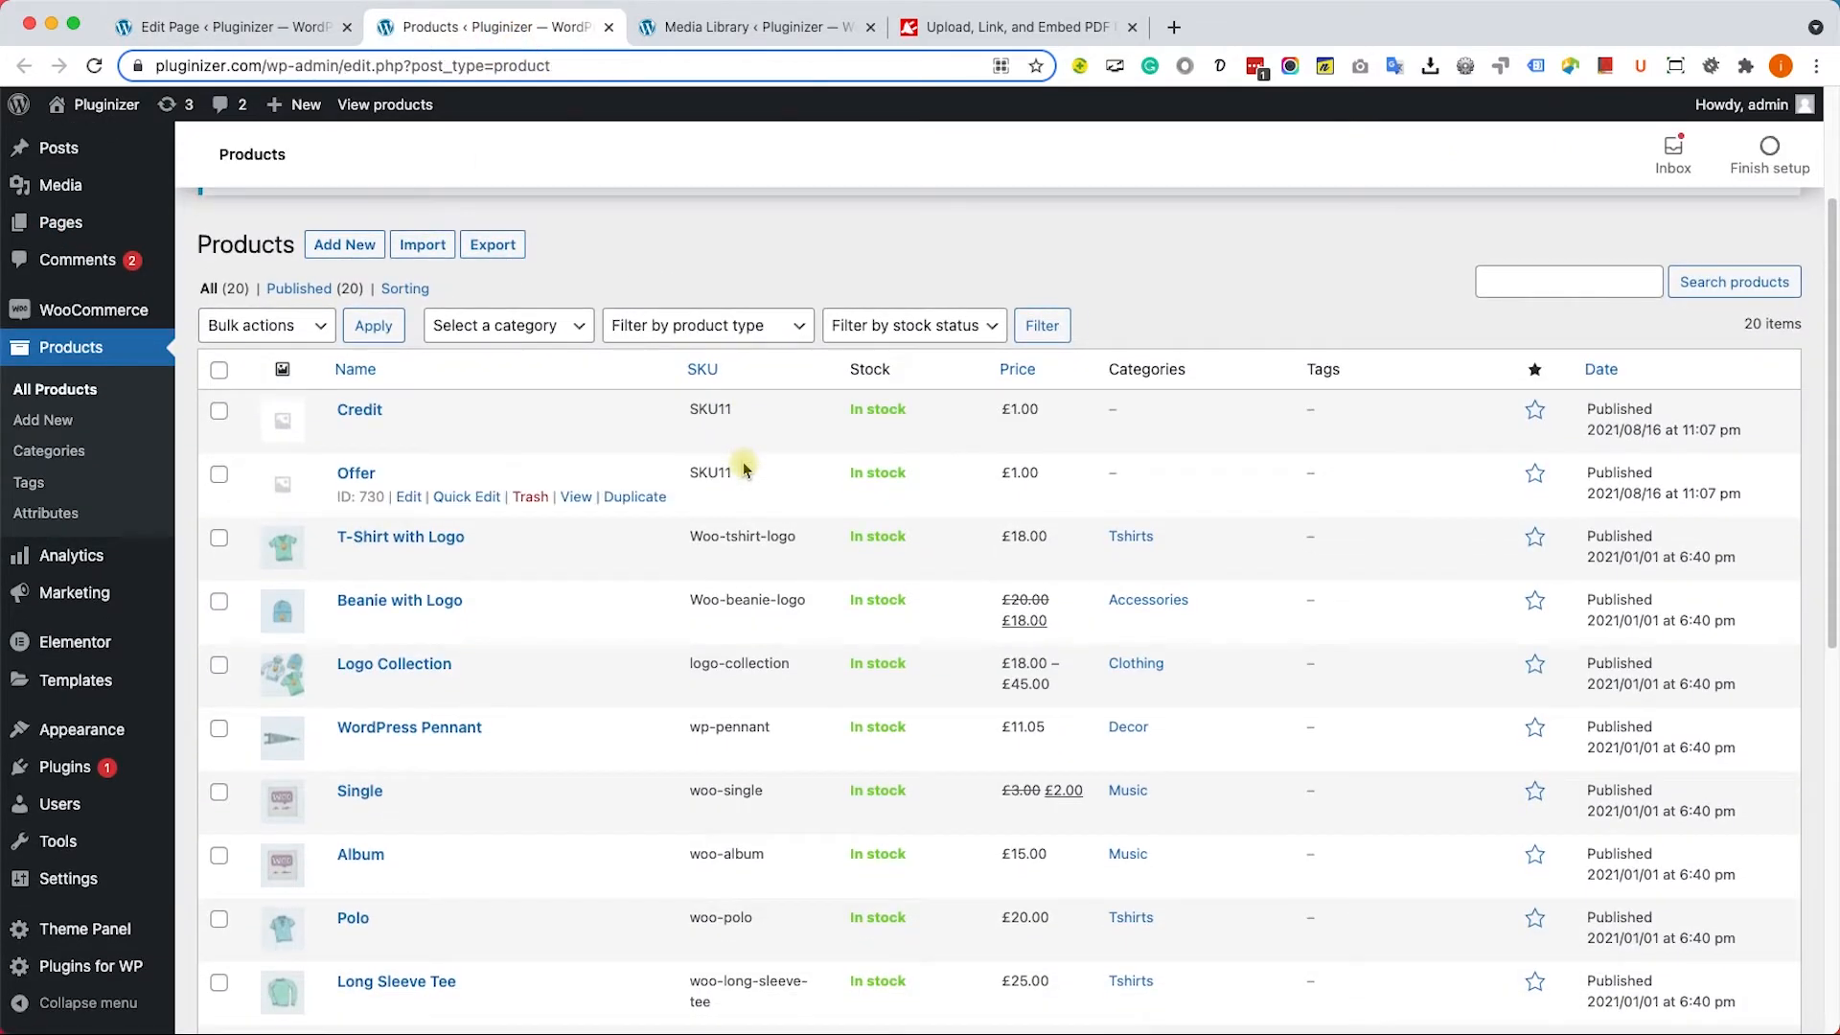
left_click(400, 560)
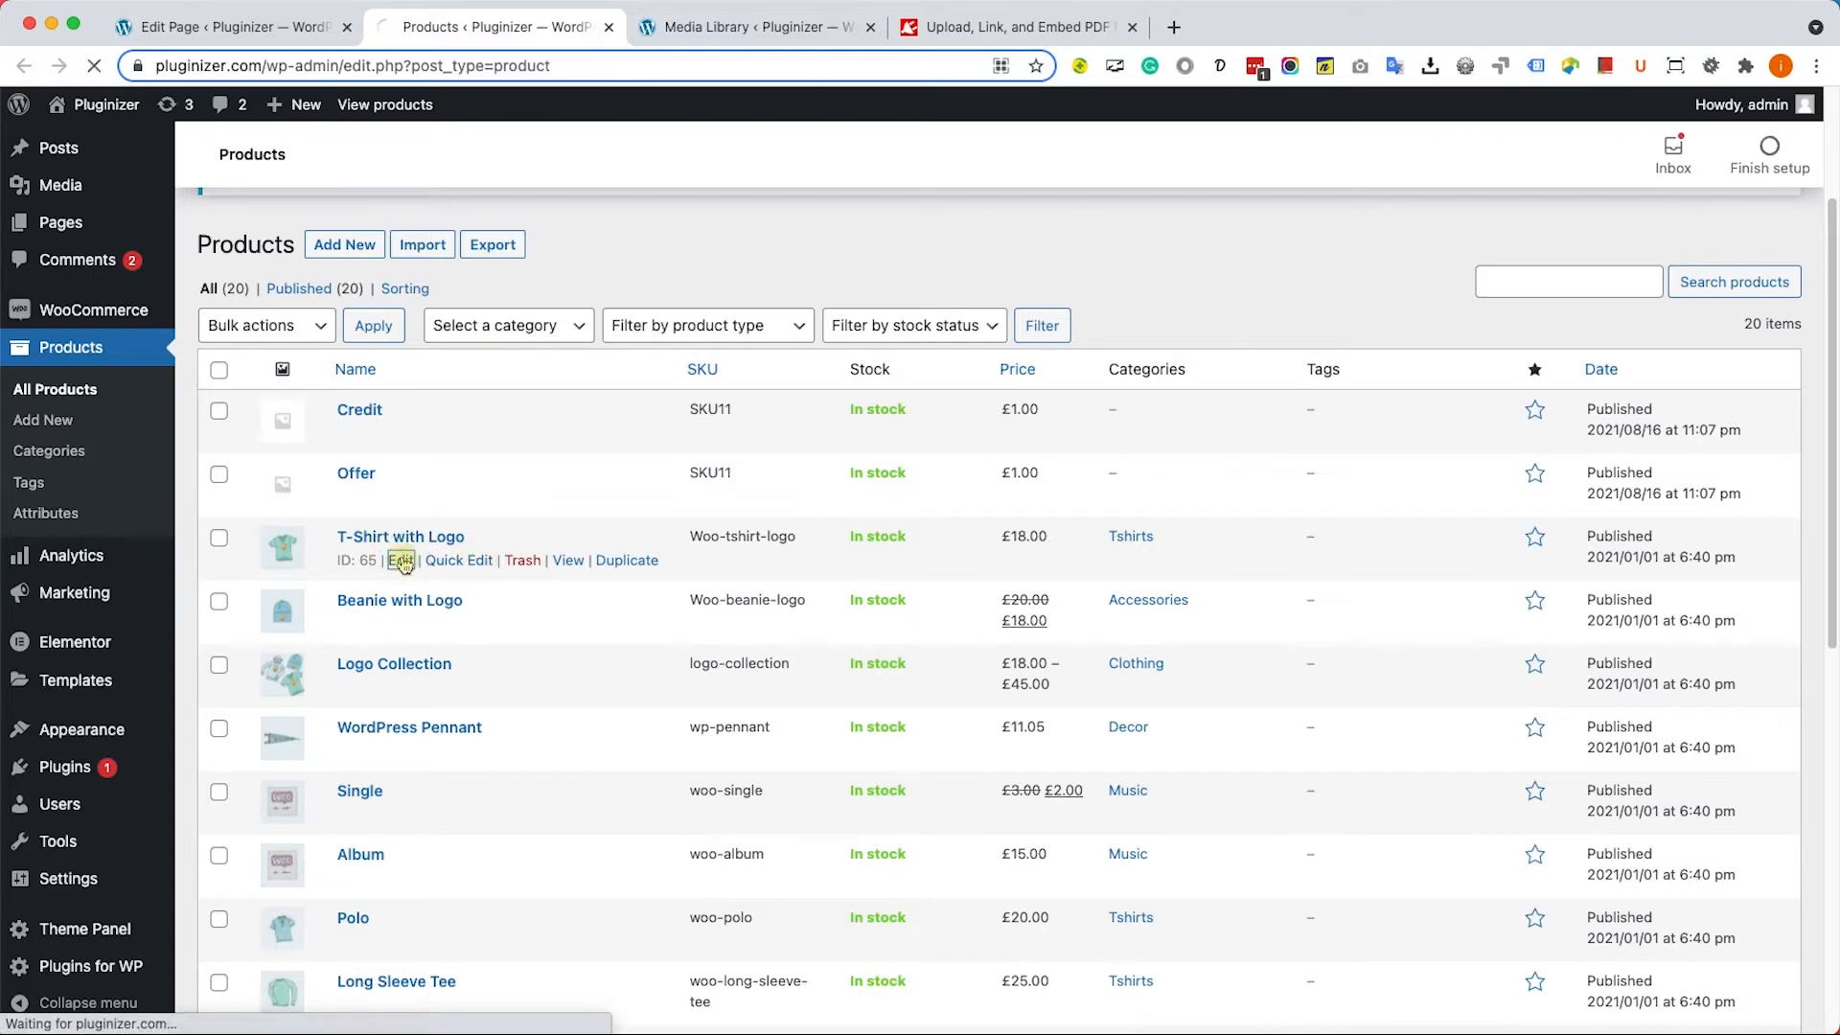
left_click(401, 559)
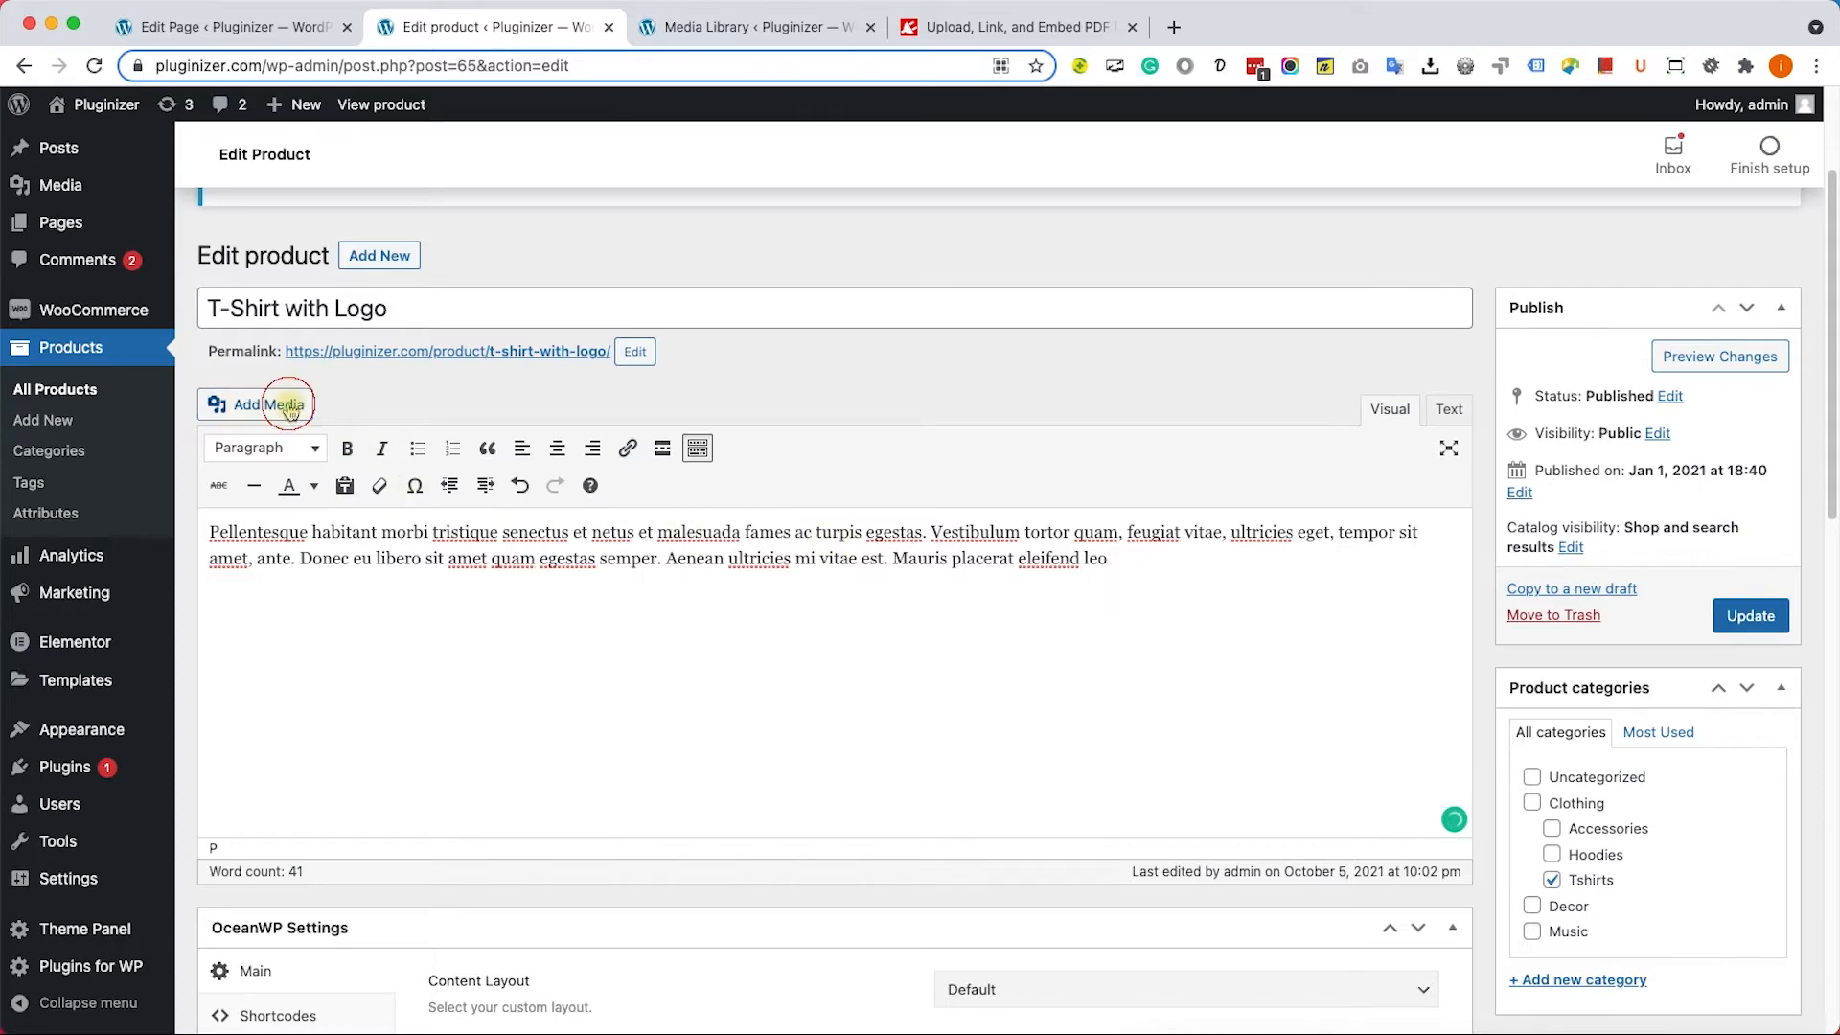
Insert the uploaded PDF link into the product description and update the product.
left_click(260, 405)
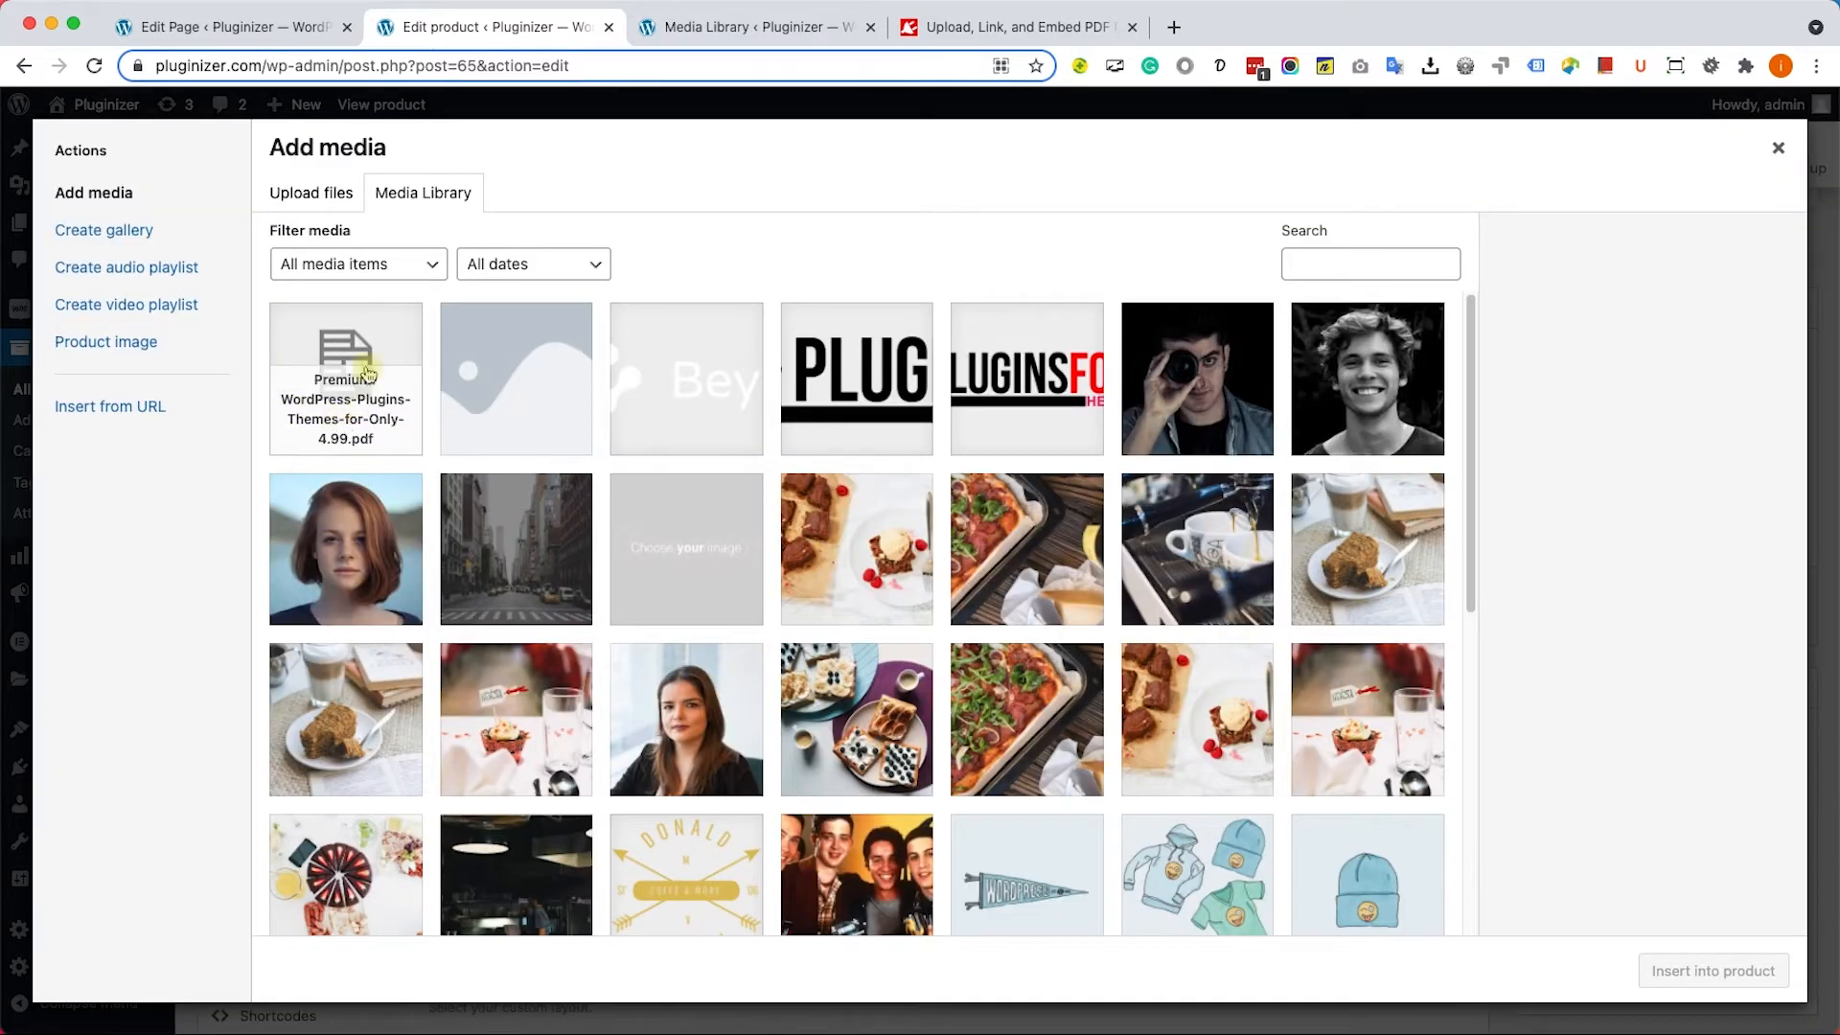
left_click(345, 377)
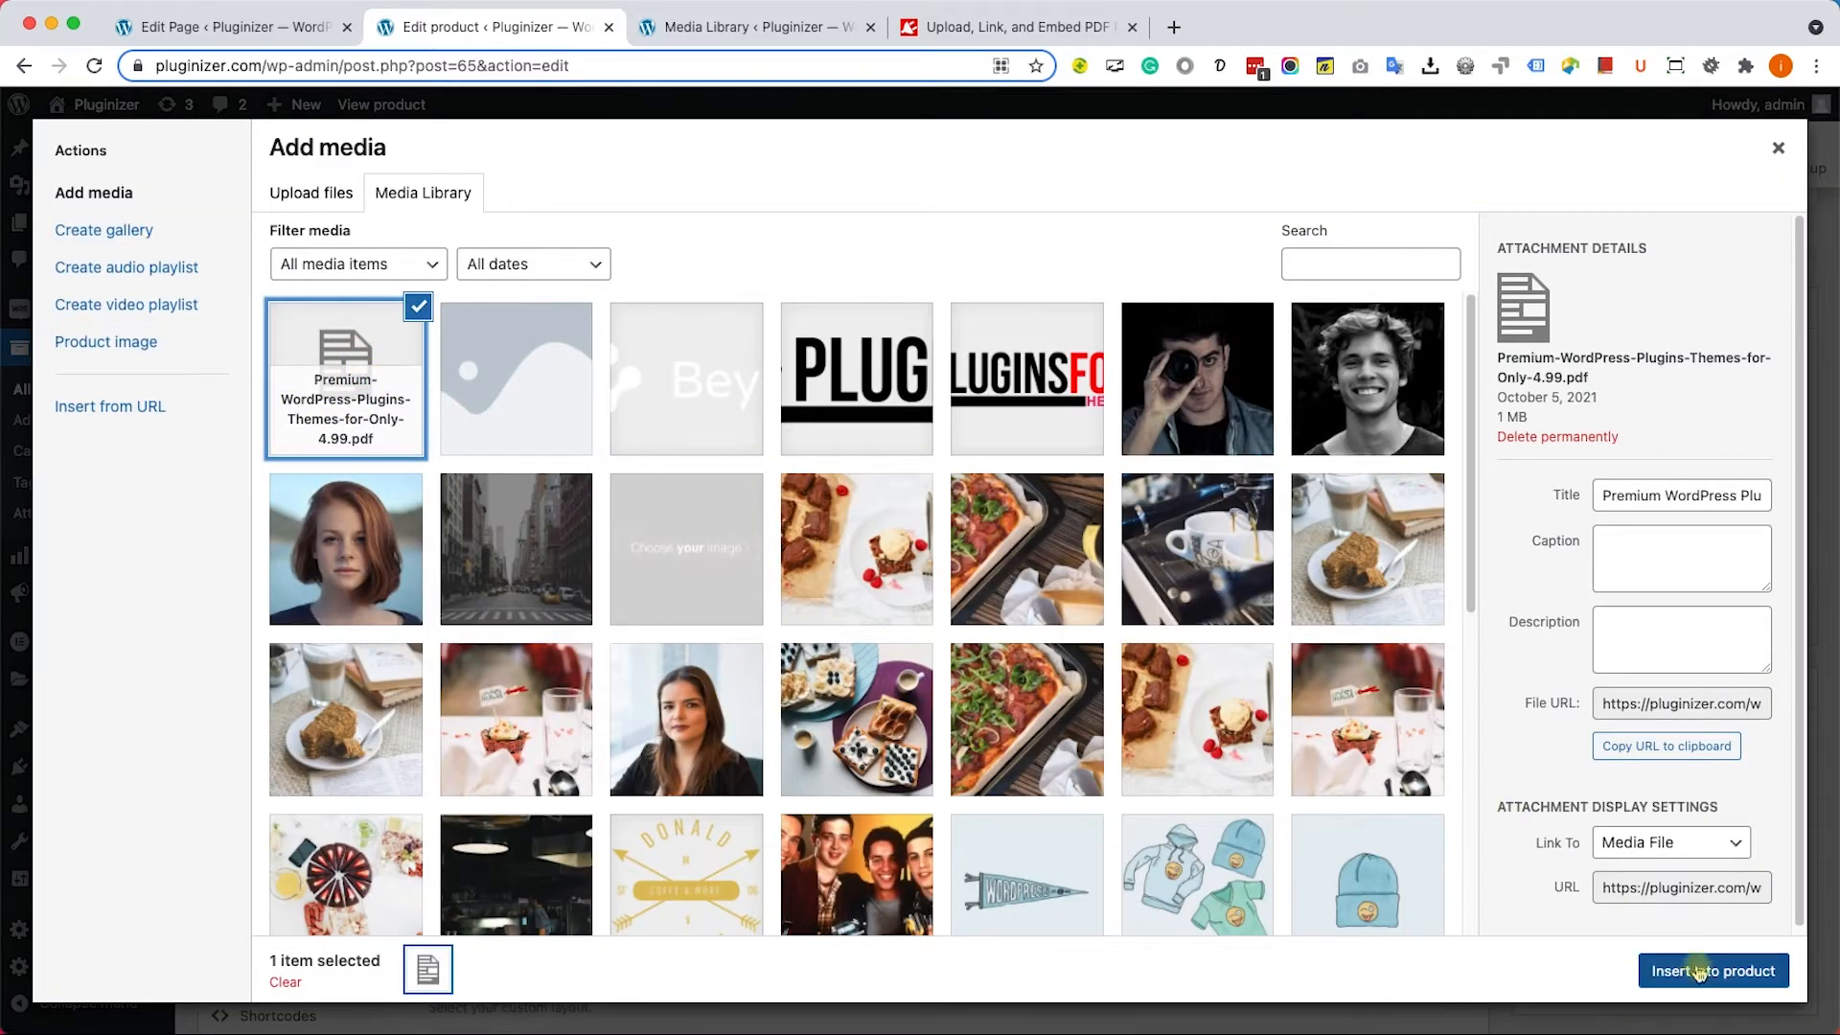
left_click(1713, 971)
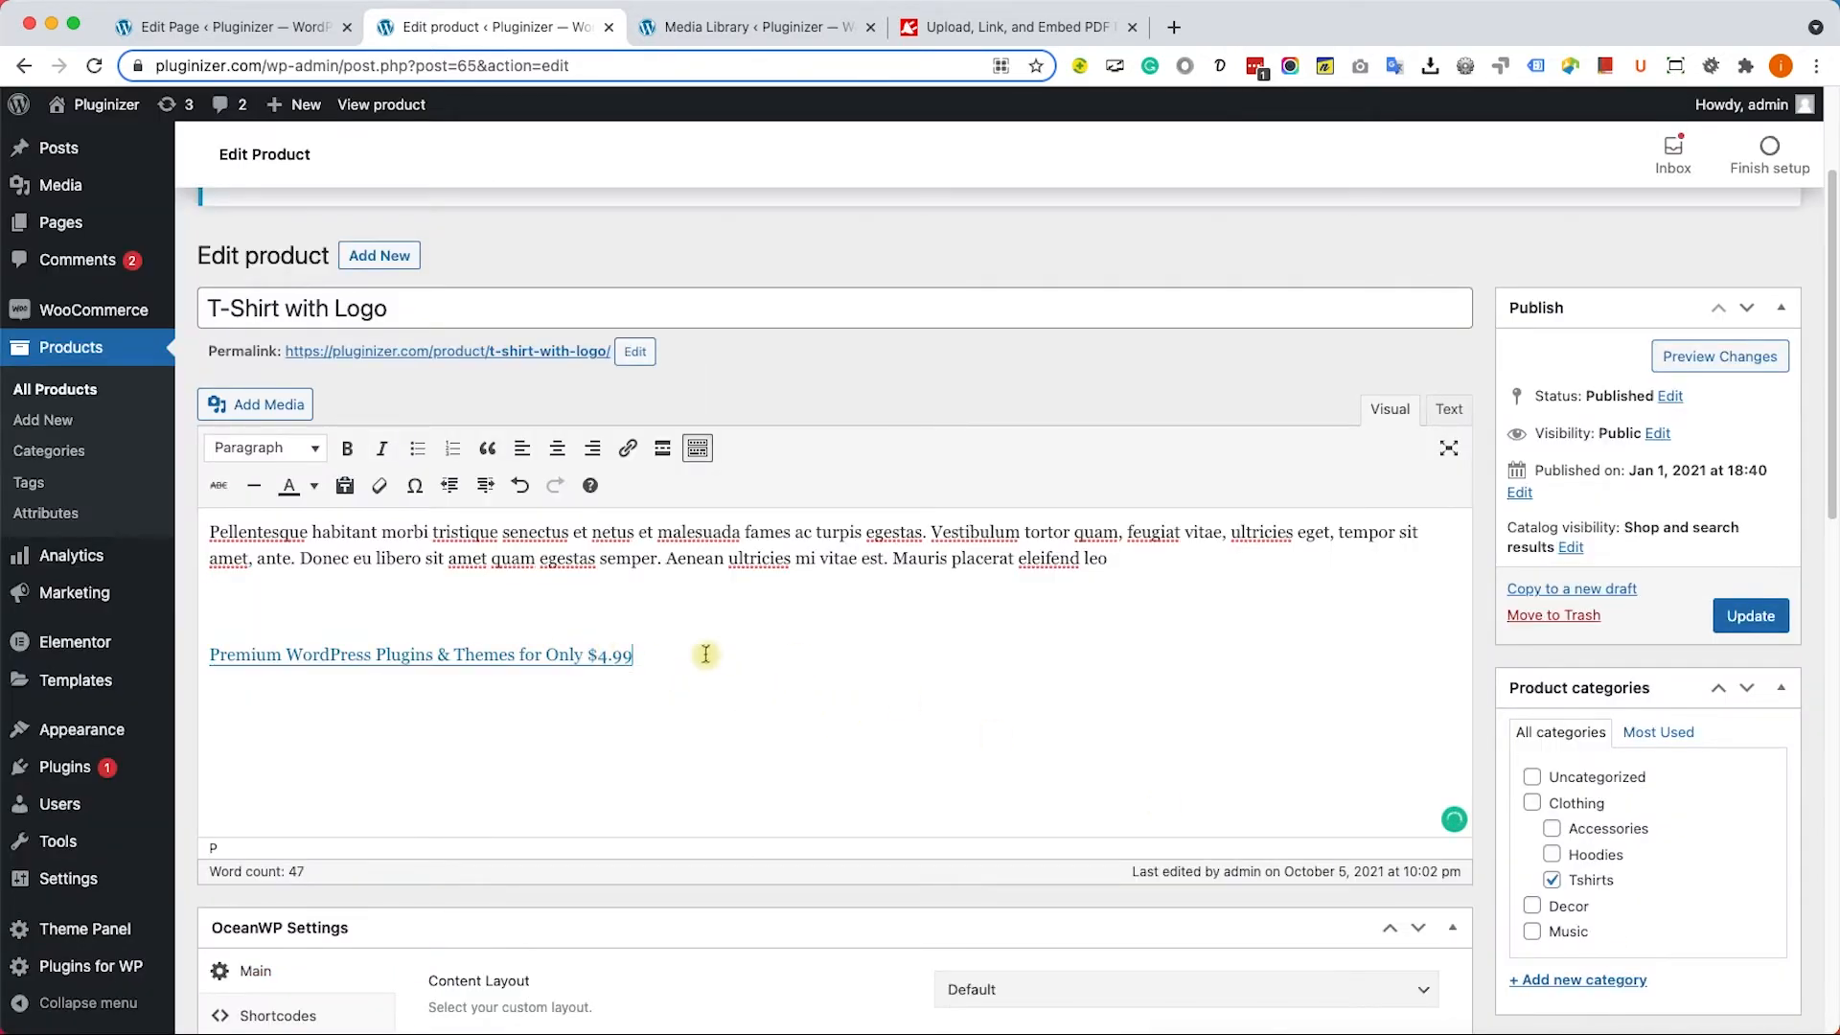
left_click(1750, 616)
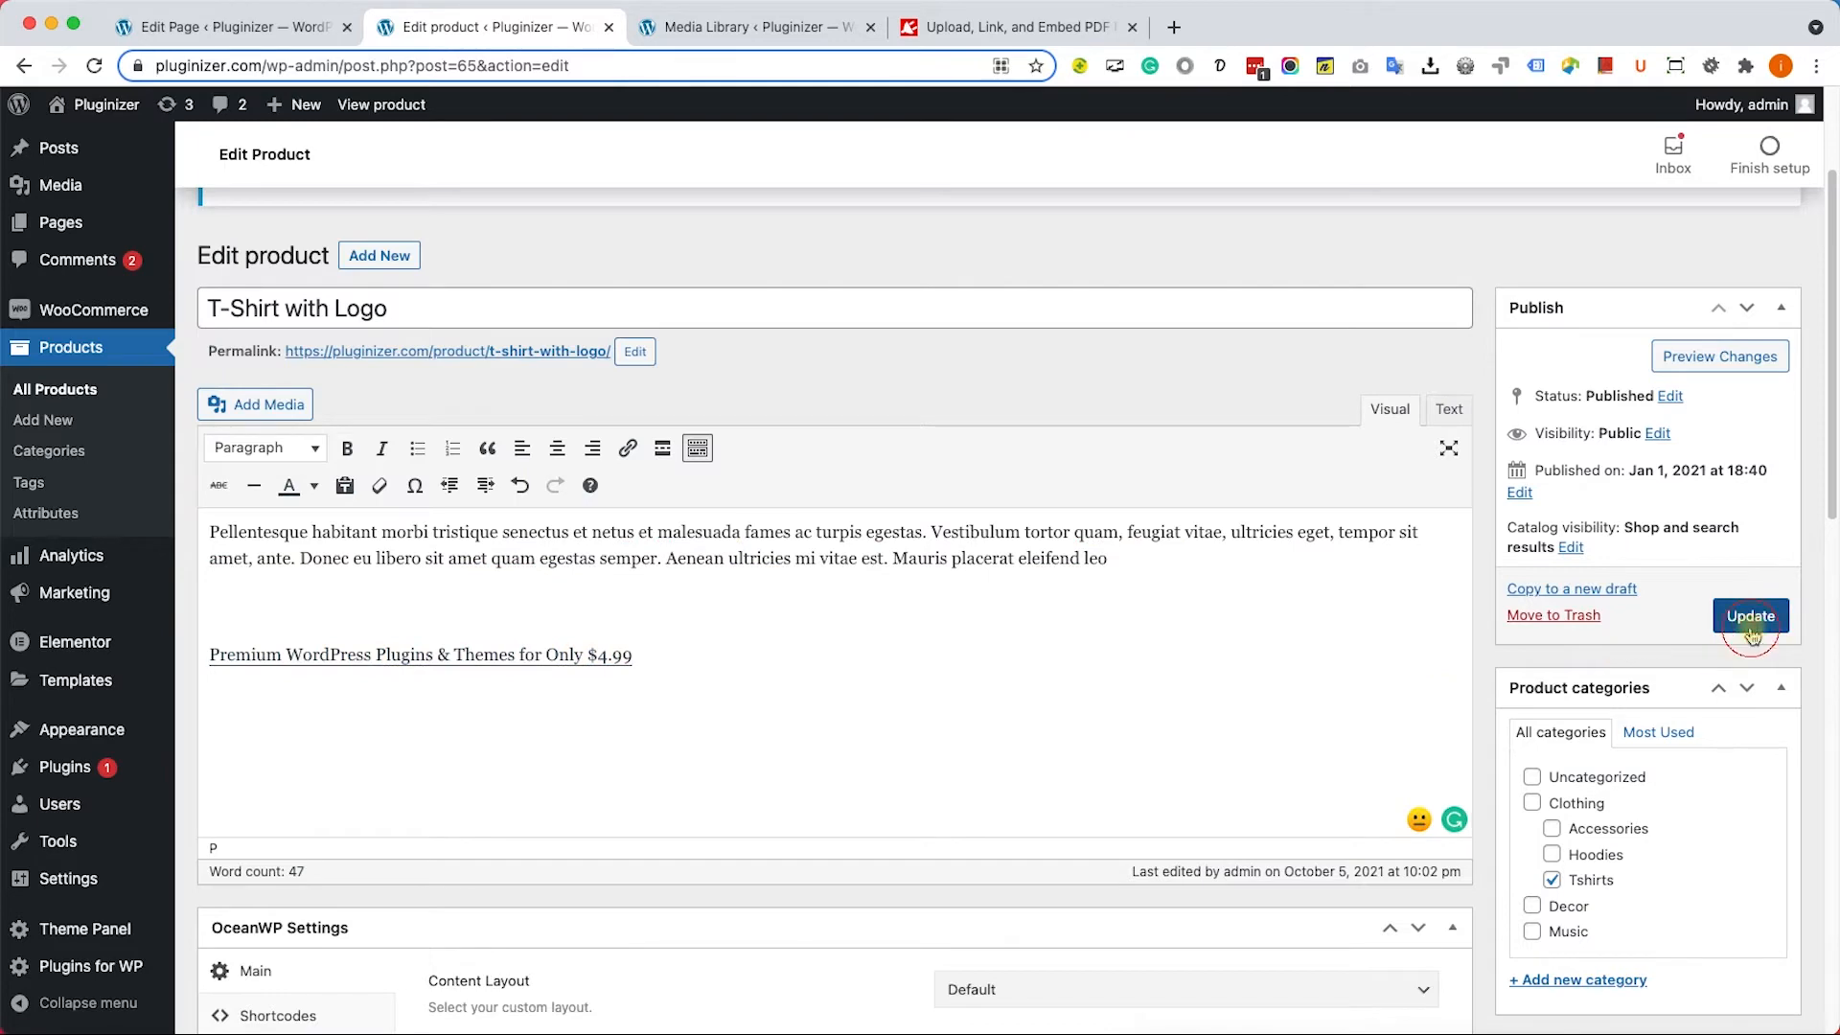
left_click(1750, 617)
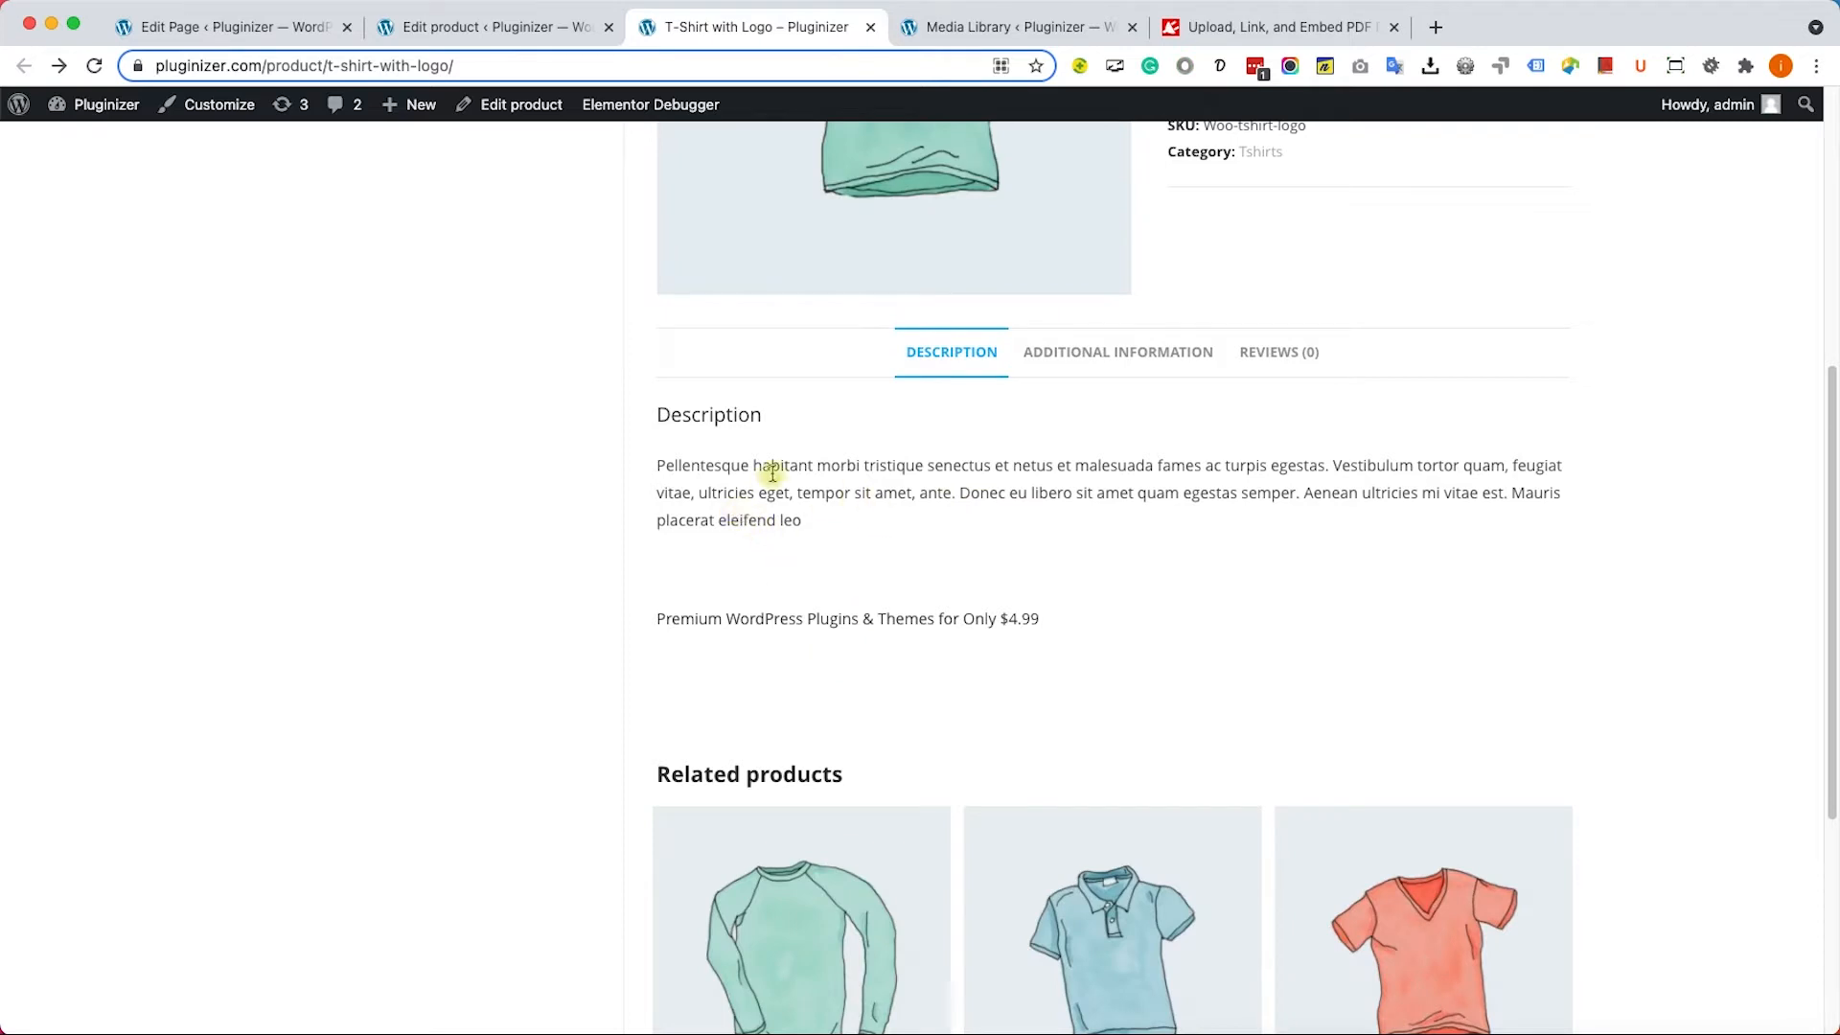
mouse_move(833, 26)
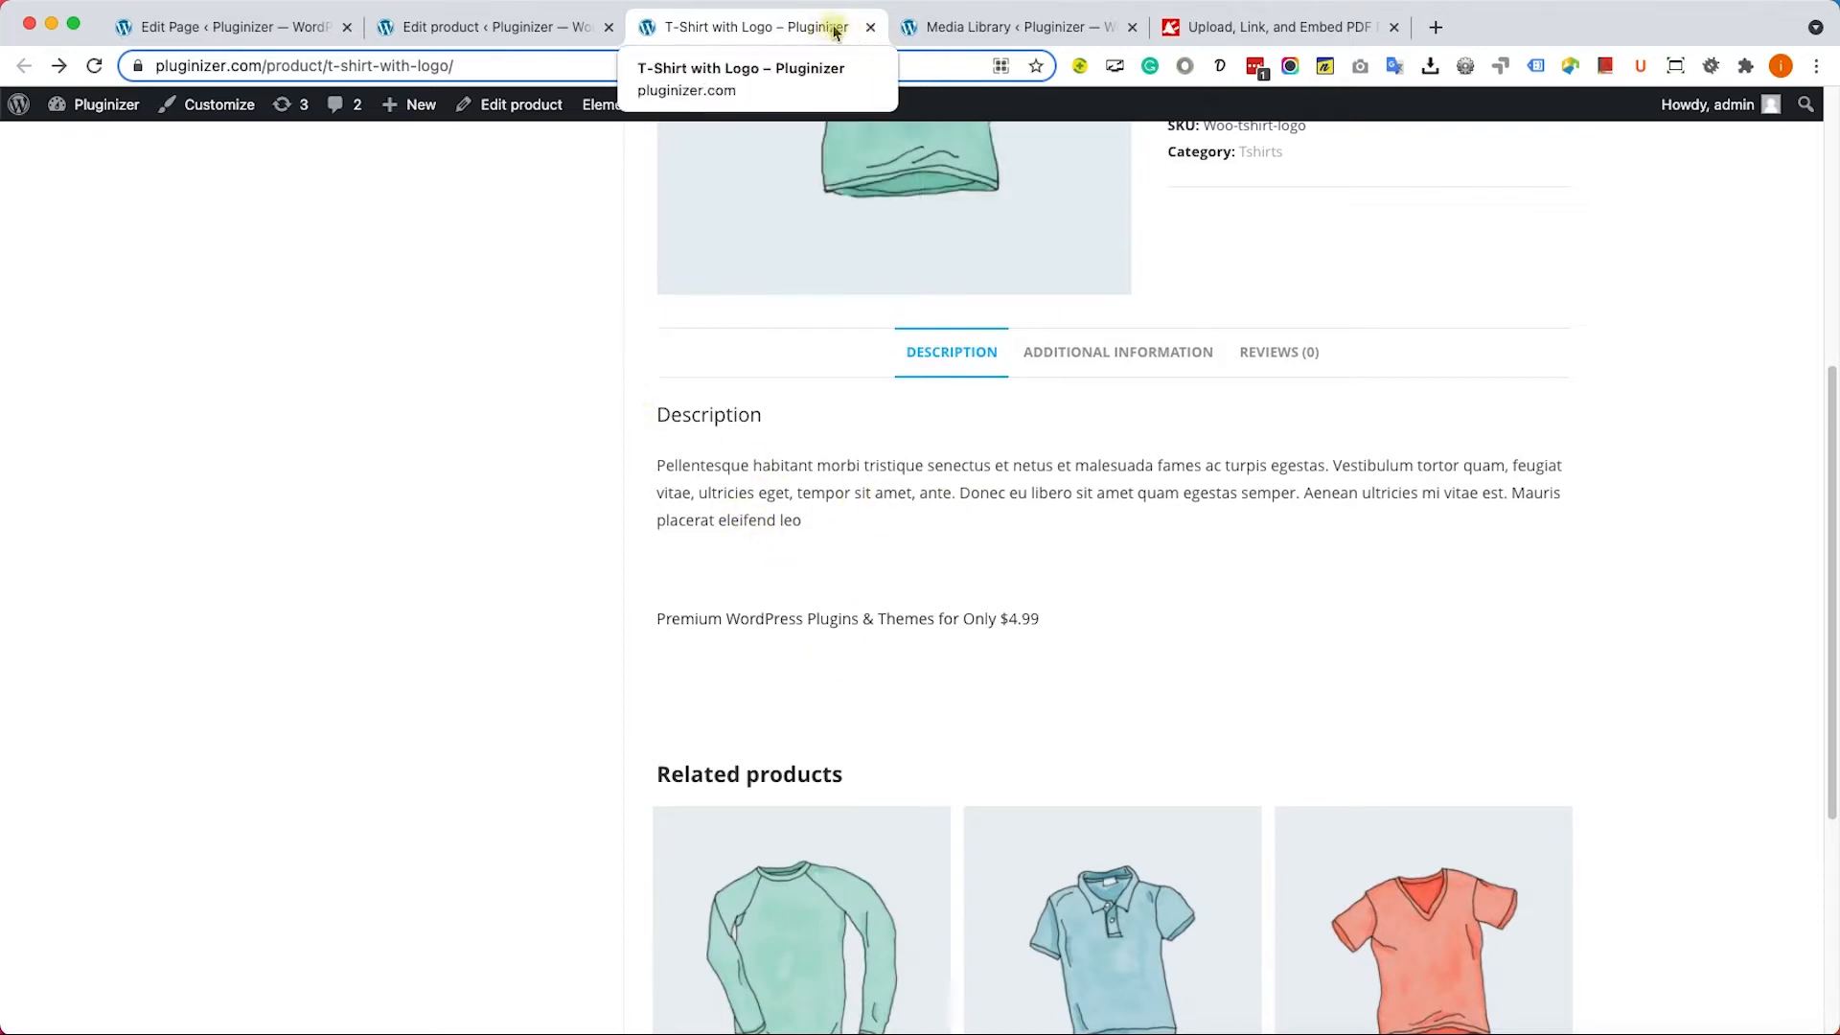
Search new plugins for 'pdf' and activate PDF Embedder.
left_click(489, 26)
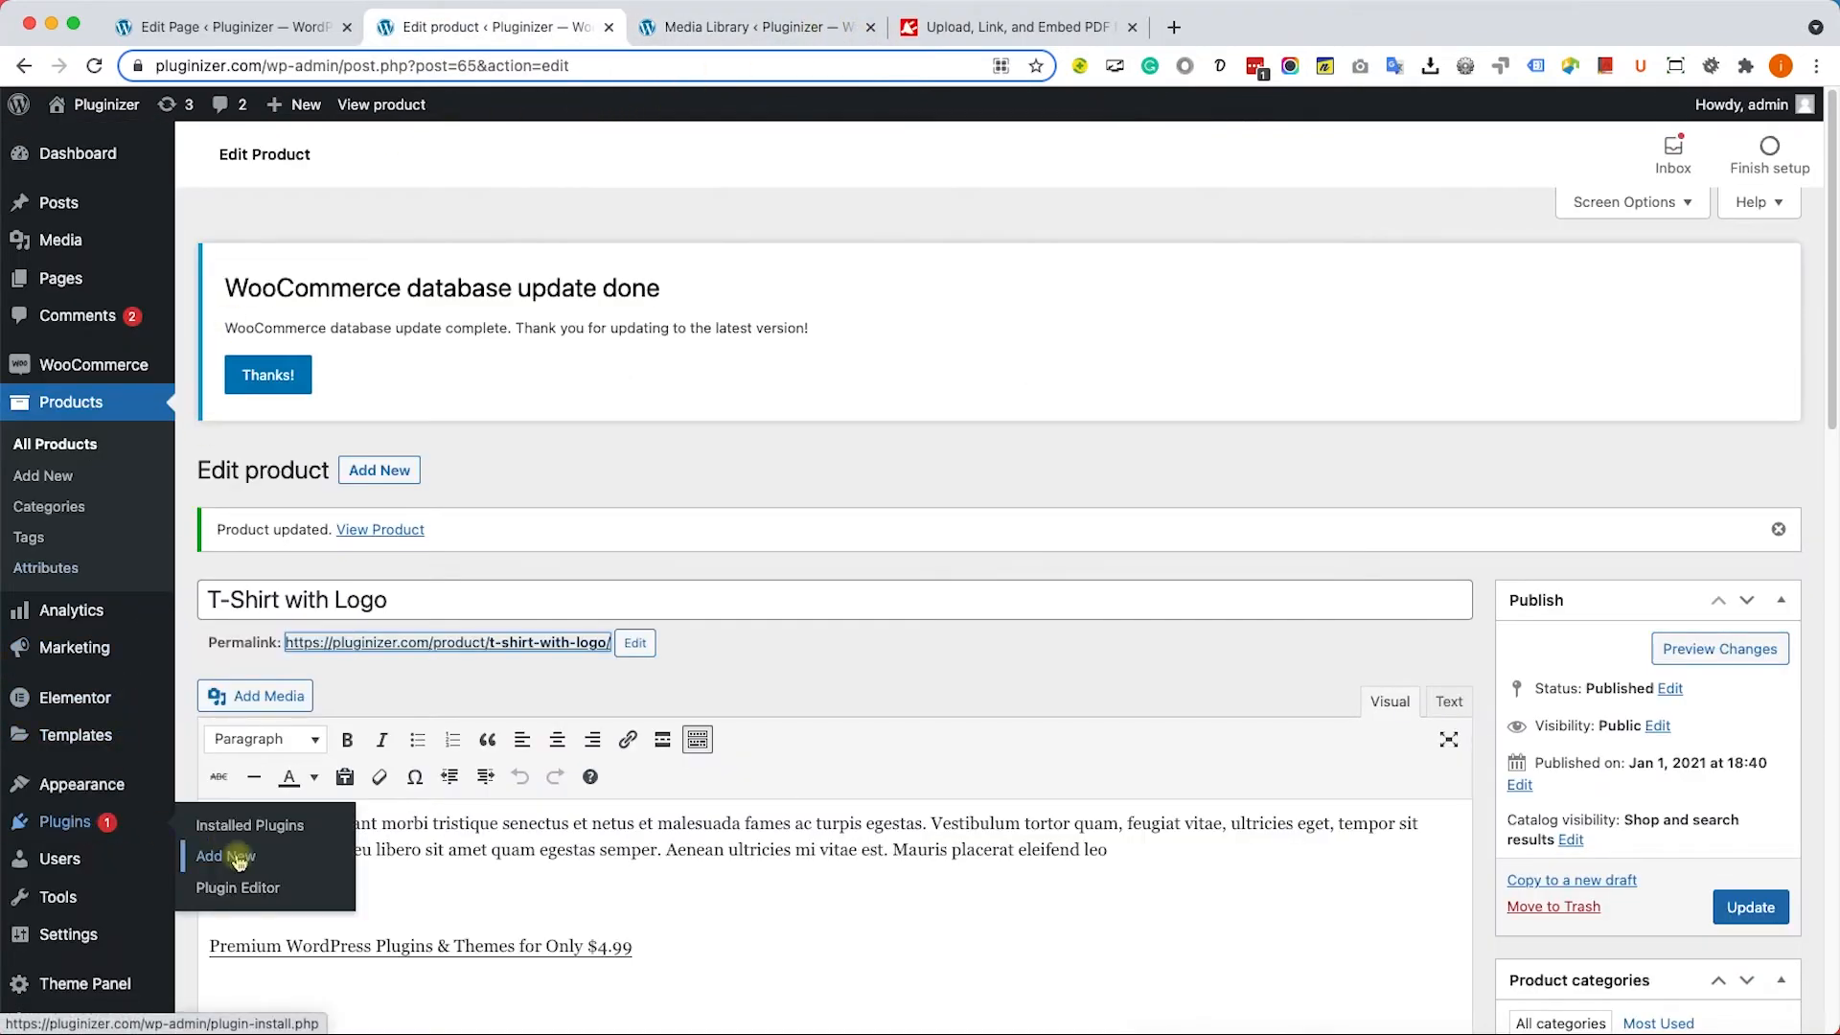
left_click(221, 856)
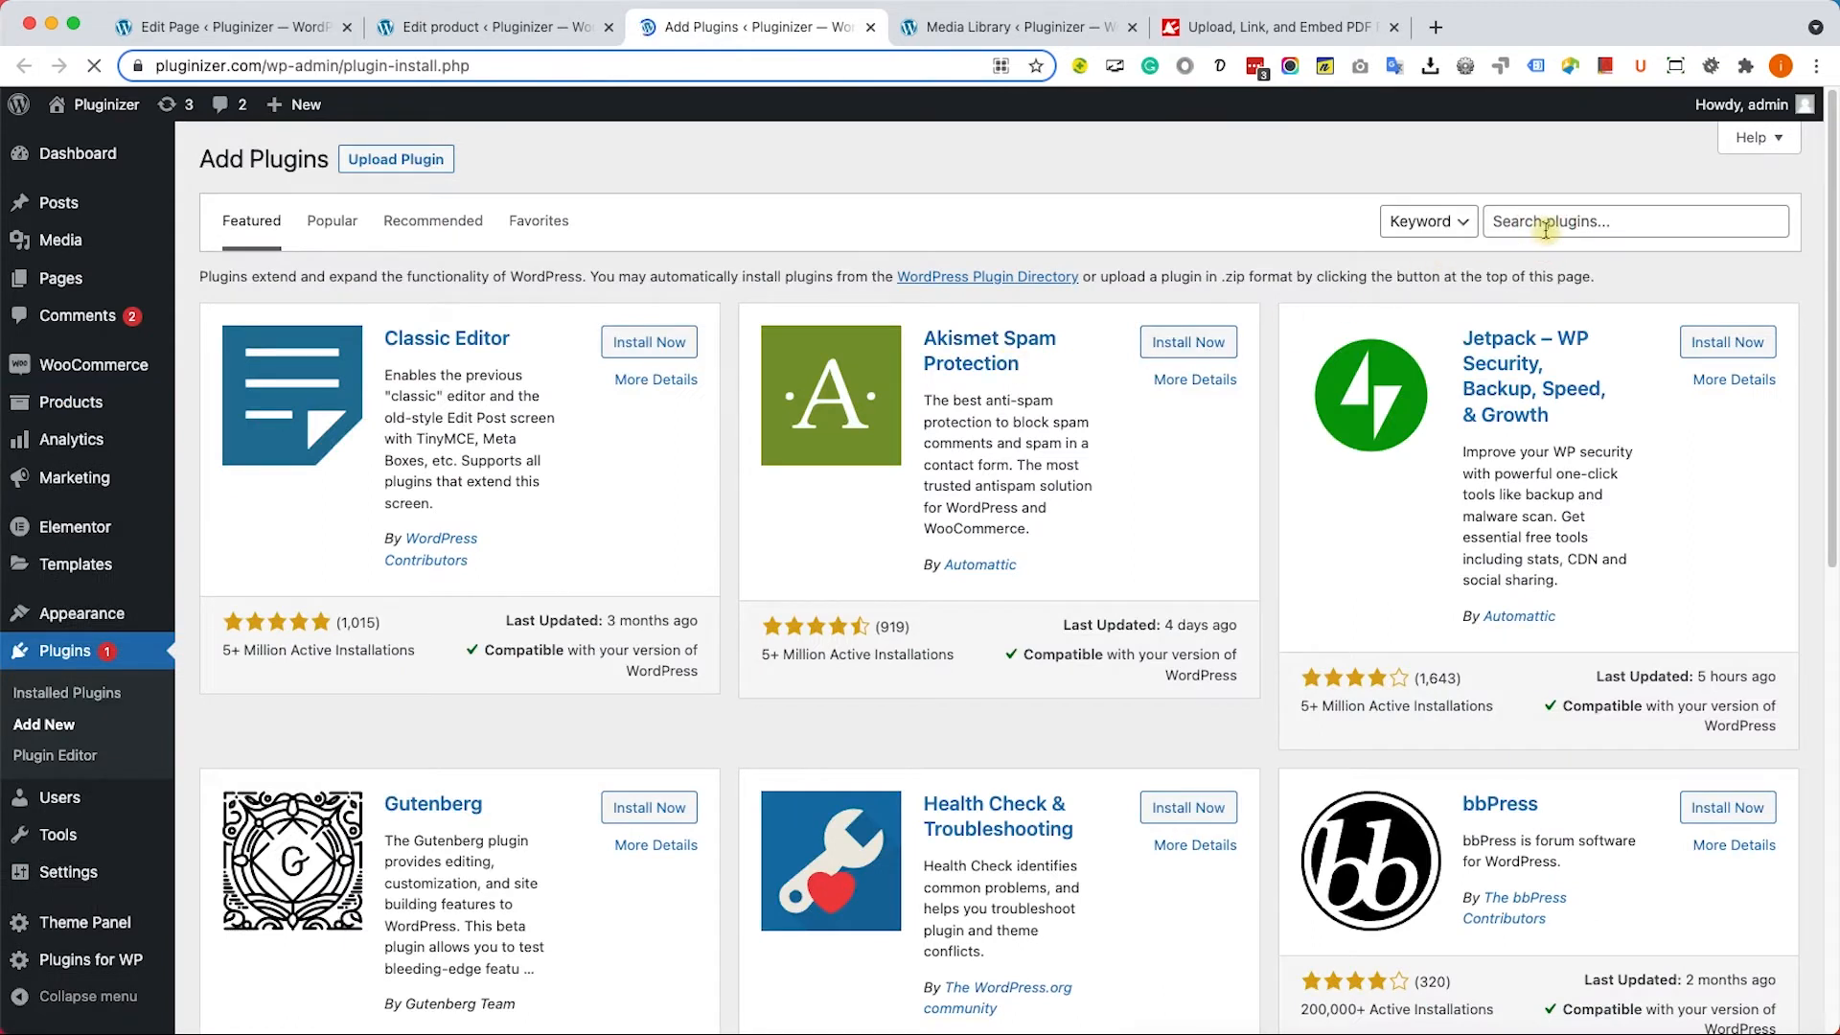
type("pdf")
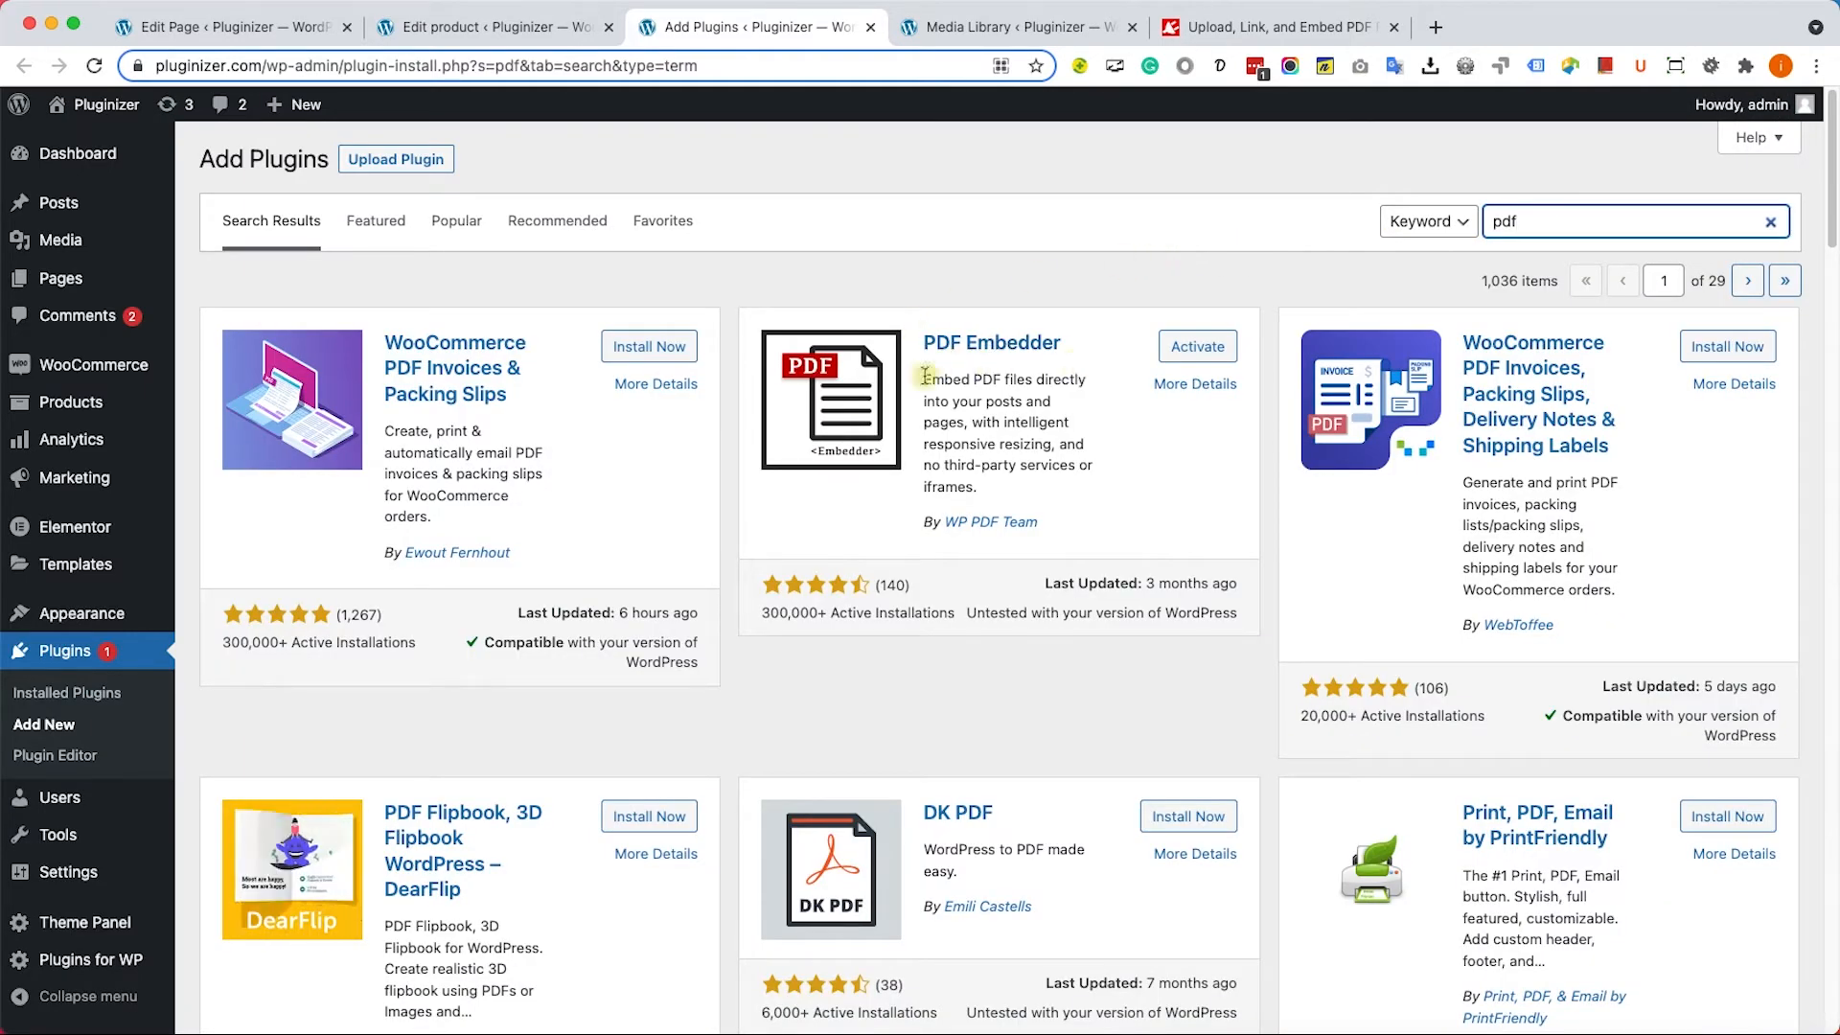
left_click(1196, 346)
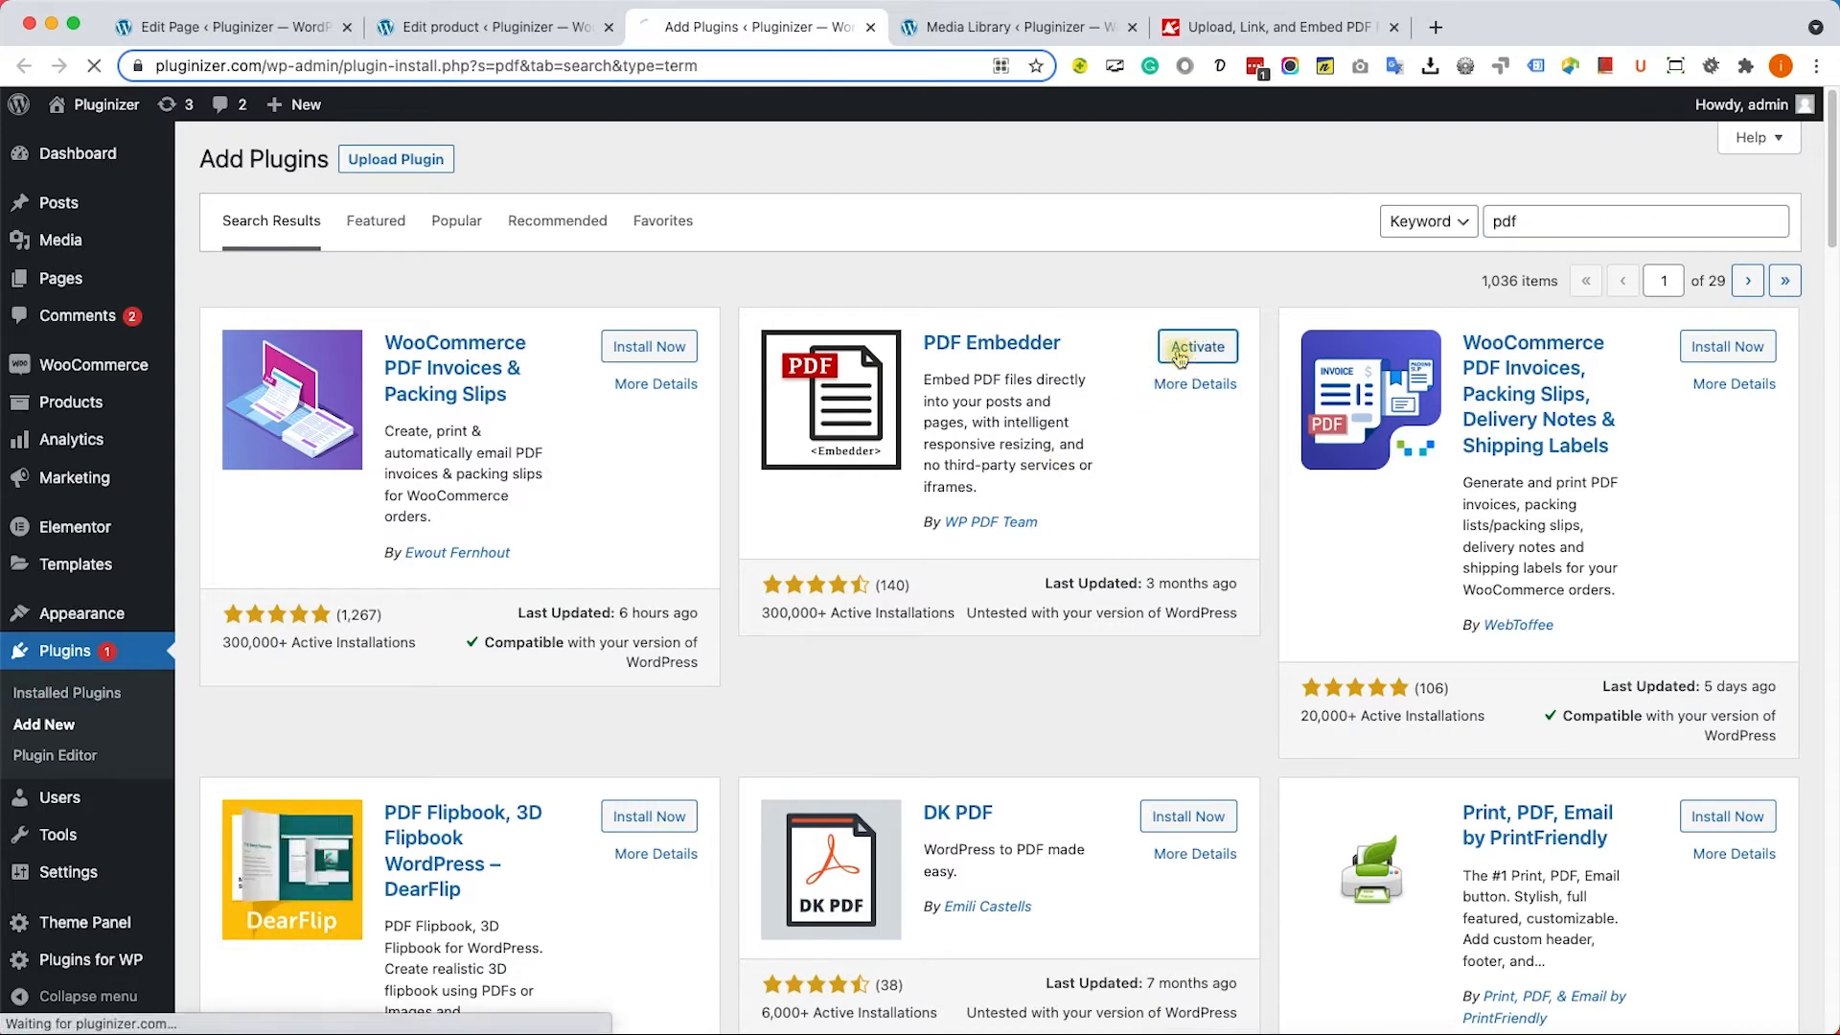
left_click(1196, 346)
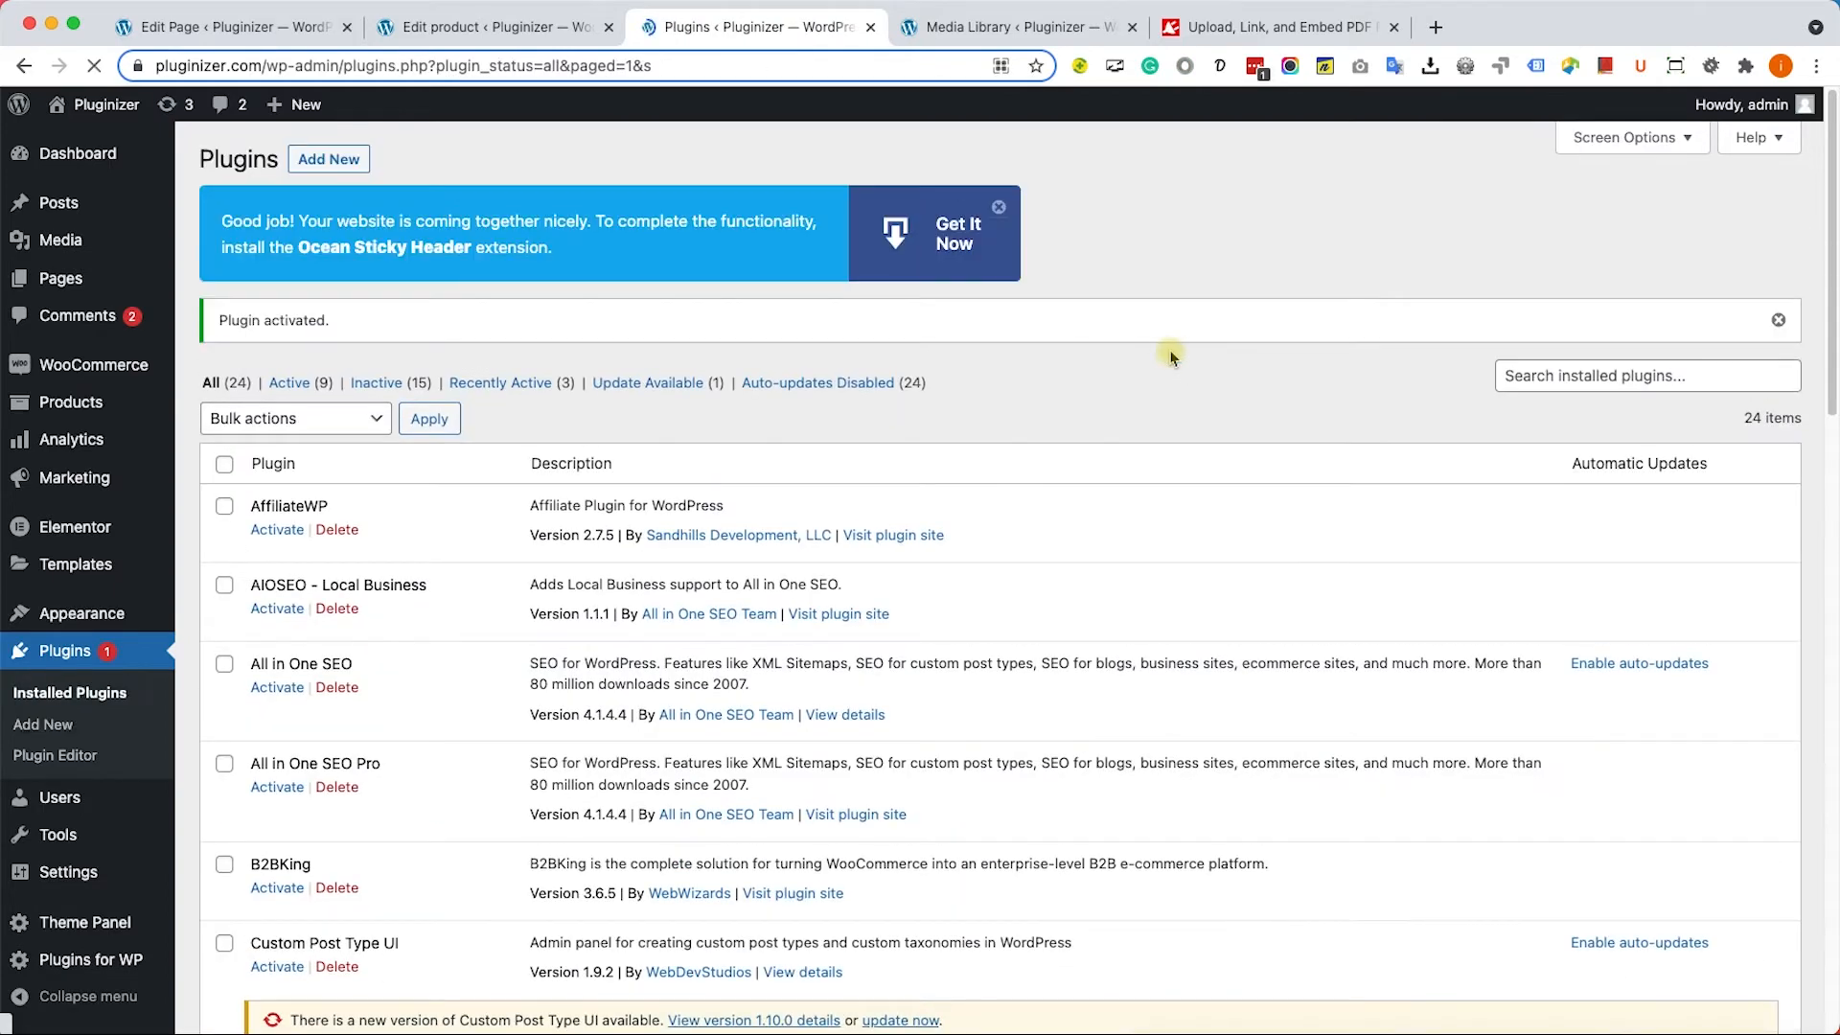
left_click(492, 26)
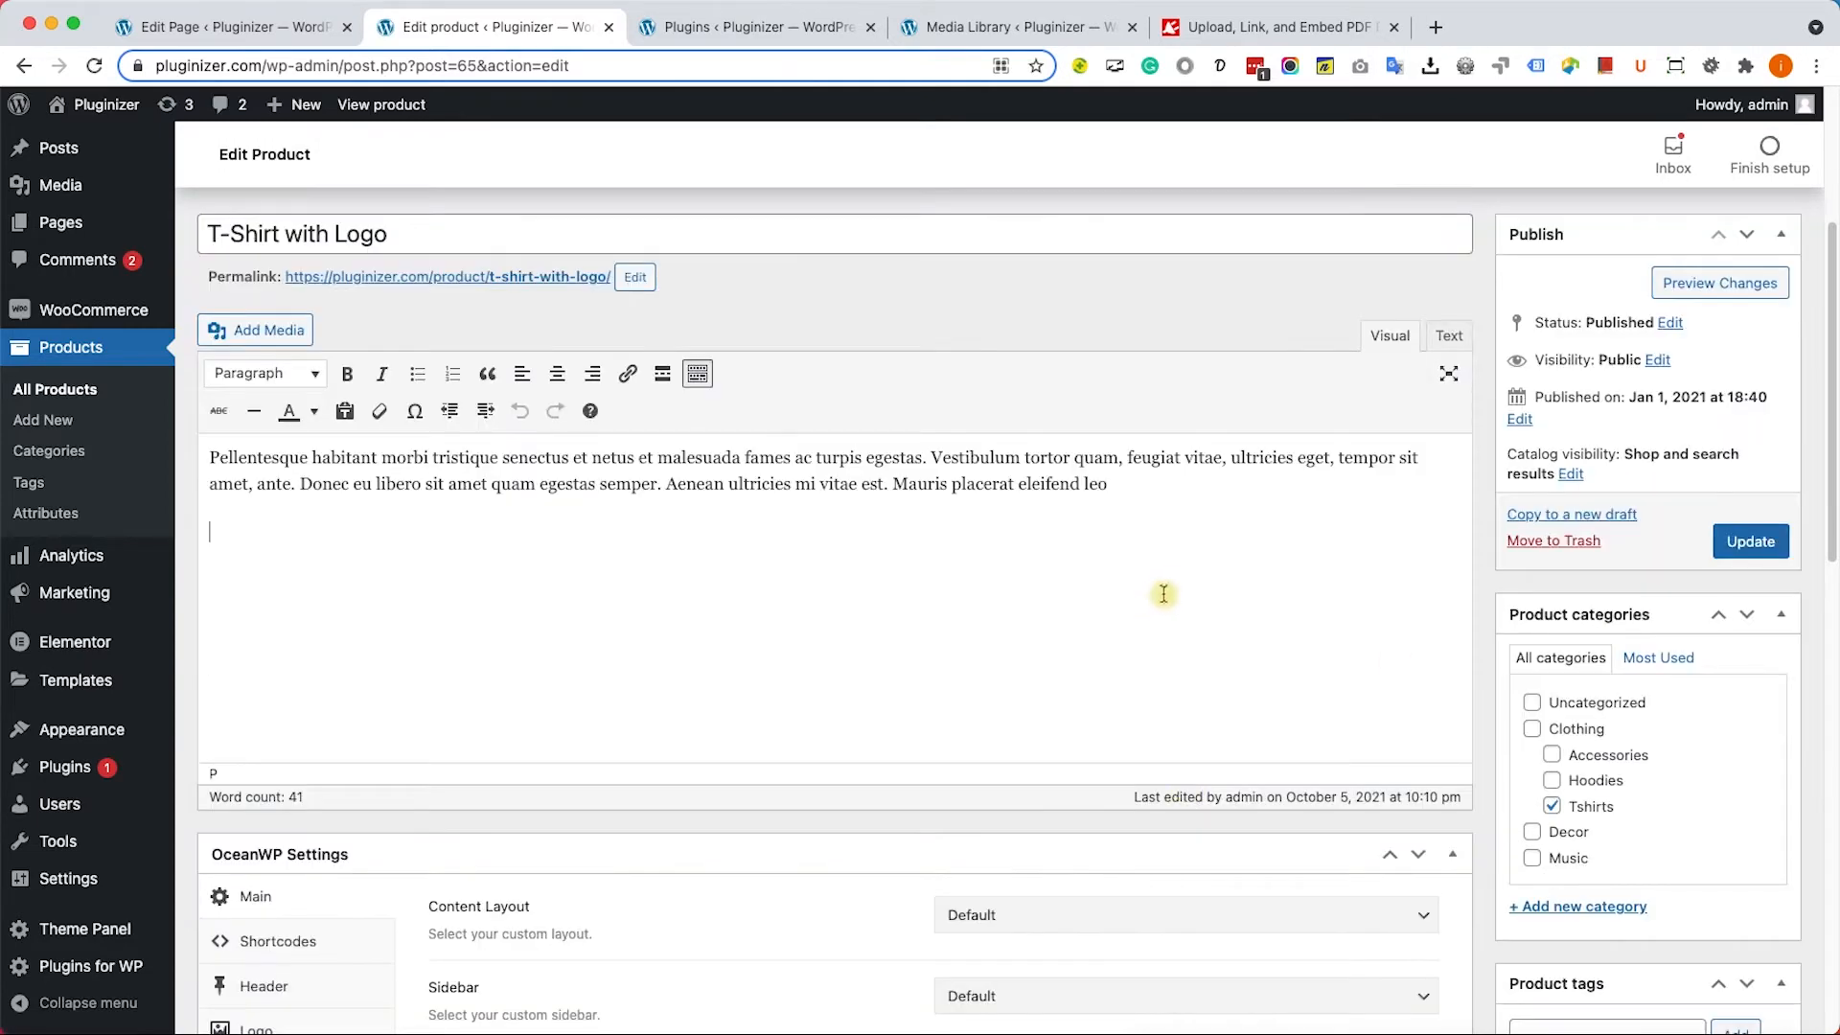
Insert the uploaded PDF into the T-Shirt with Logo description as a pdf-embedder shortcode.
left_click(255, 330)
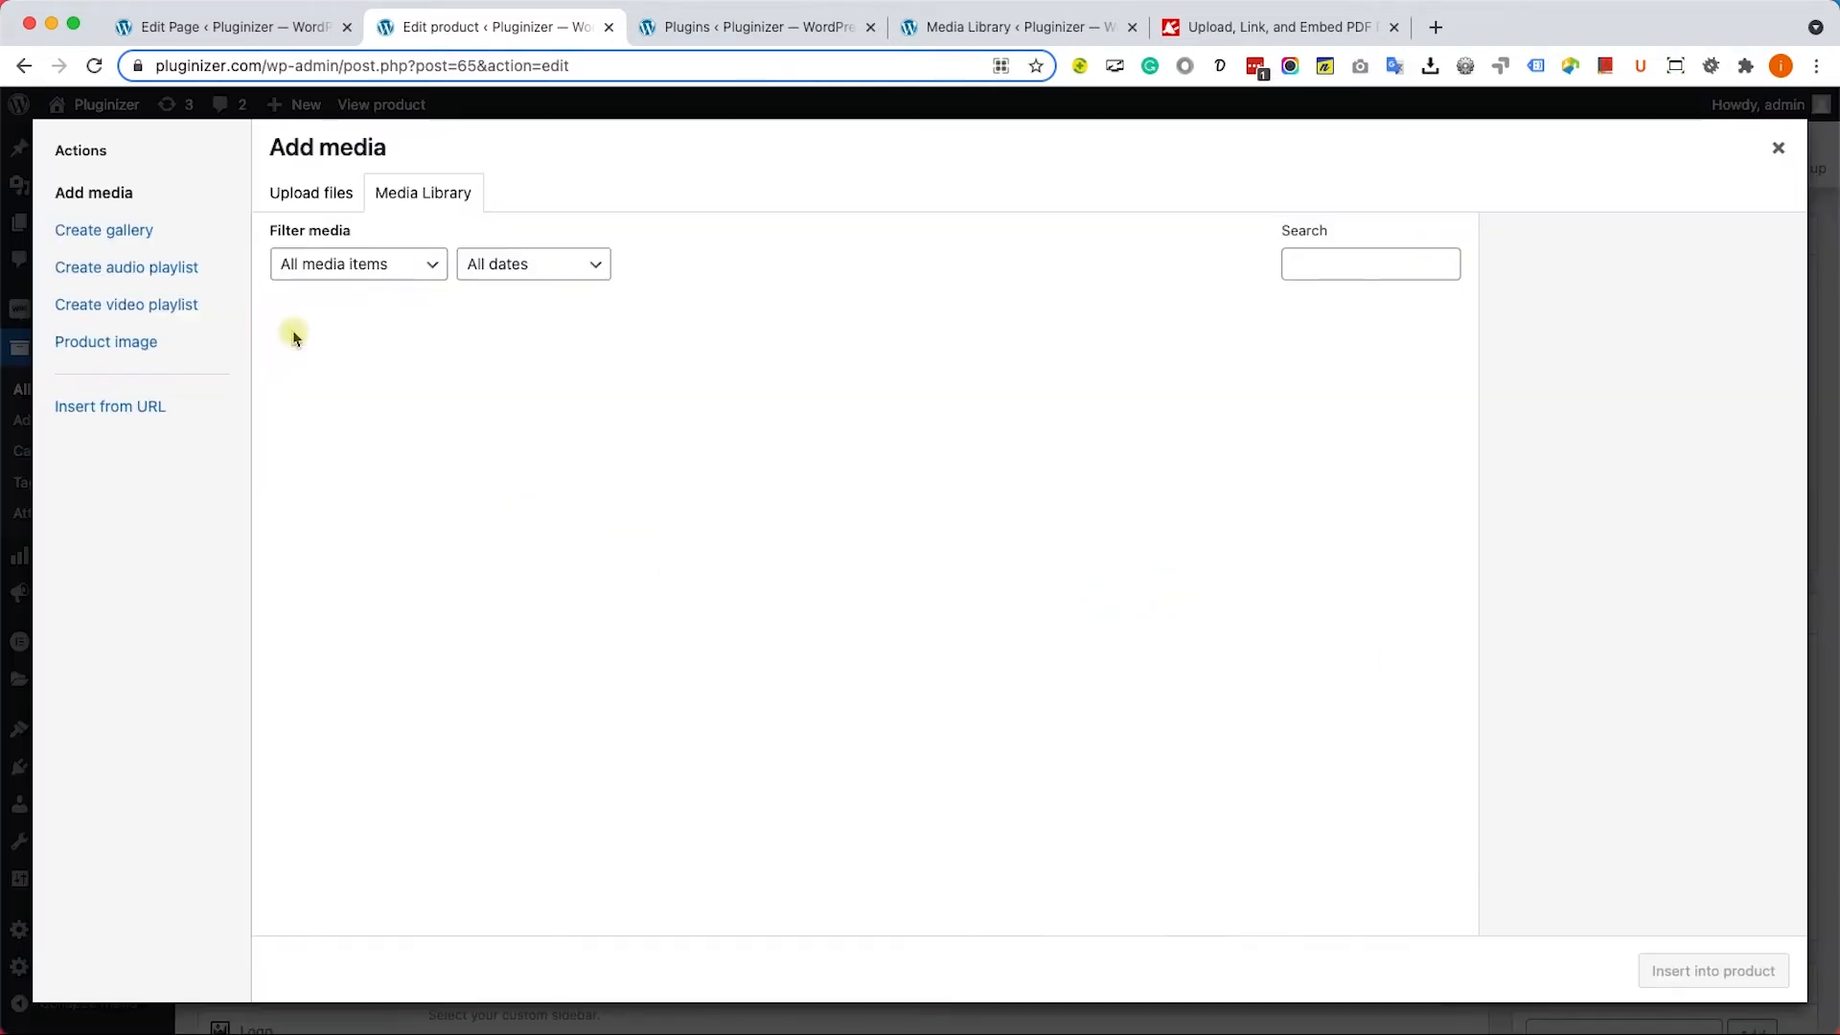
left_click(345, 376)
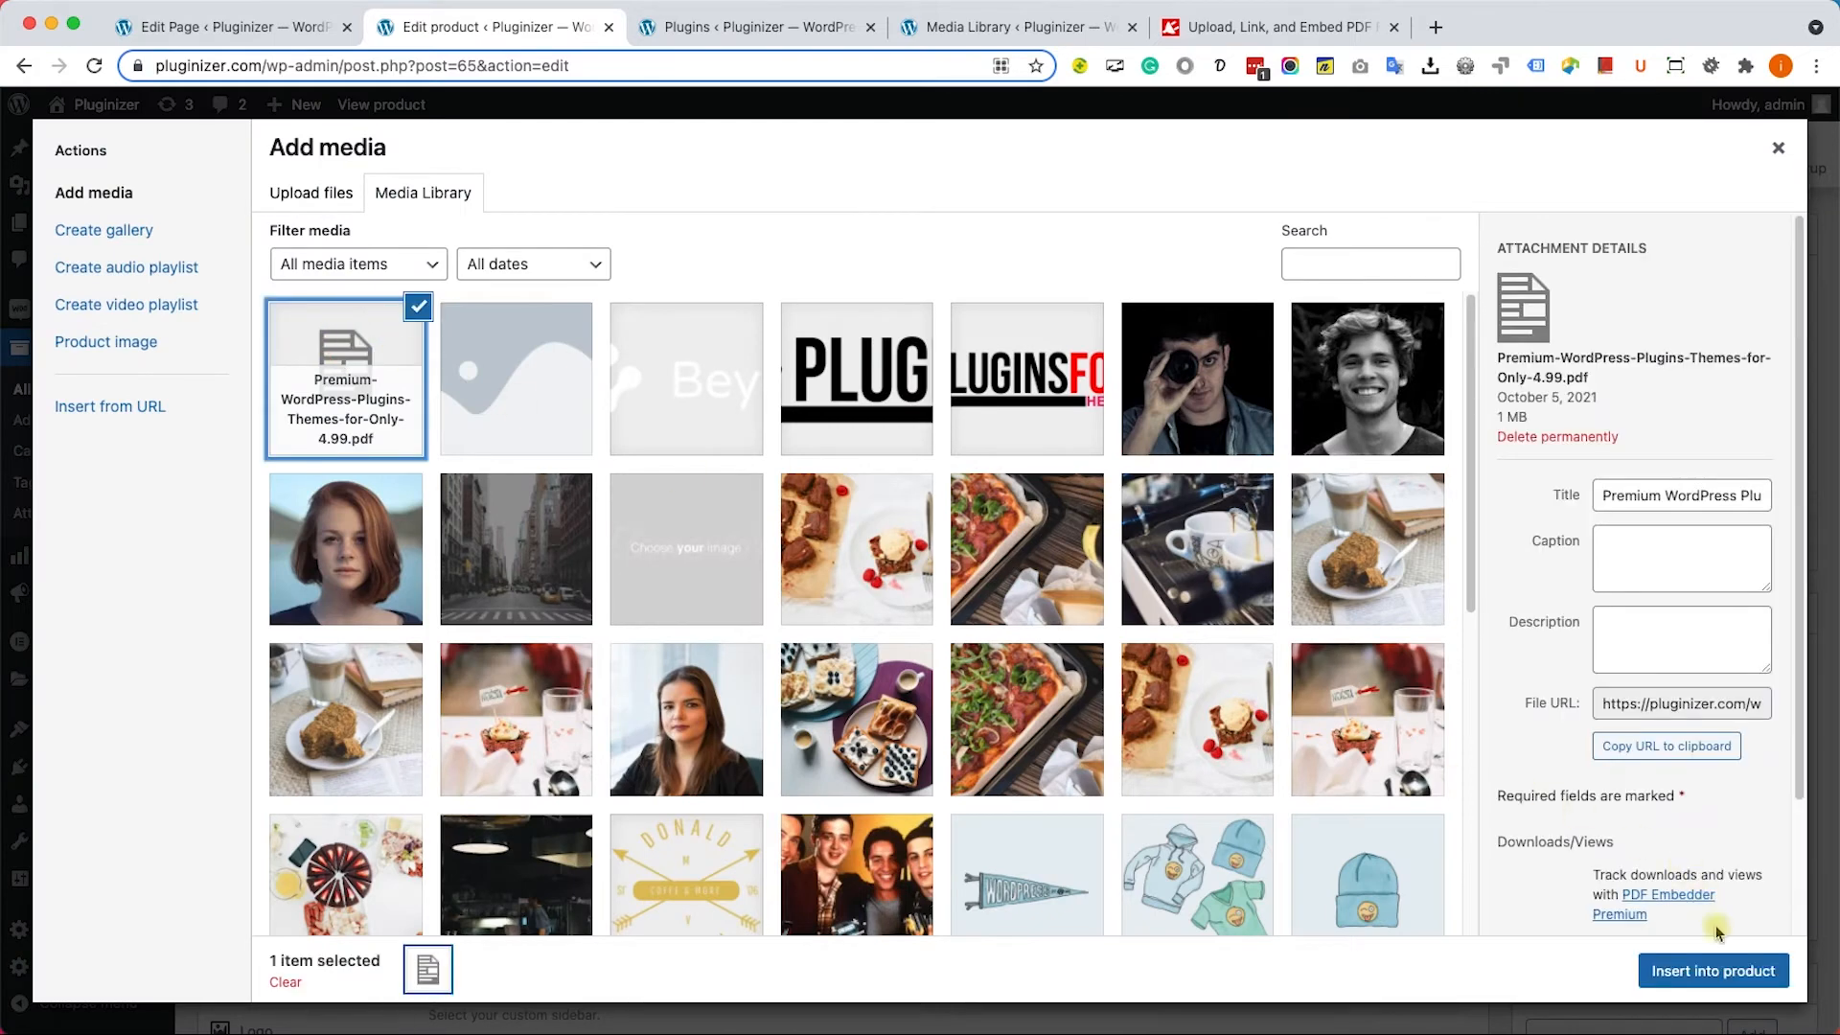
left_click(1710, 971)
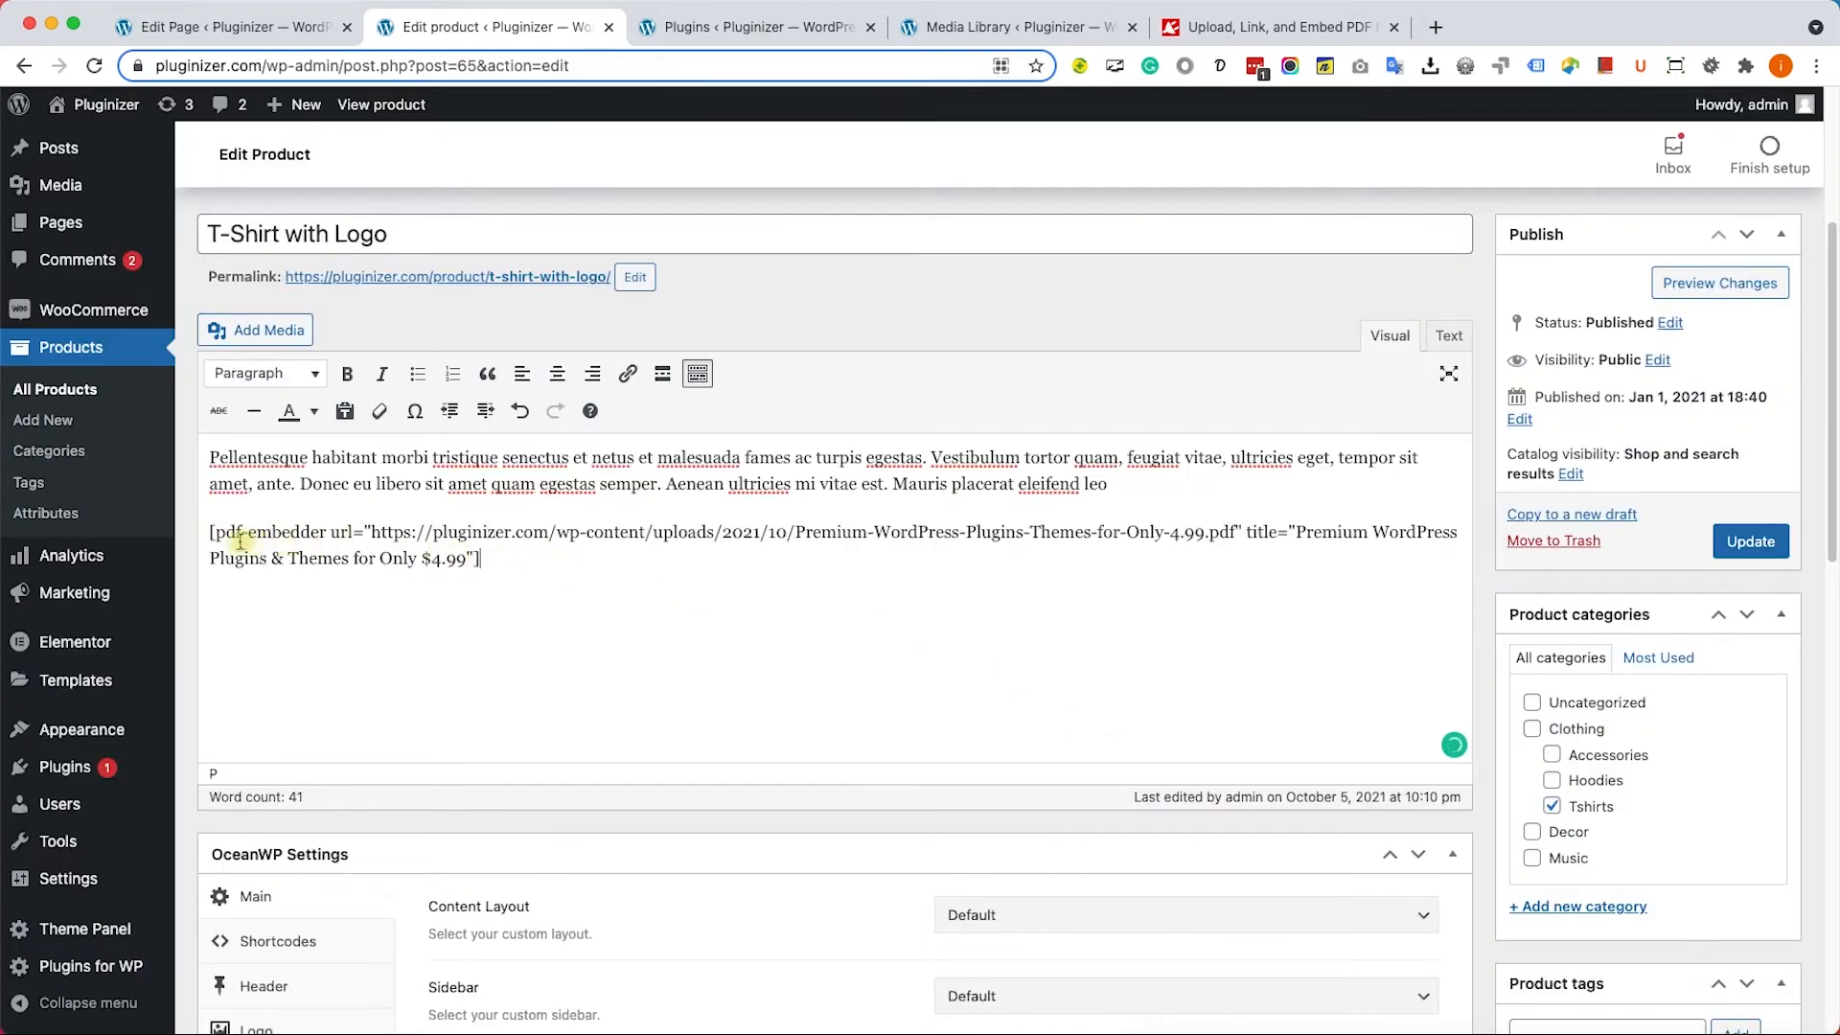
Update the product, then scroll its live page down to the embedded PDF flyer.
left_click(1750, 541)
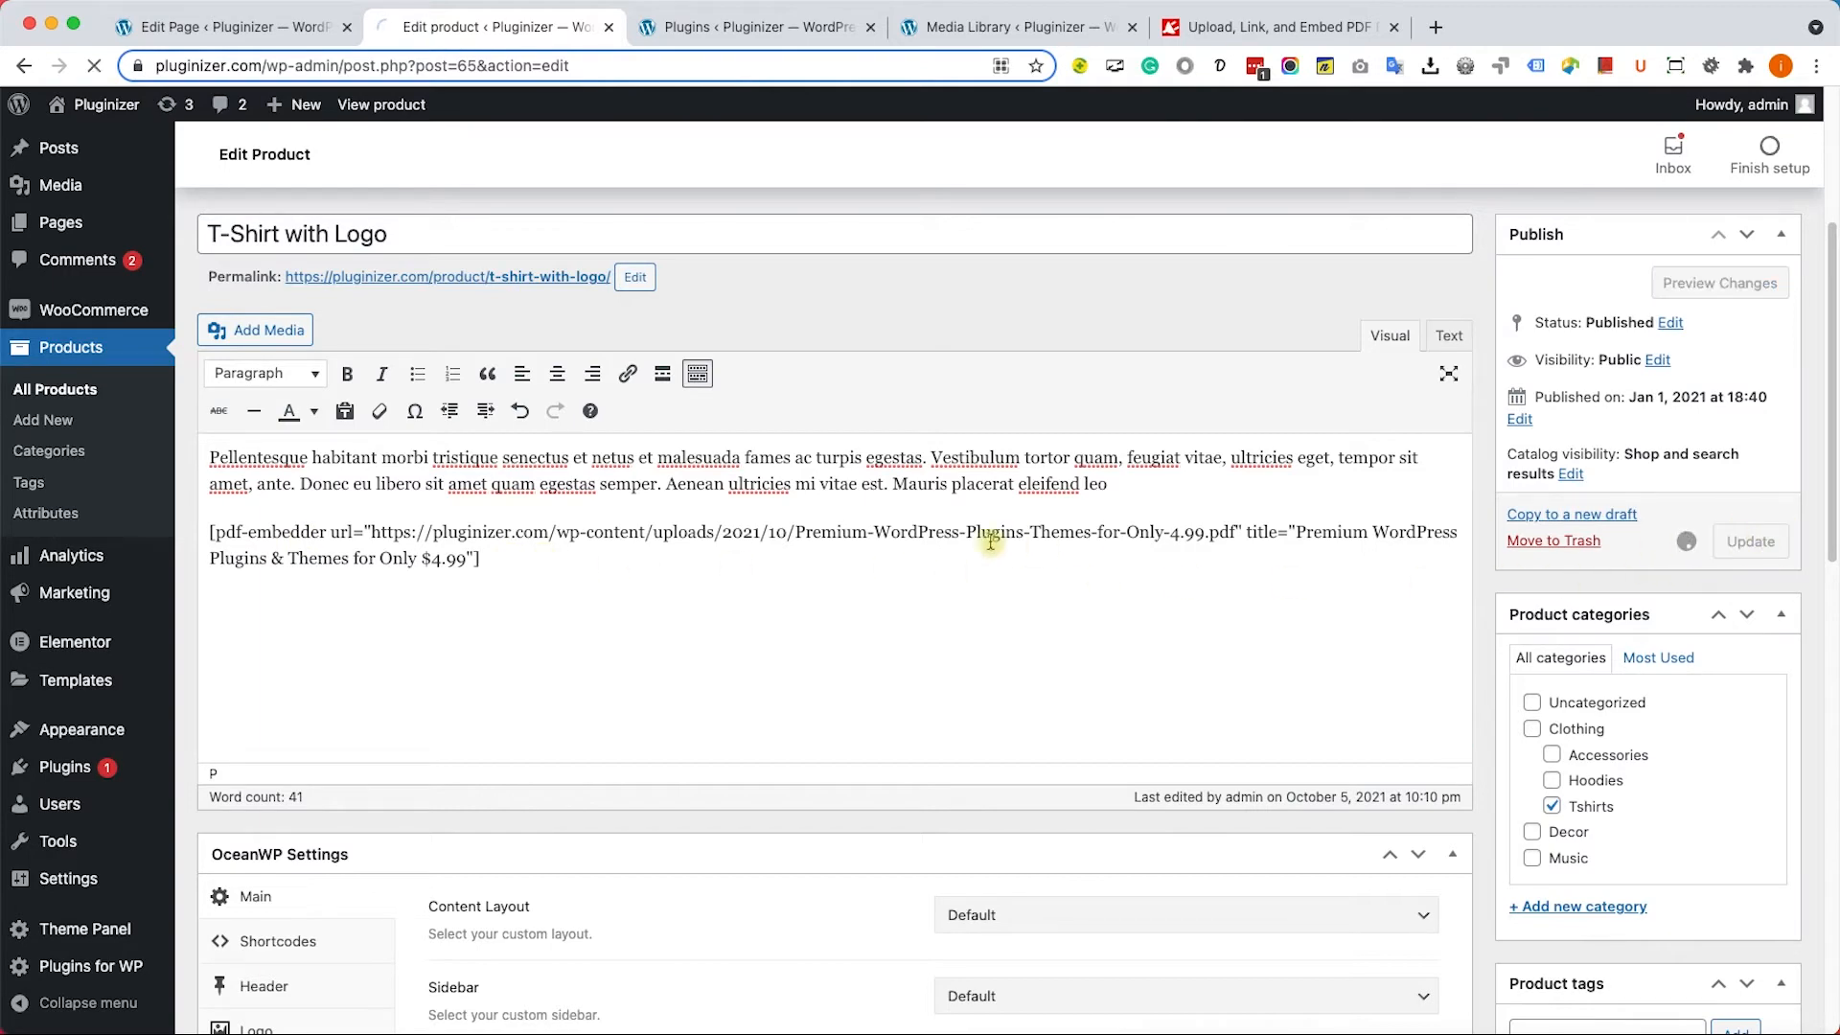
left_click(1750, 540)
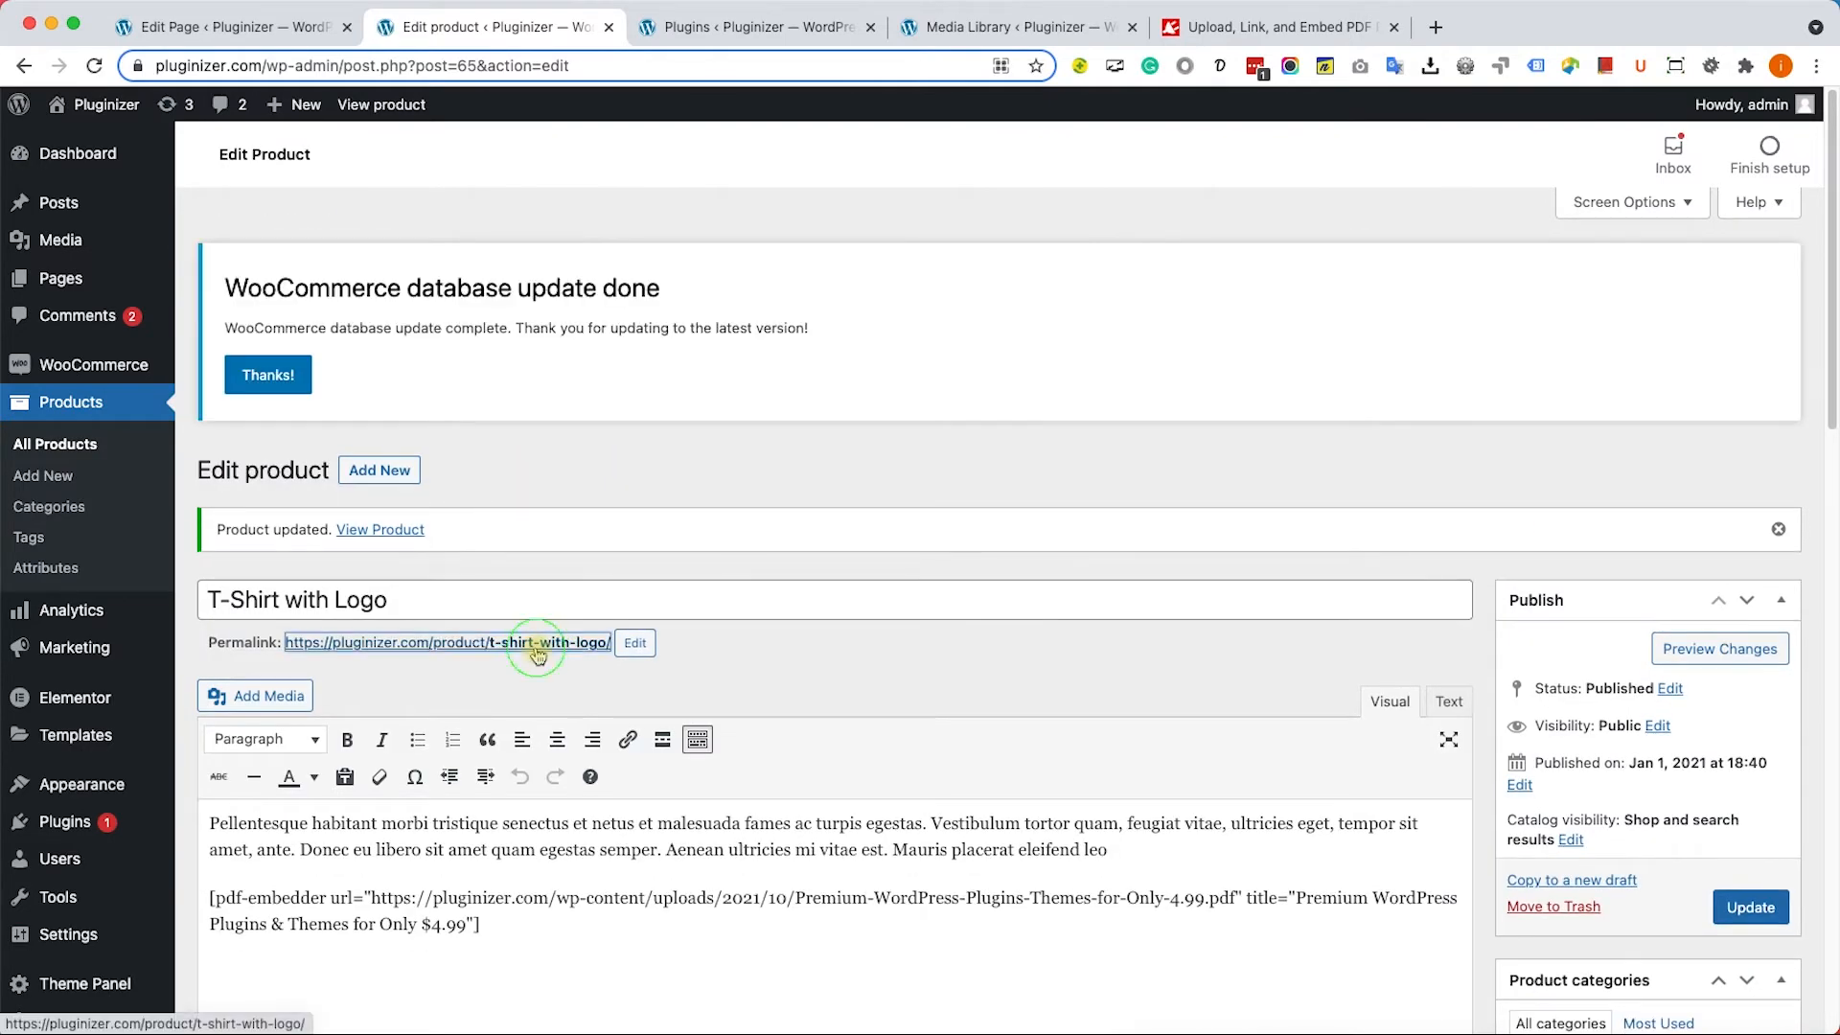
left_click(446, 642)
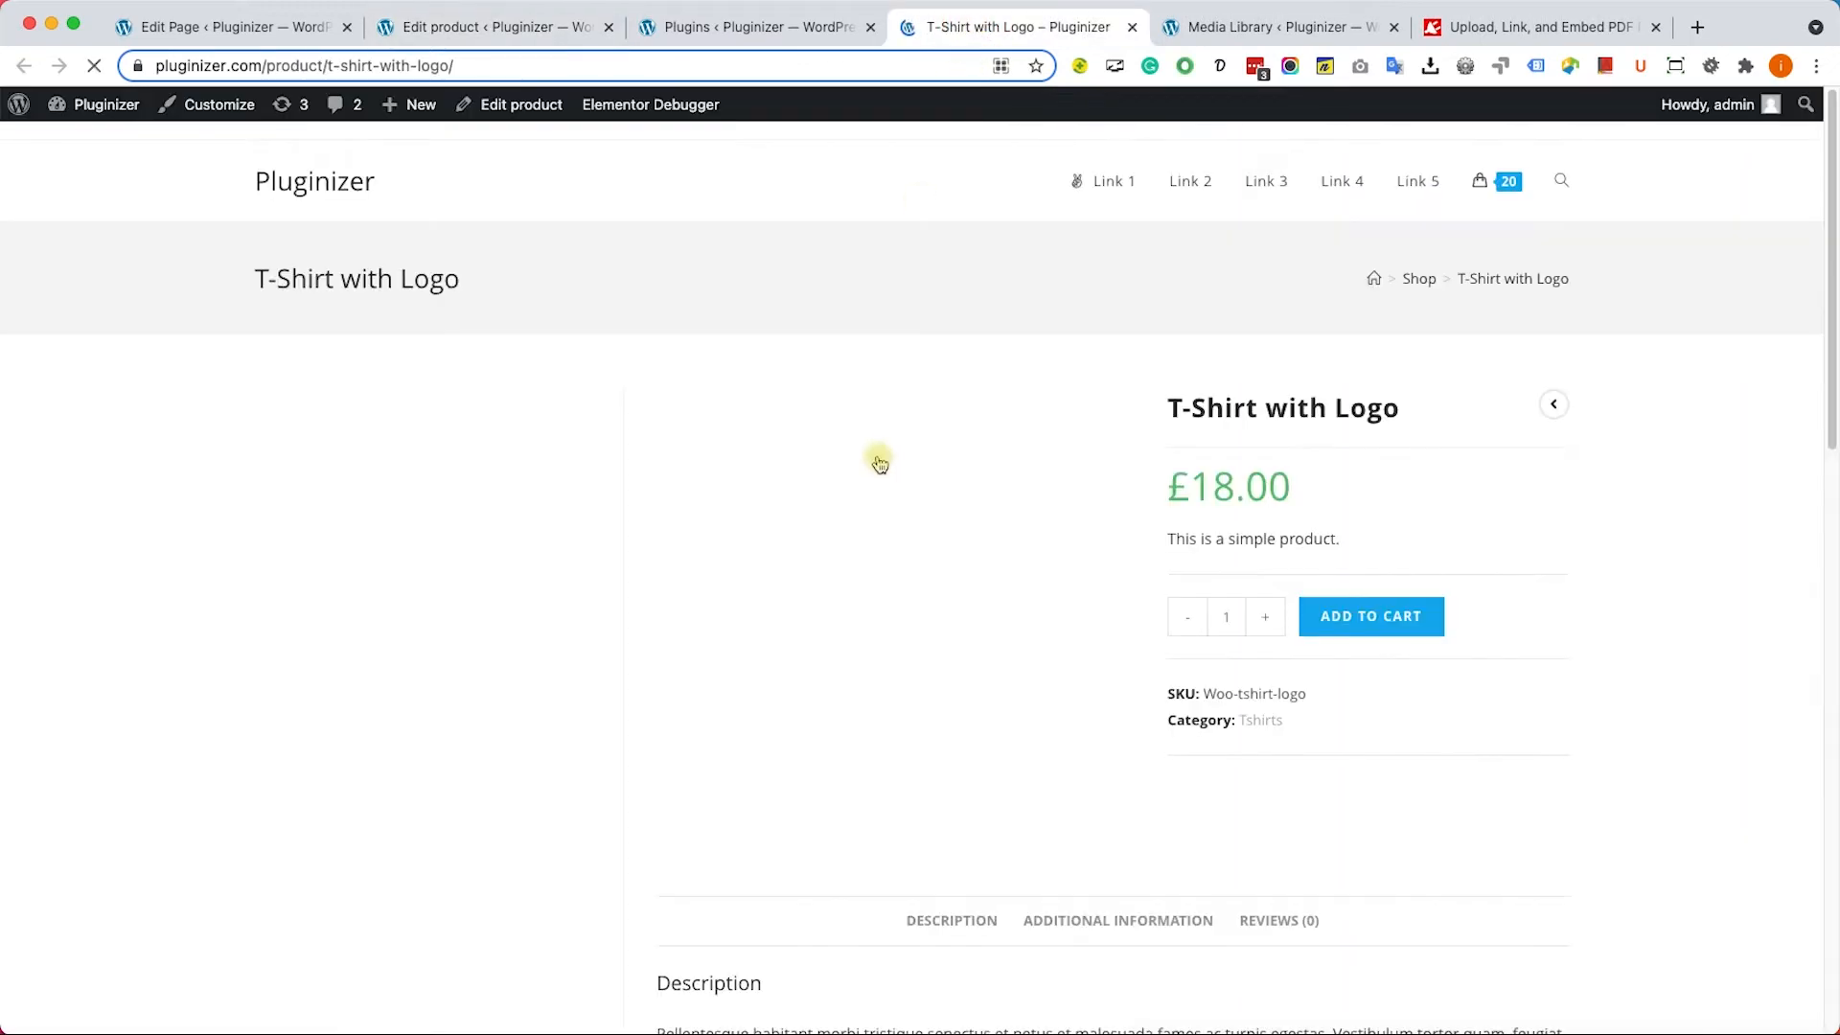
scroll("down", 3)
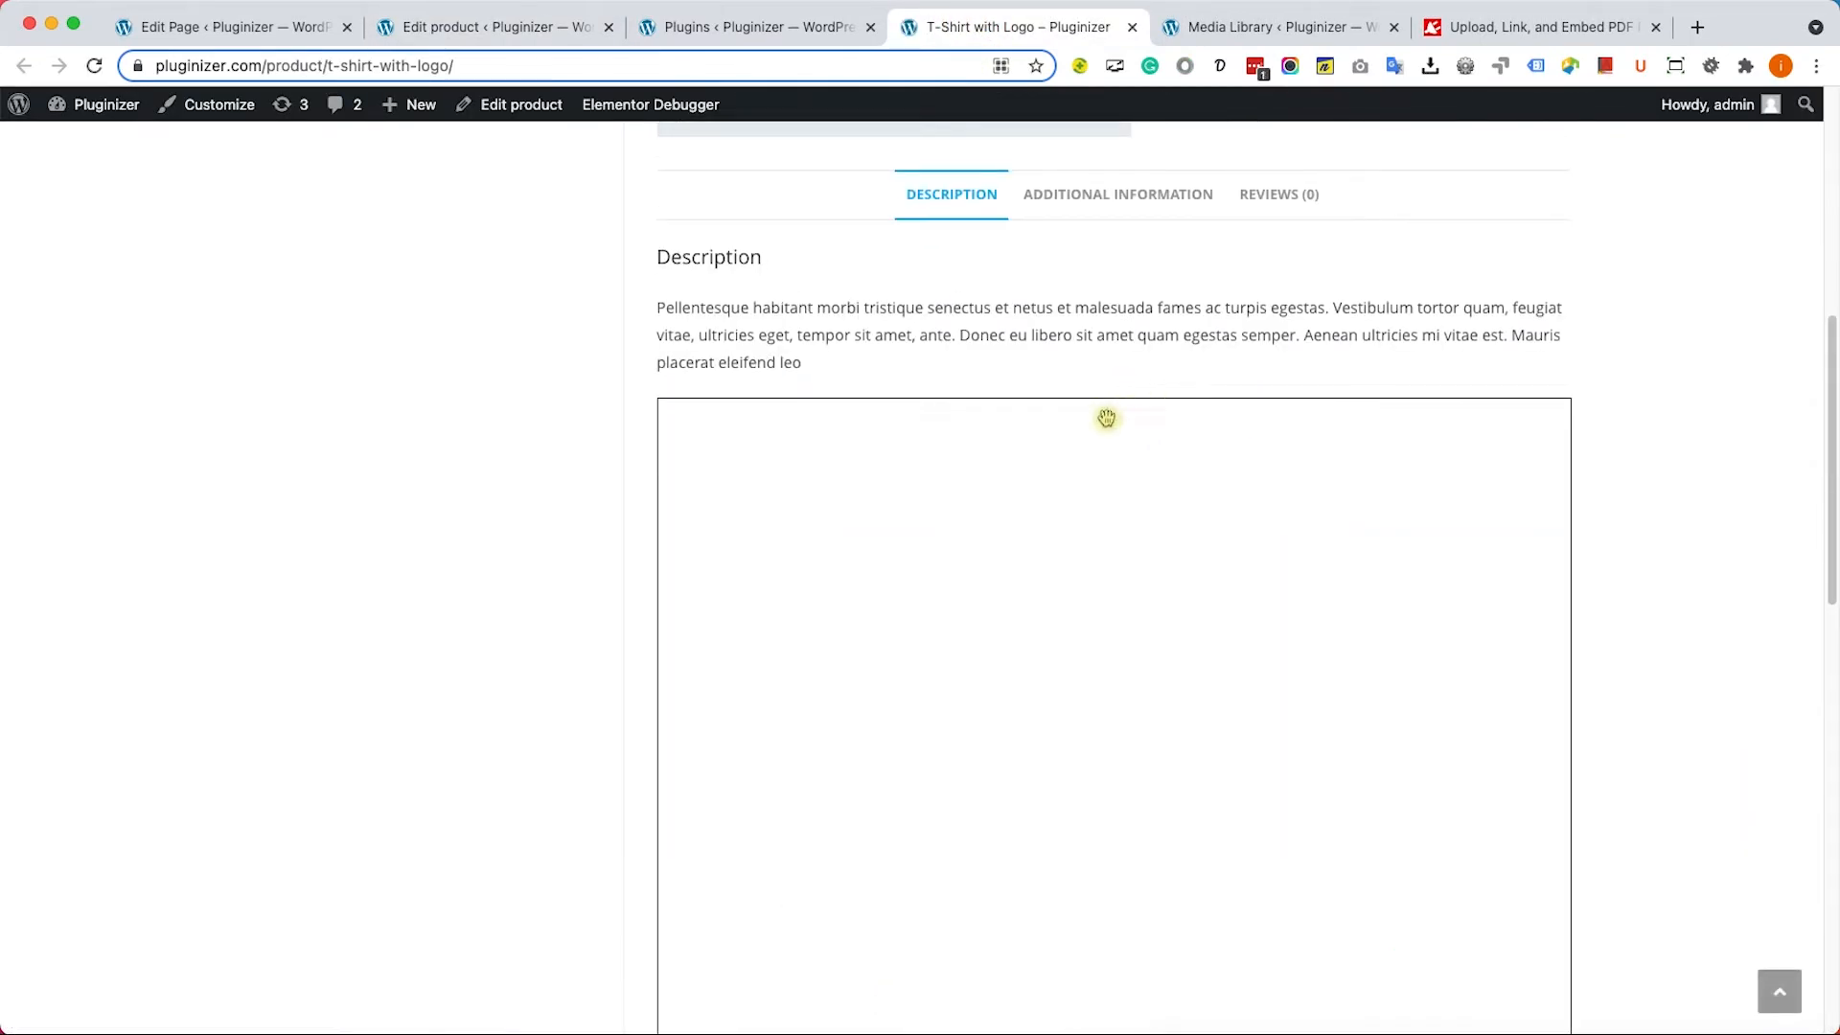
scroll("down", 3)
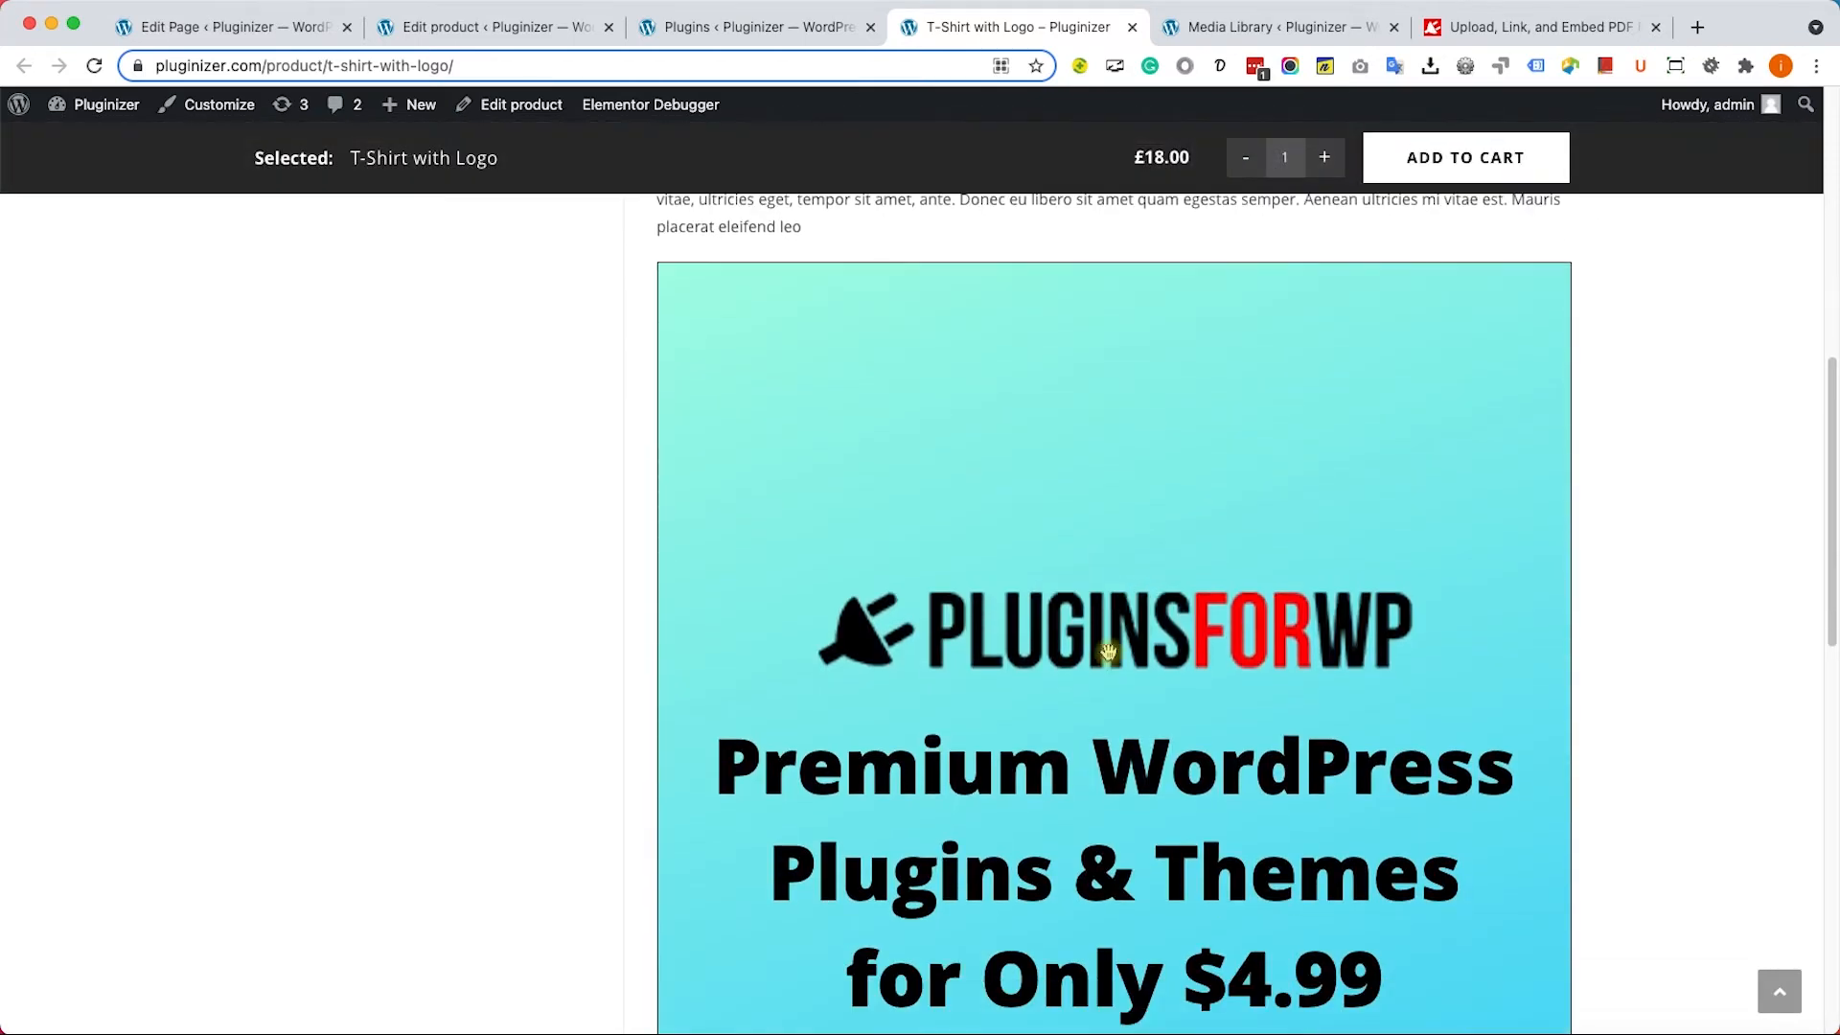
scroll("down", 3)
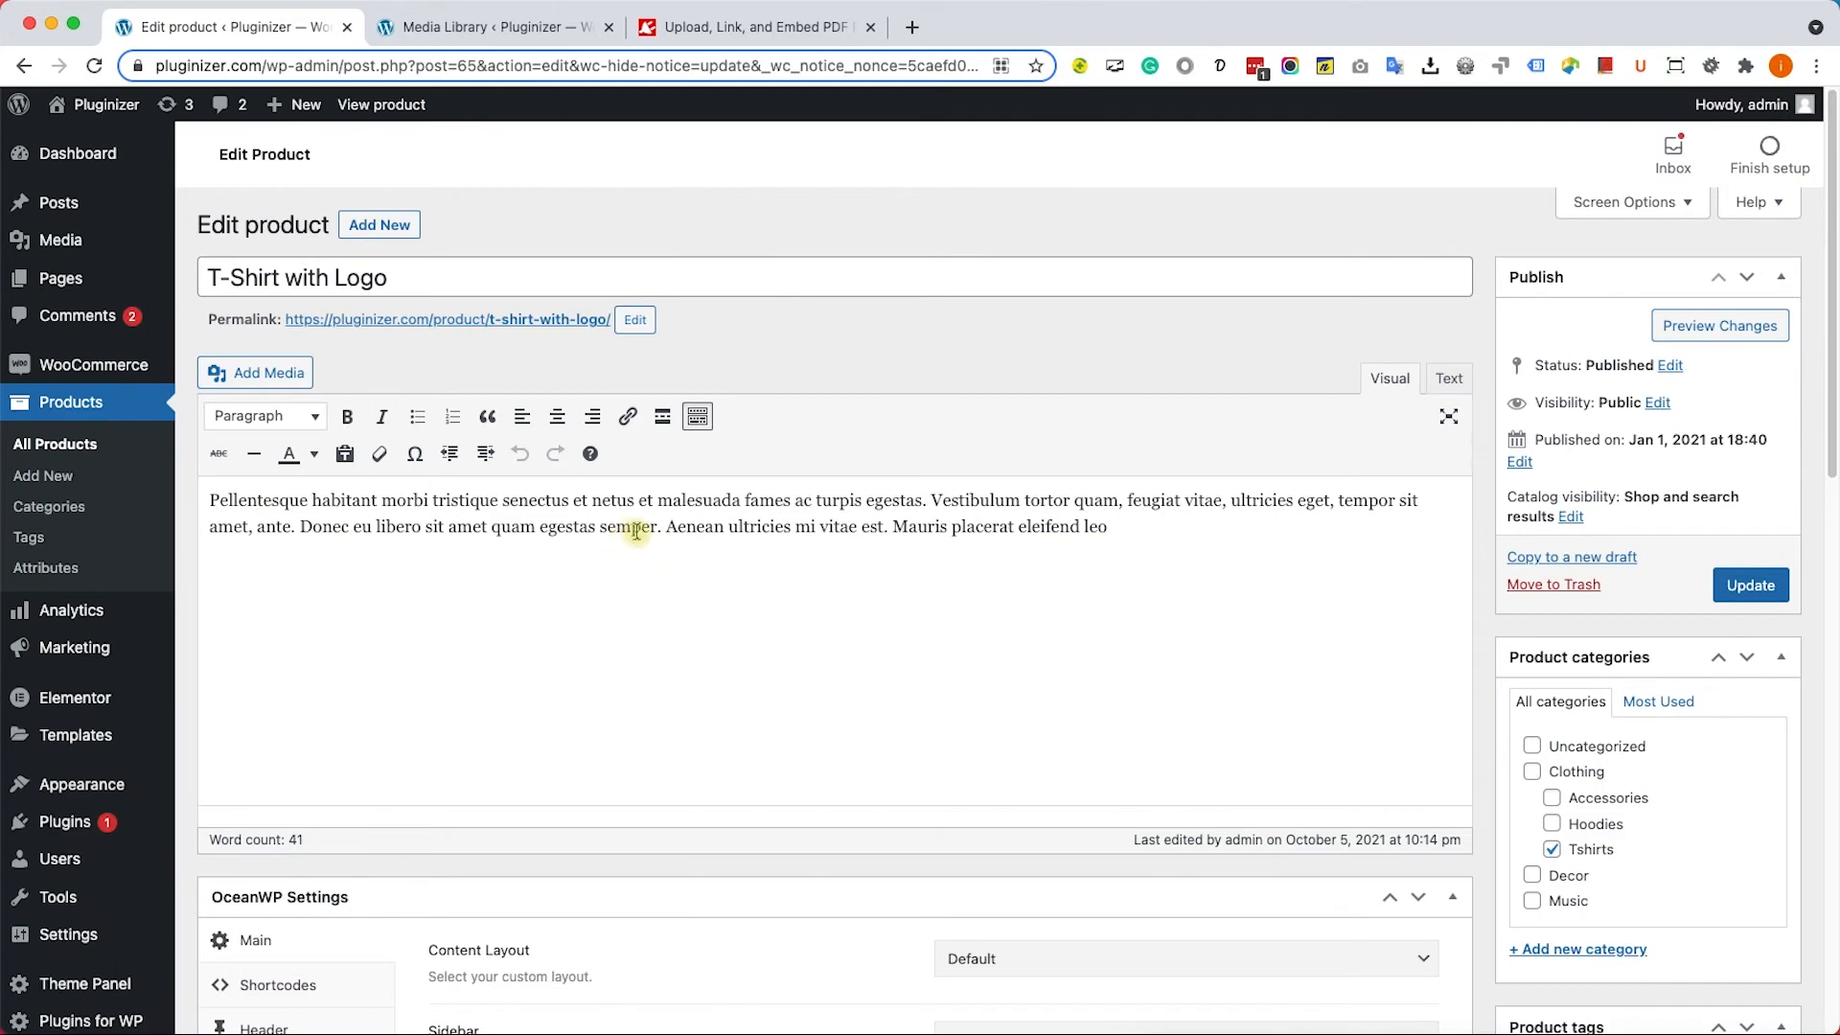
Select 'Aenean ultricies', start a link, and copy the PDF's File URL from the Media Library.
left_click_drag(667, 526, 792, 527)
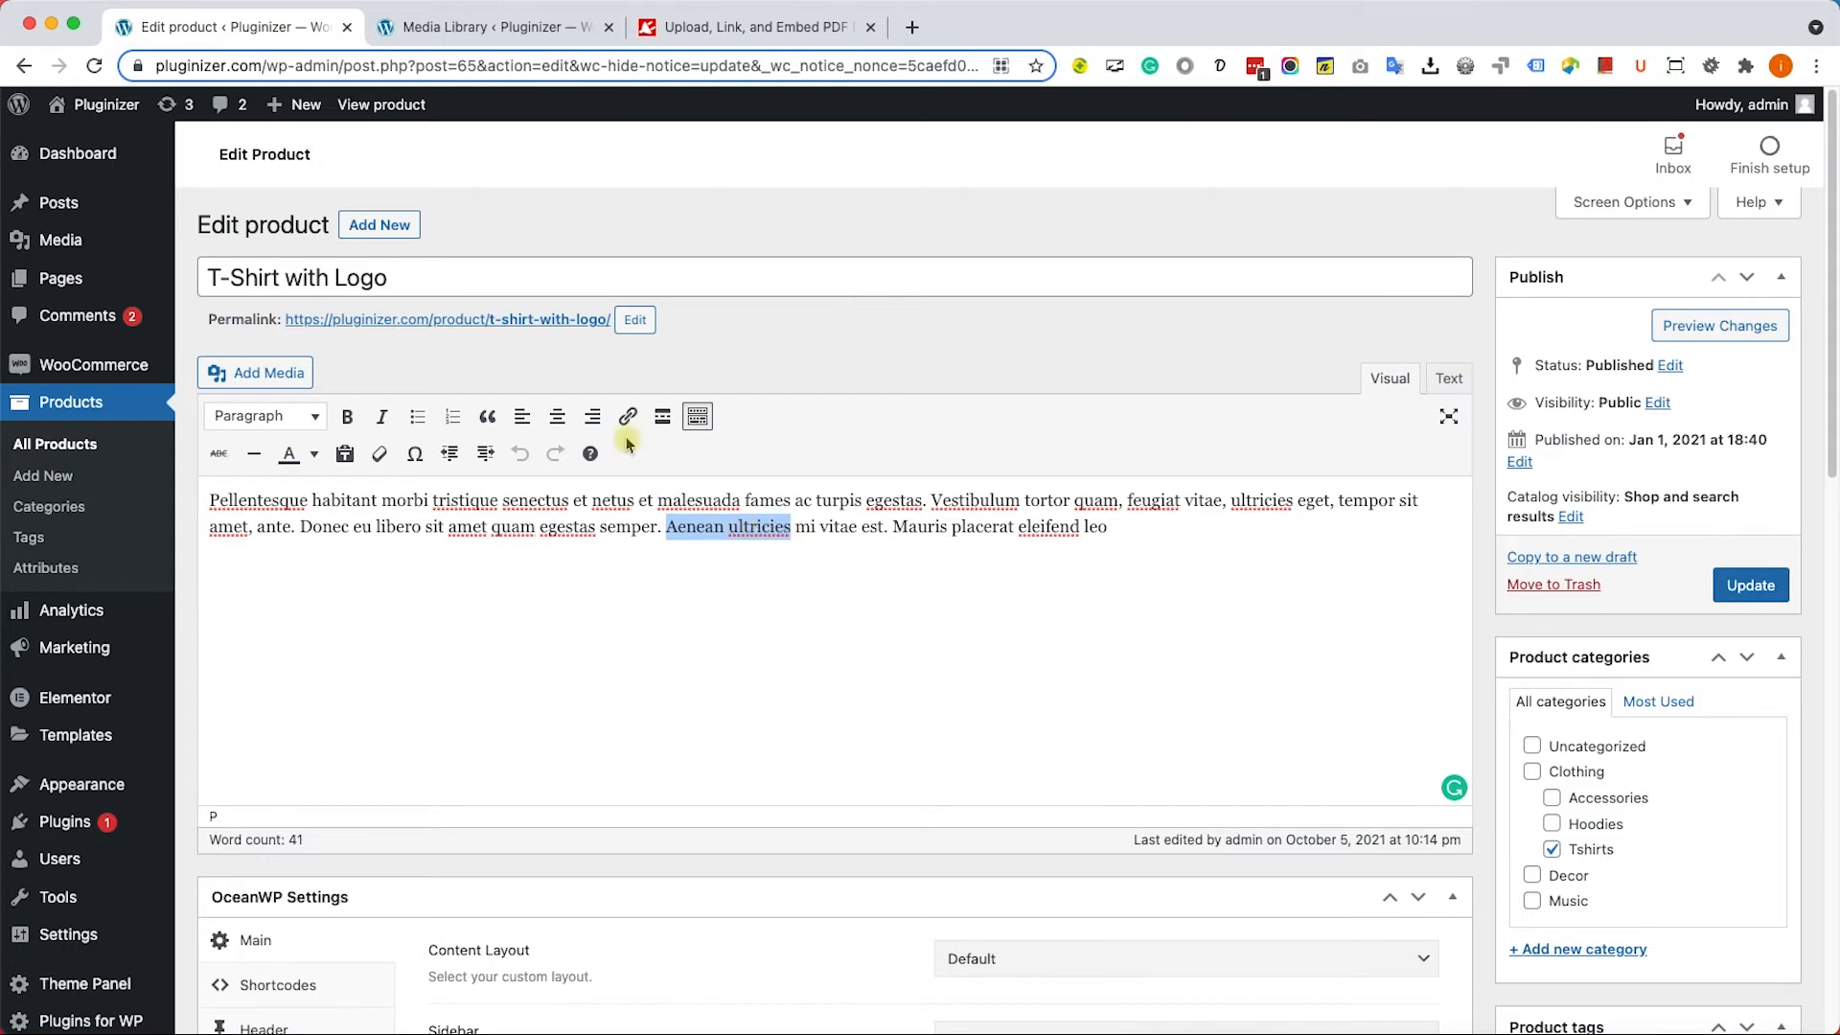
left_click(627, 417)
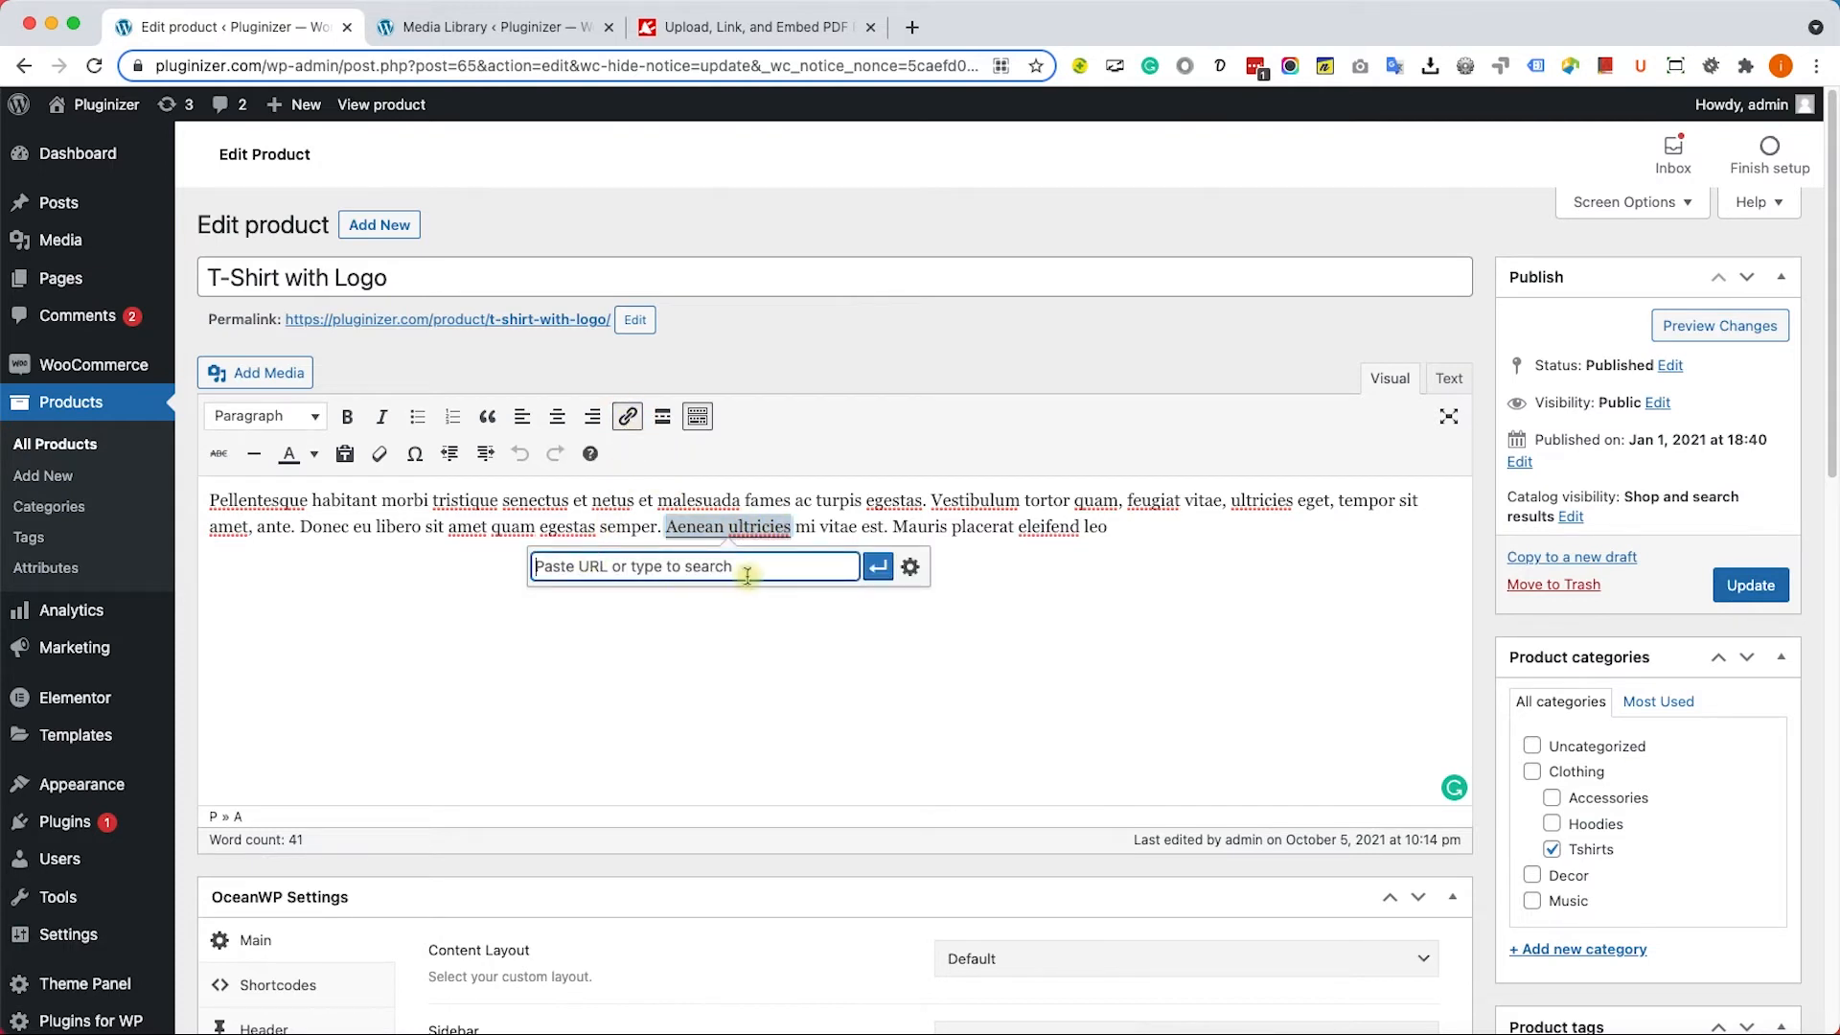
left_click(492, 26)
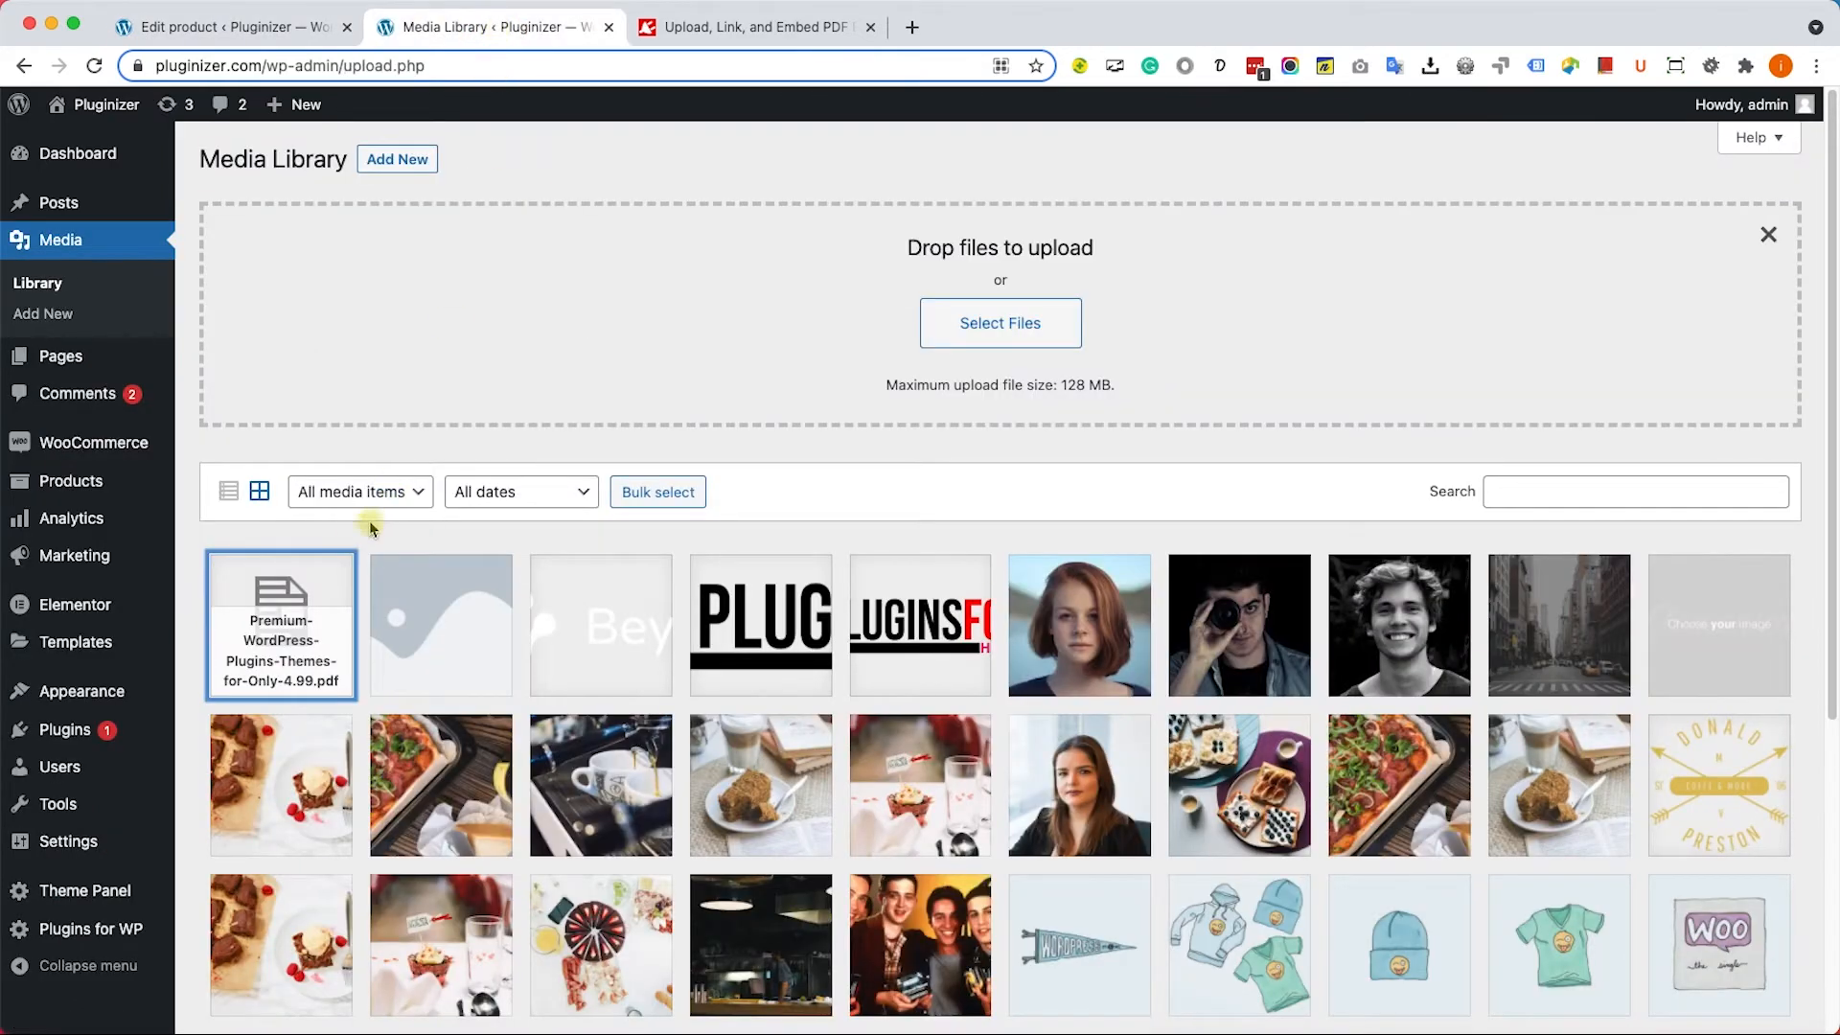
left_click(281, 624)
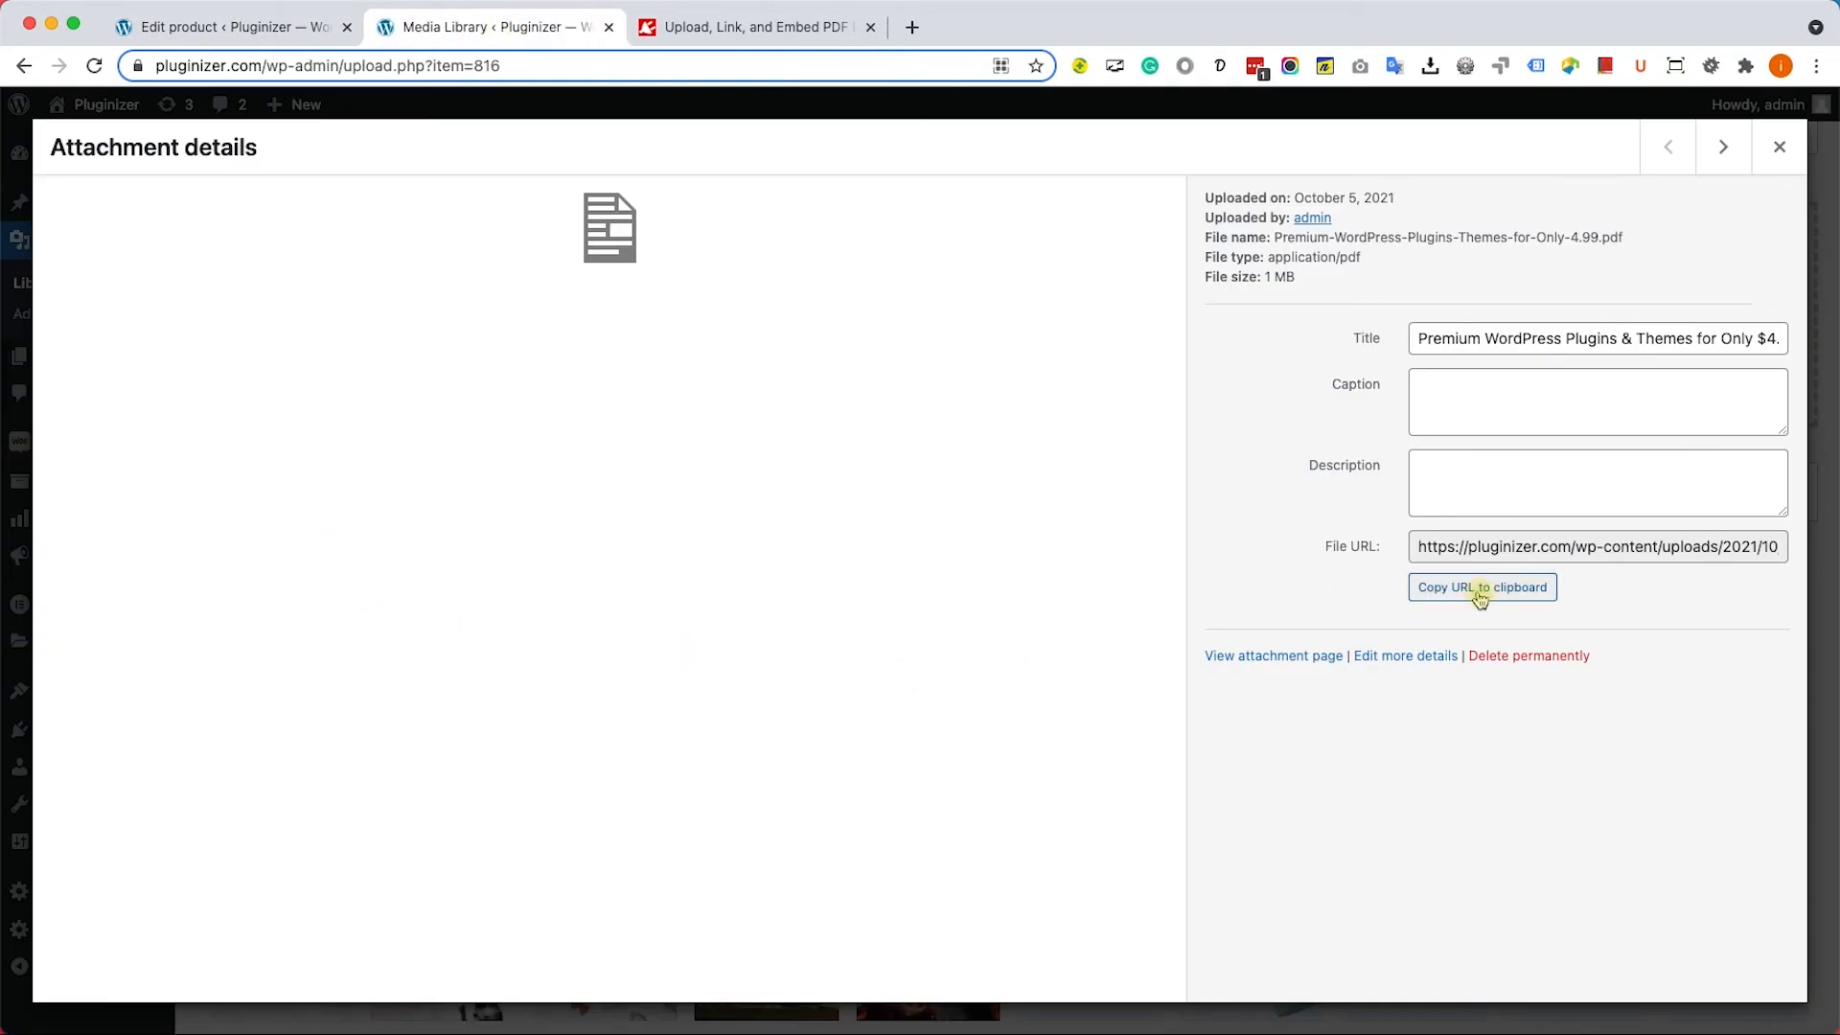
left_click(1481, 586)
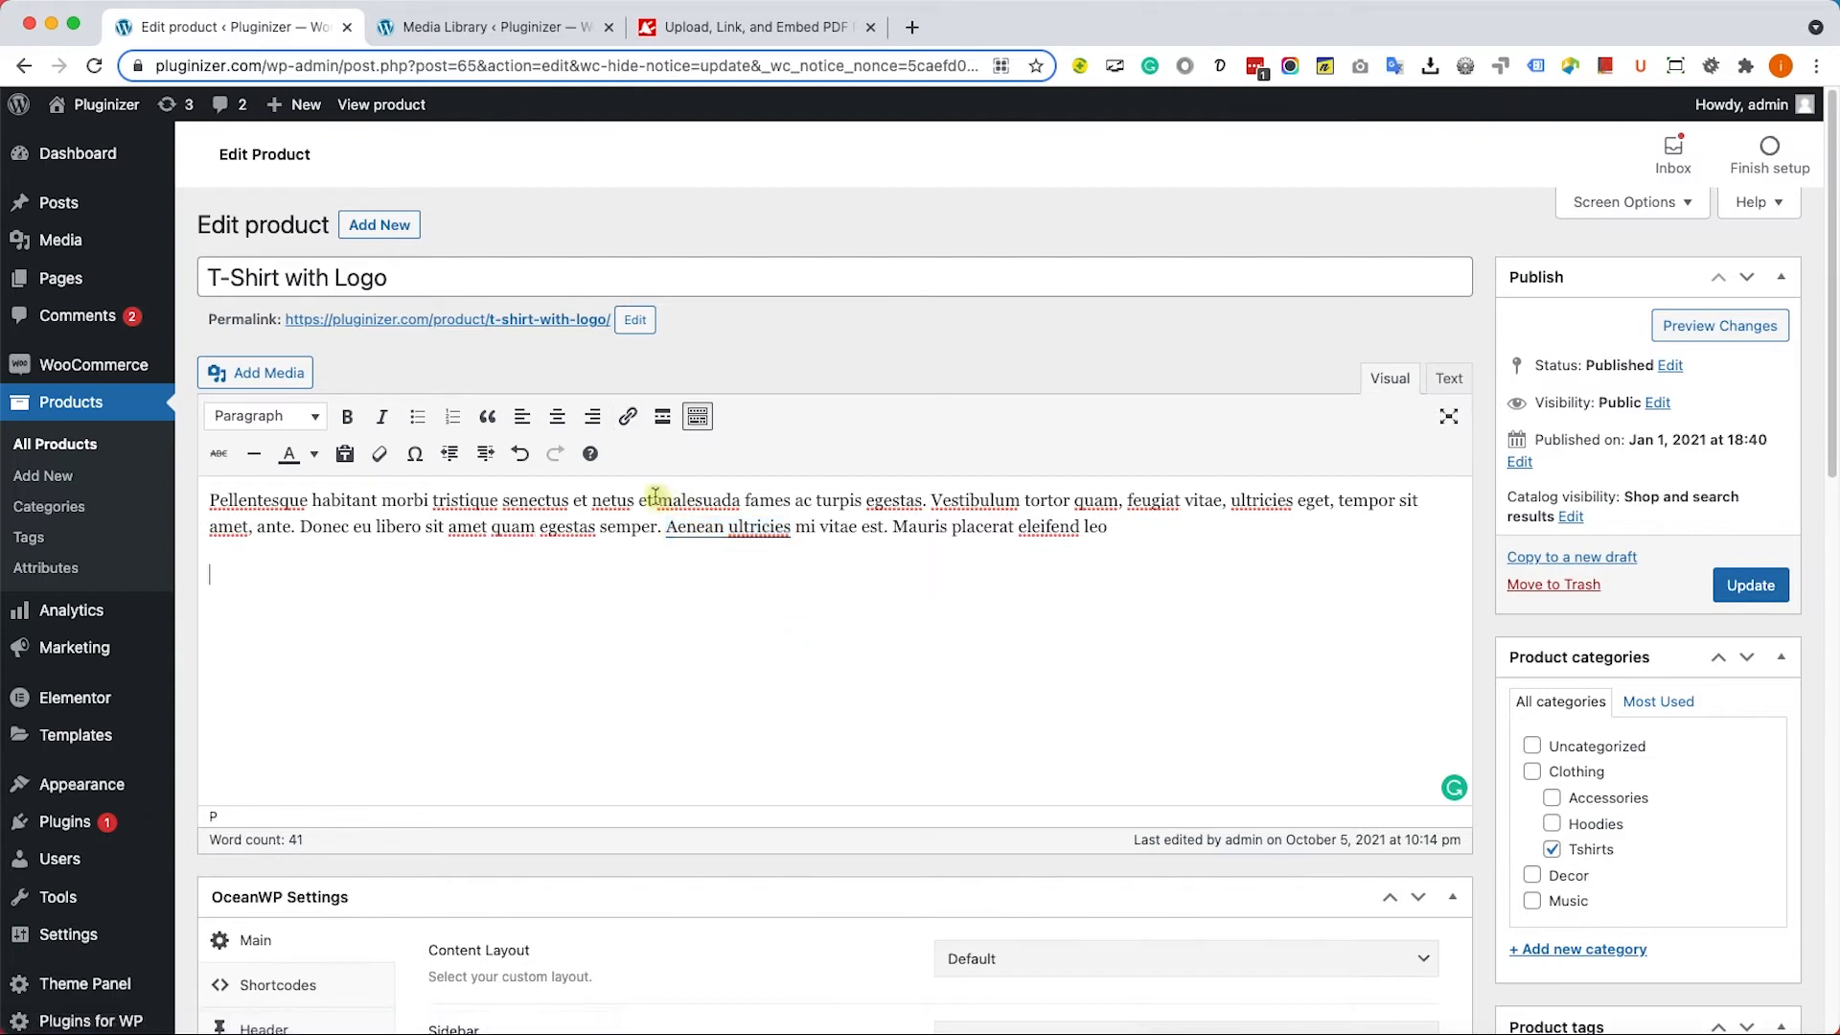
mouse_move(1287, 417)
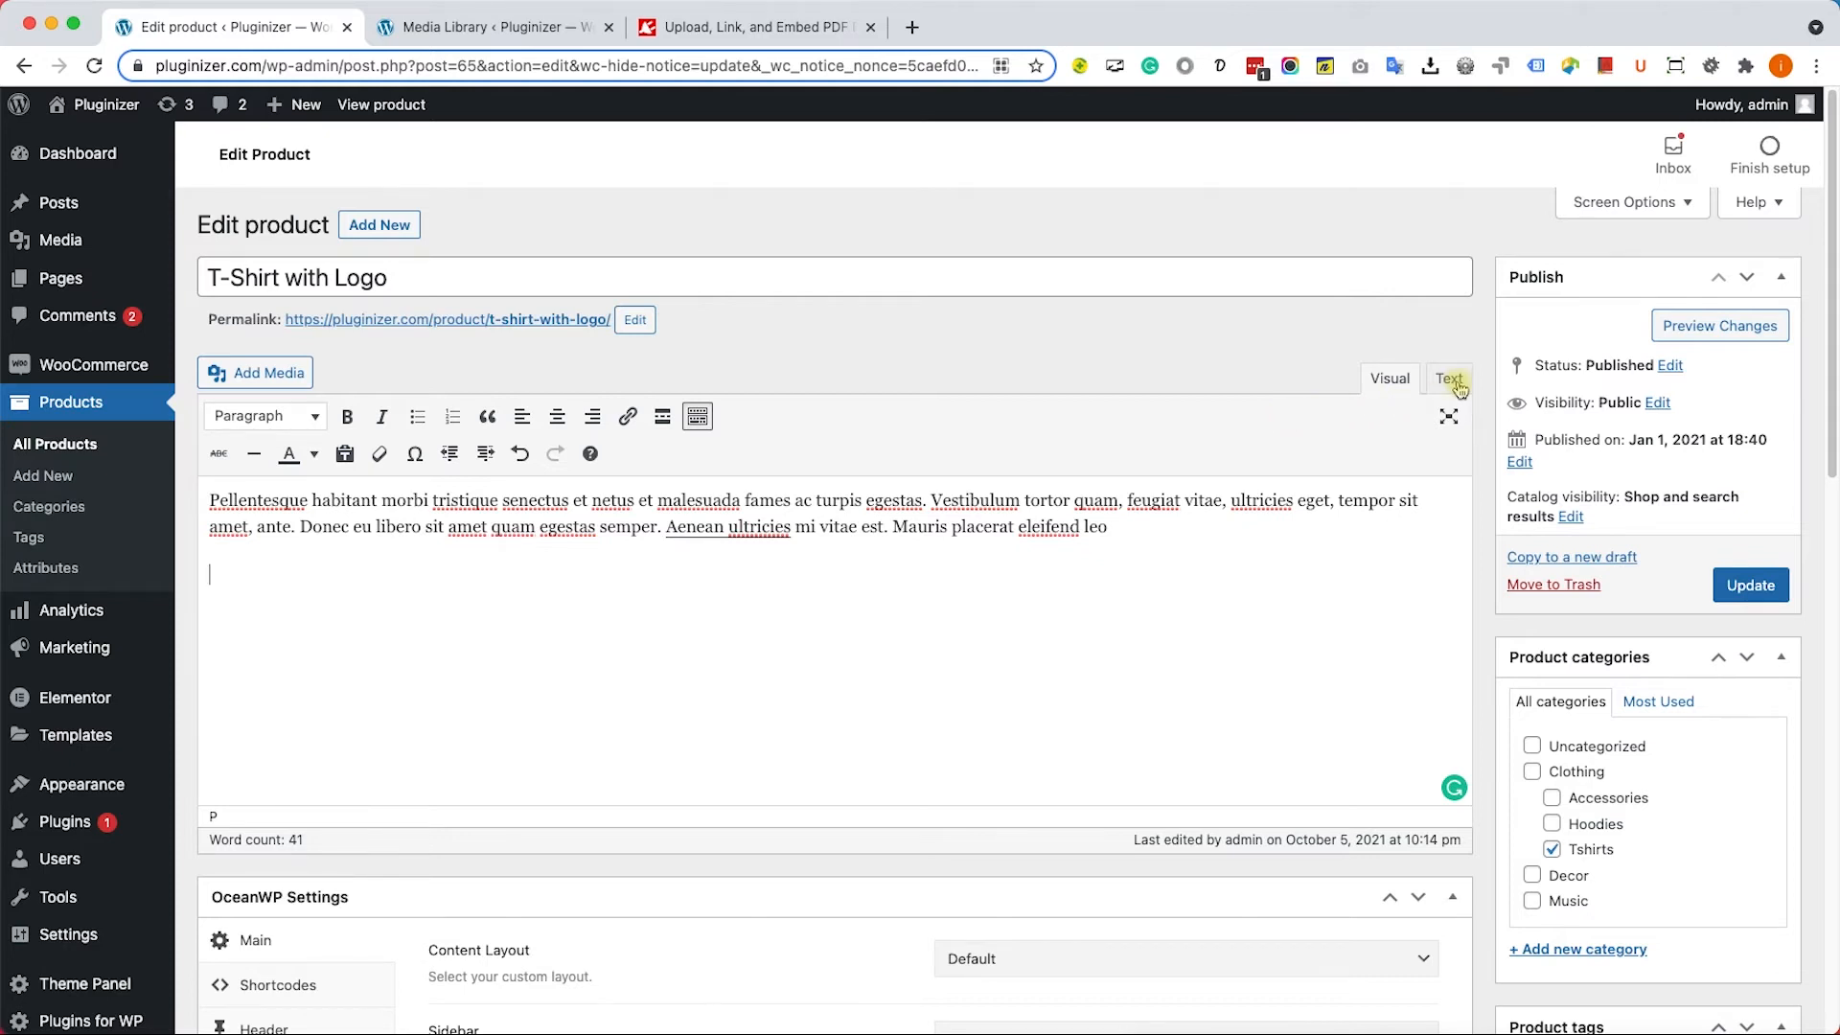
Add a download attribute to the PDF link in the Text view, update, and view the product.
left_click(1448, 378)
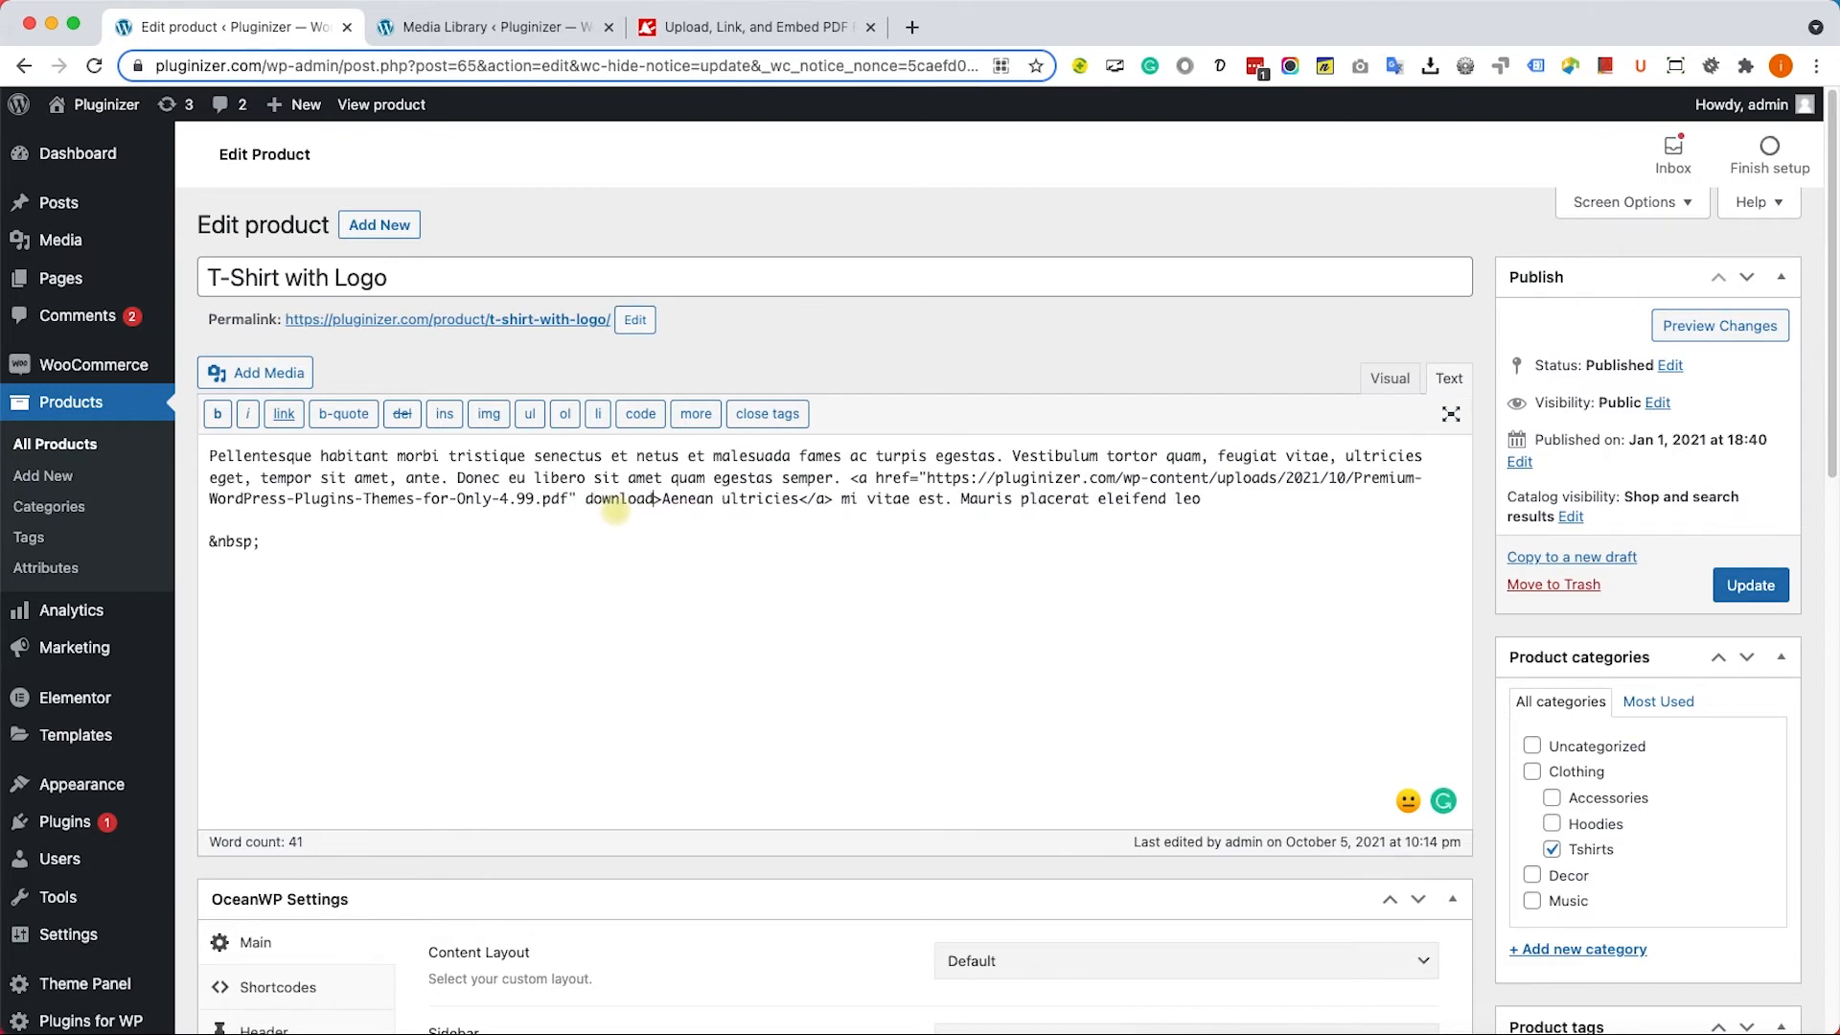
left_click(1750, 586)
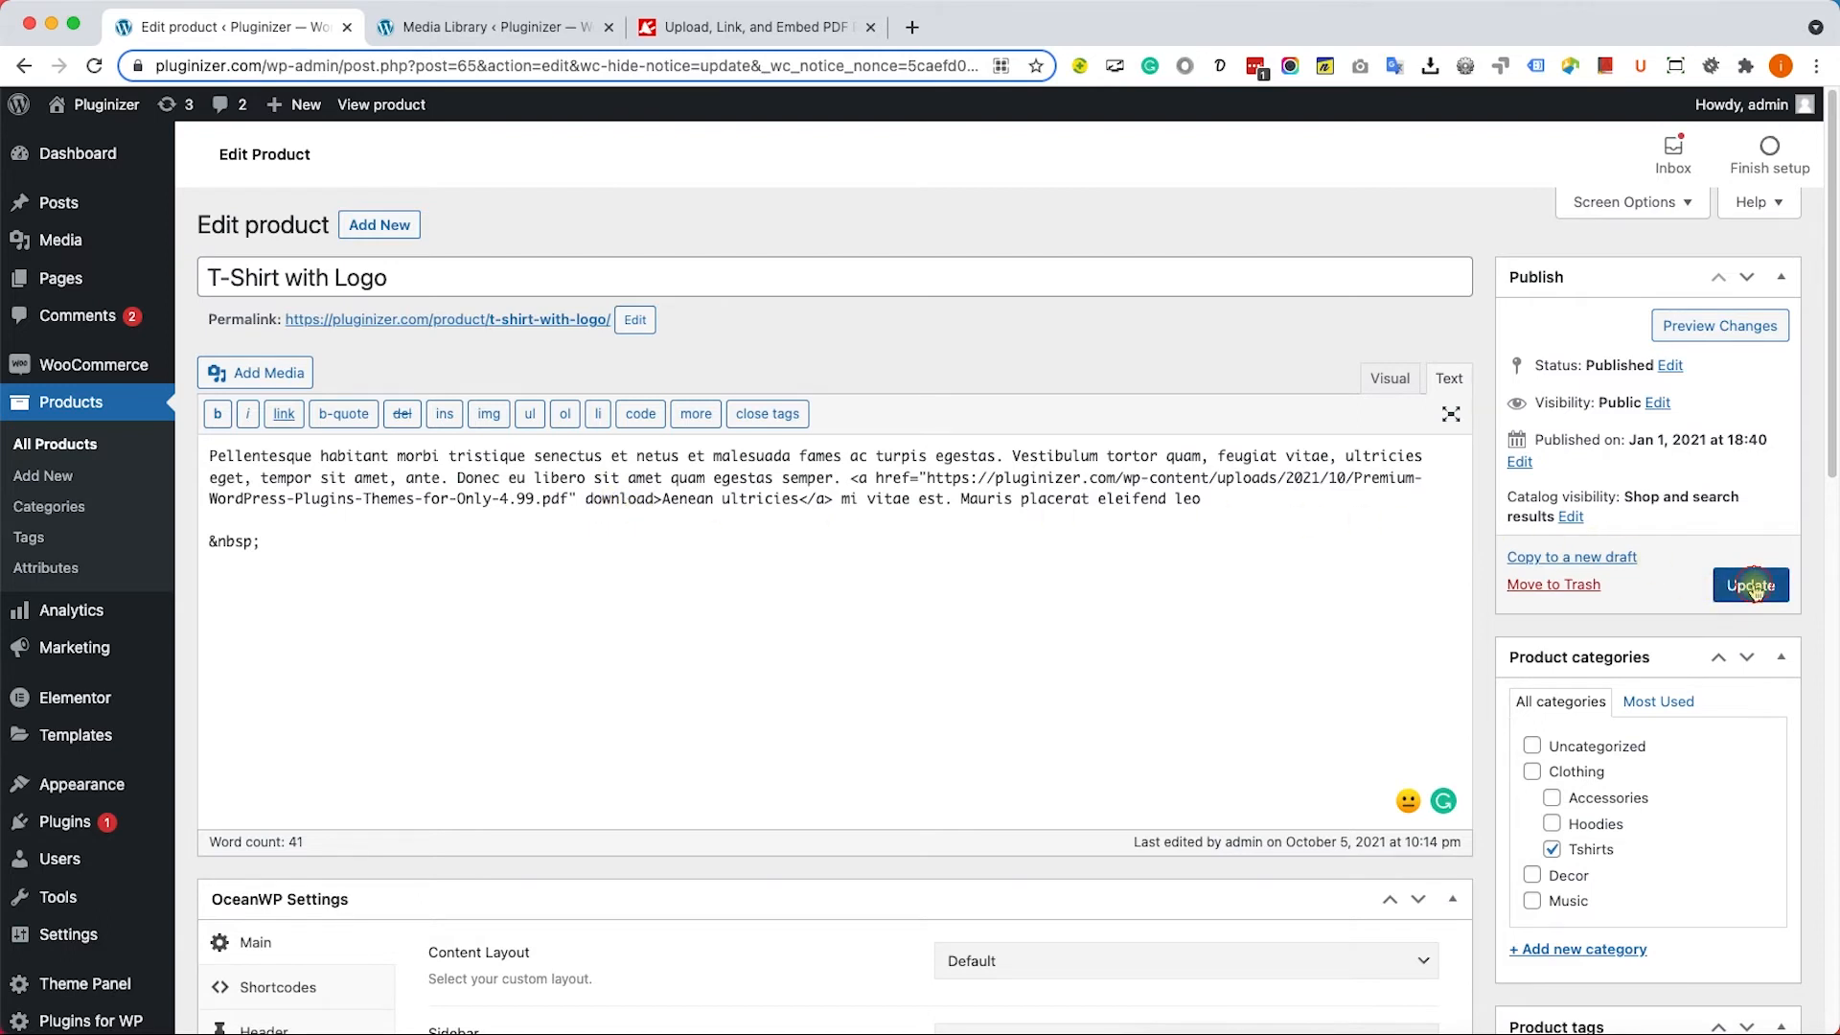
left_click(1750, 585)
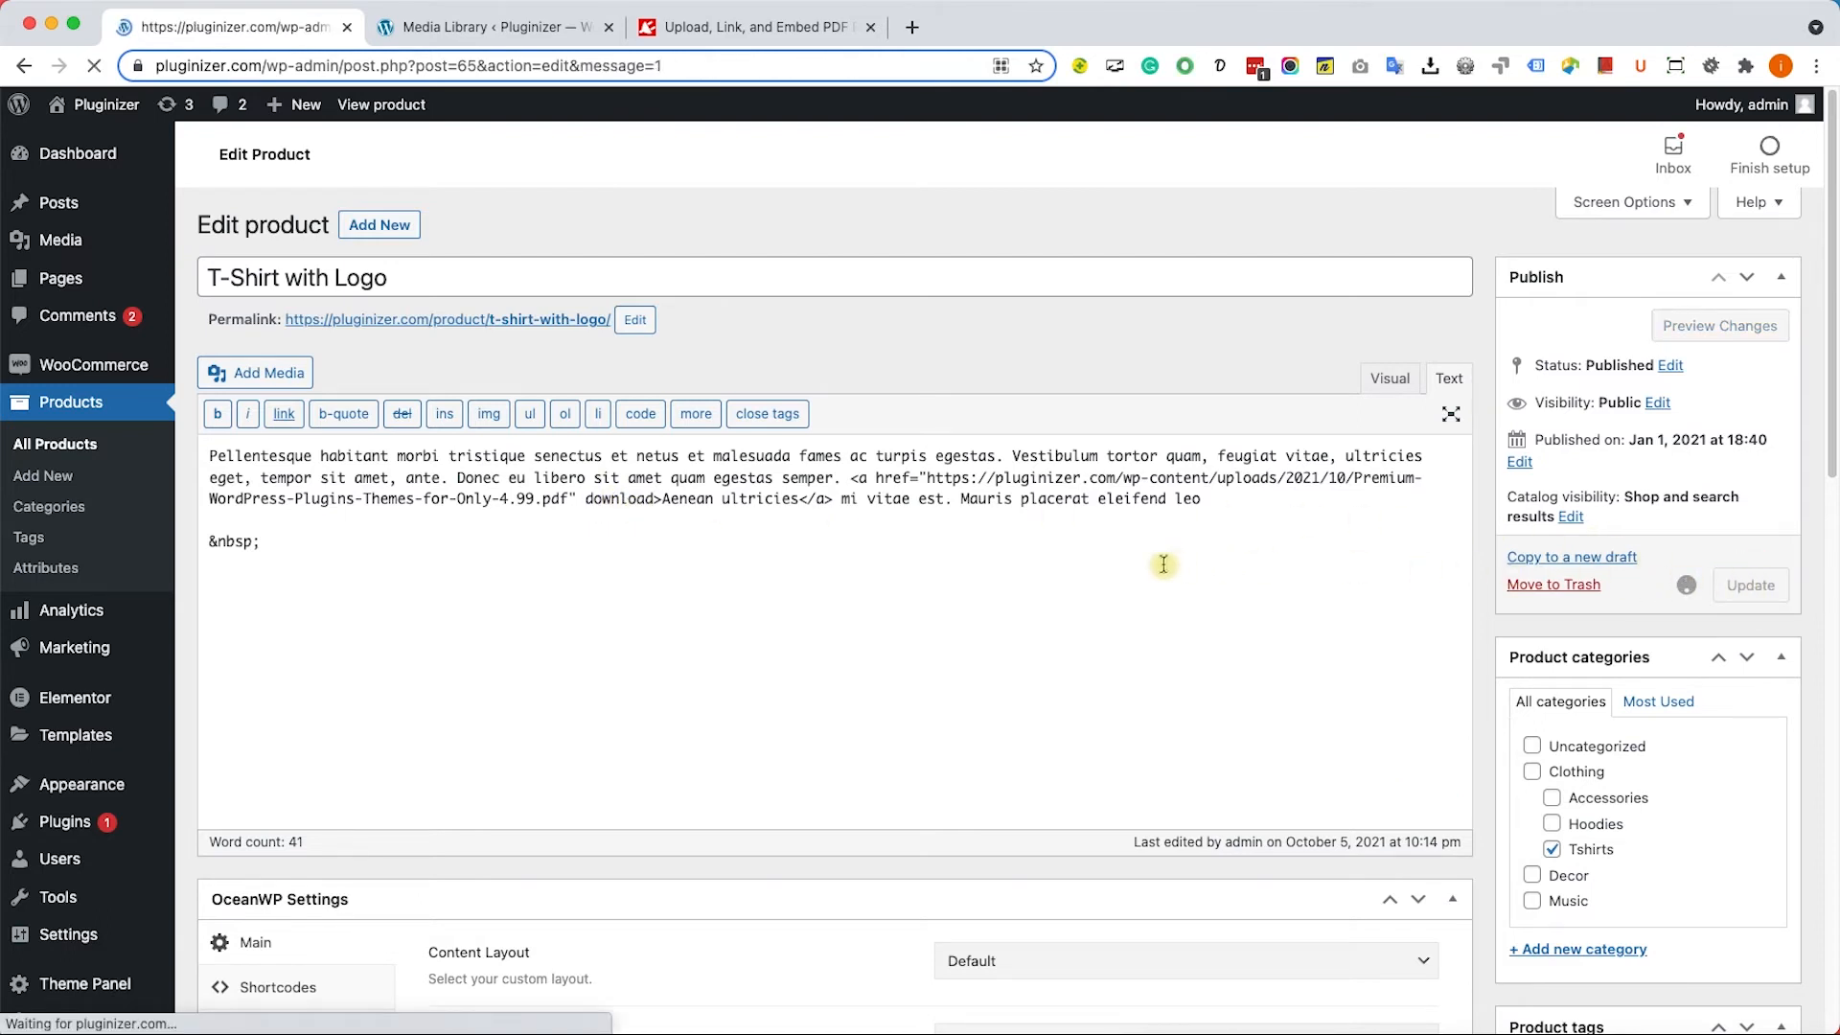
left_click(1747, 584)
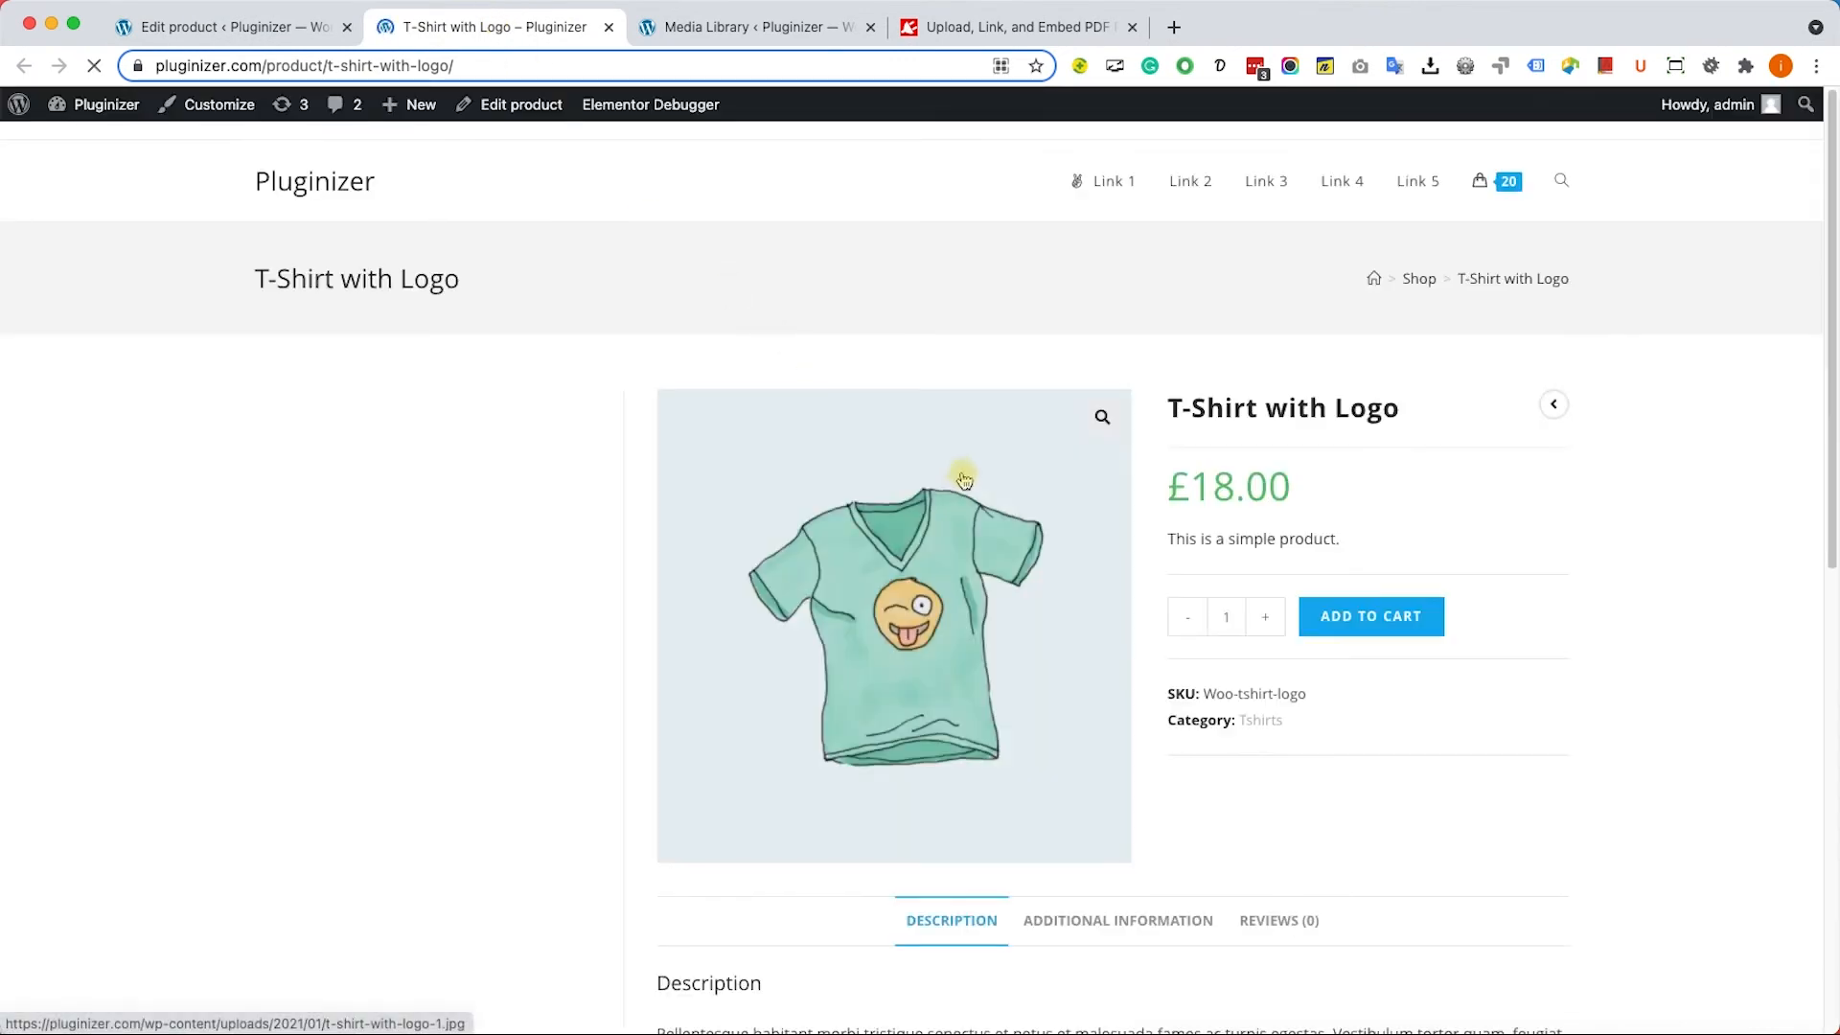
Scroll the live product page down to the Aenean ultricies download link.
scroll("down", 3)
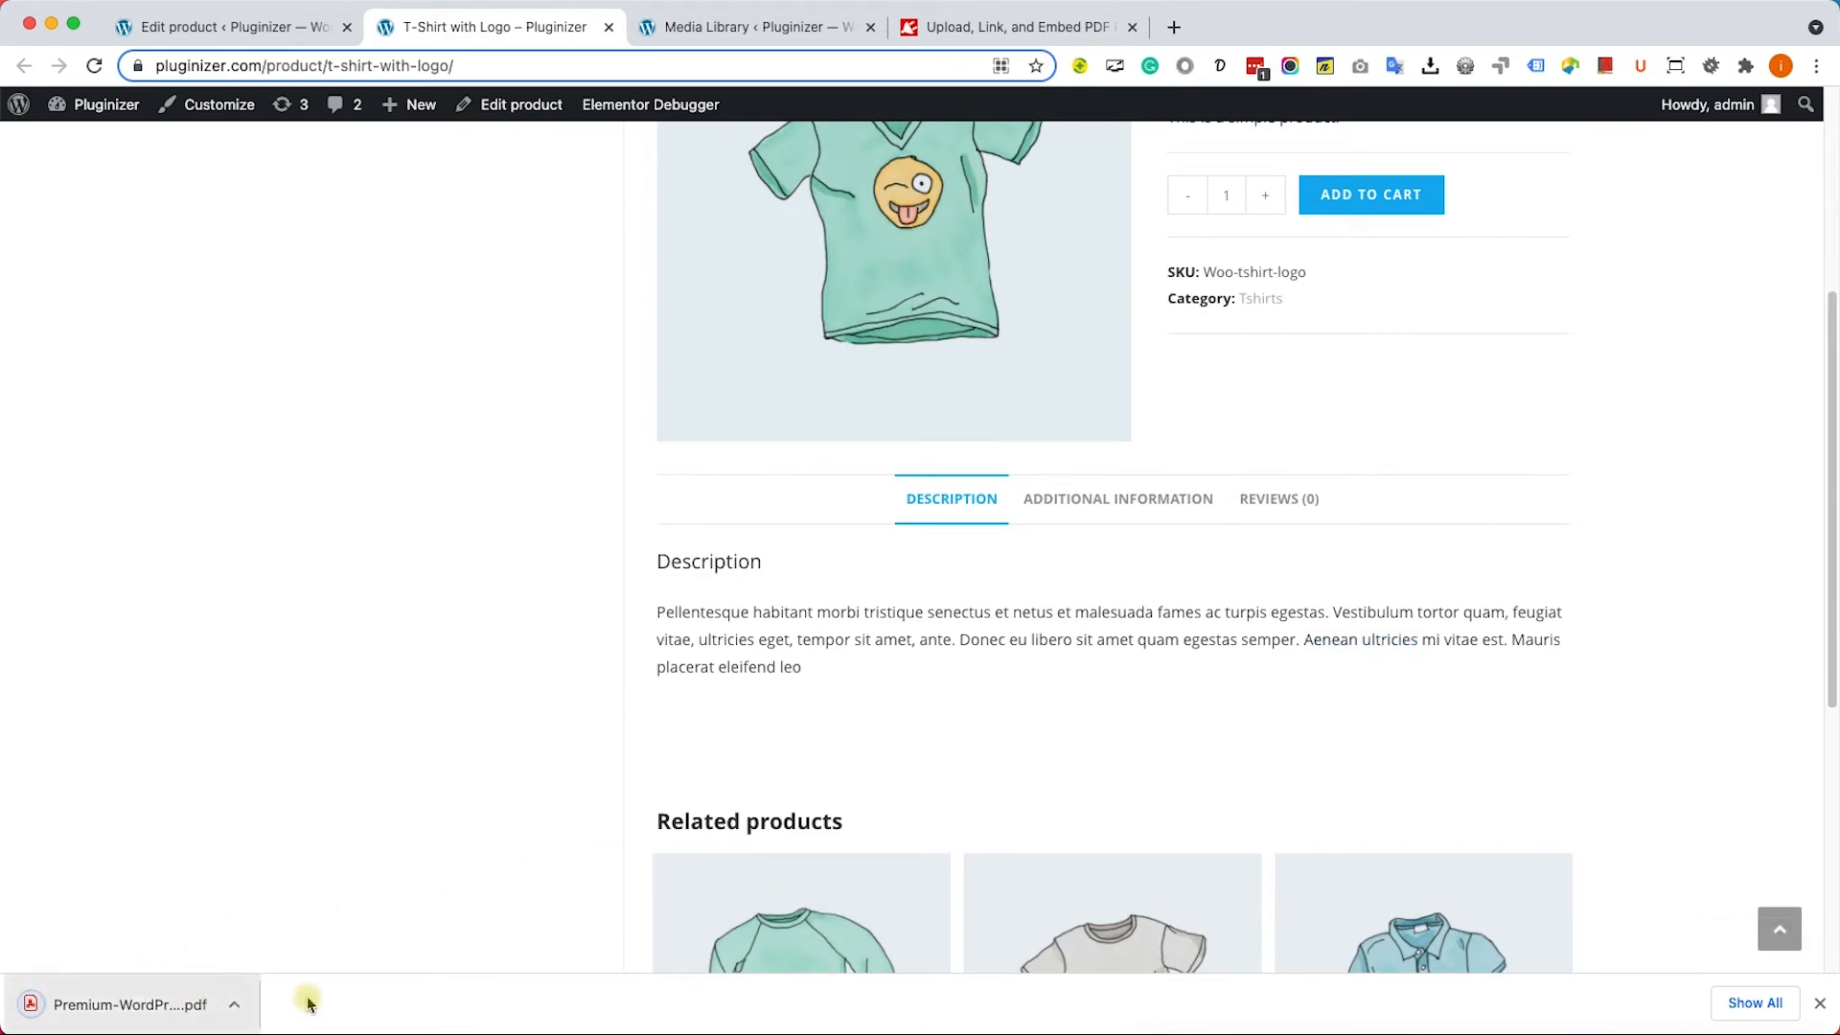
mouse_move(396, 1004)
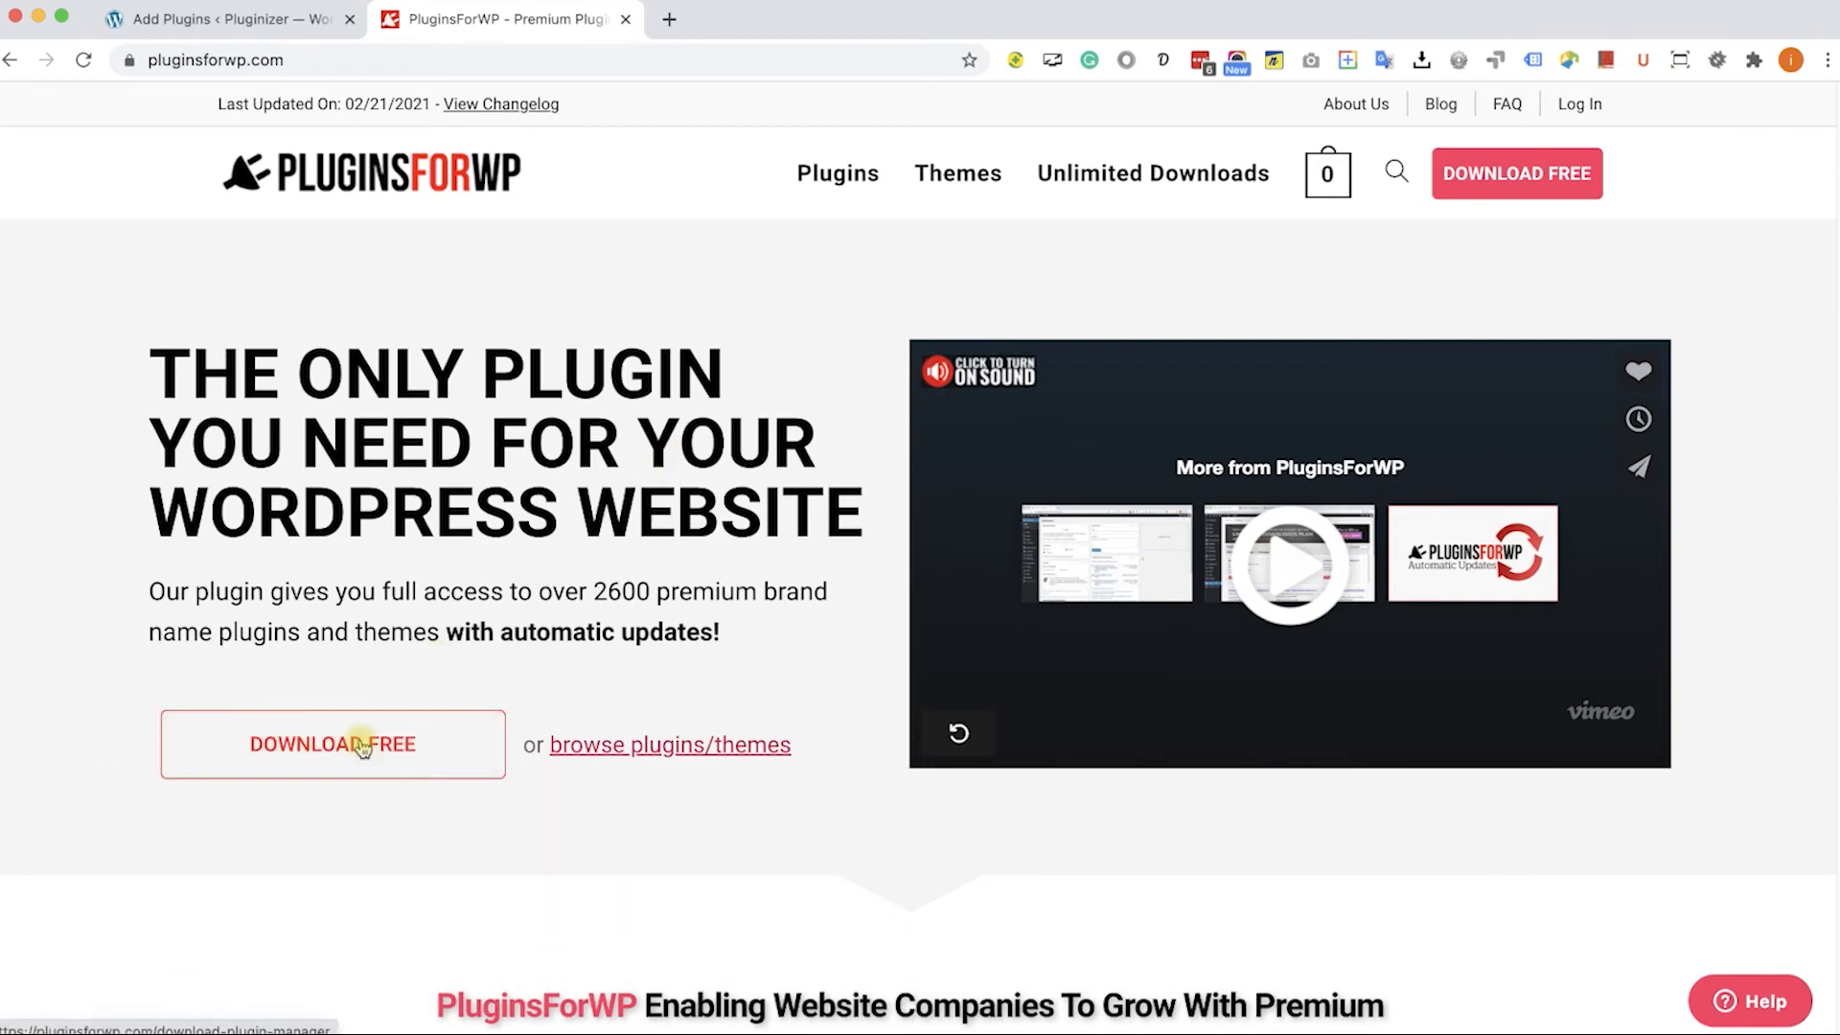
Download the free plugin manager zip from PluginsForWP and close the site's tab.
left_click(332, 744)
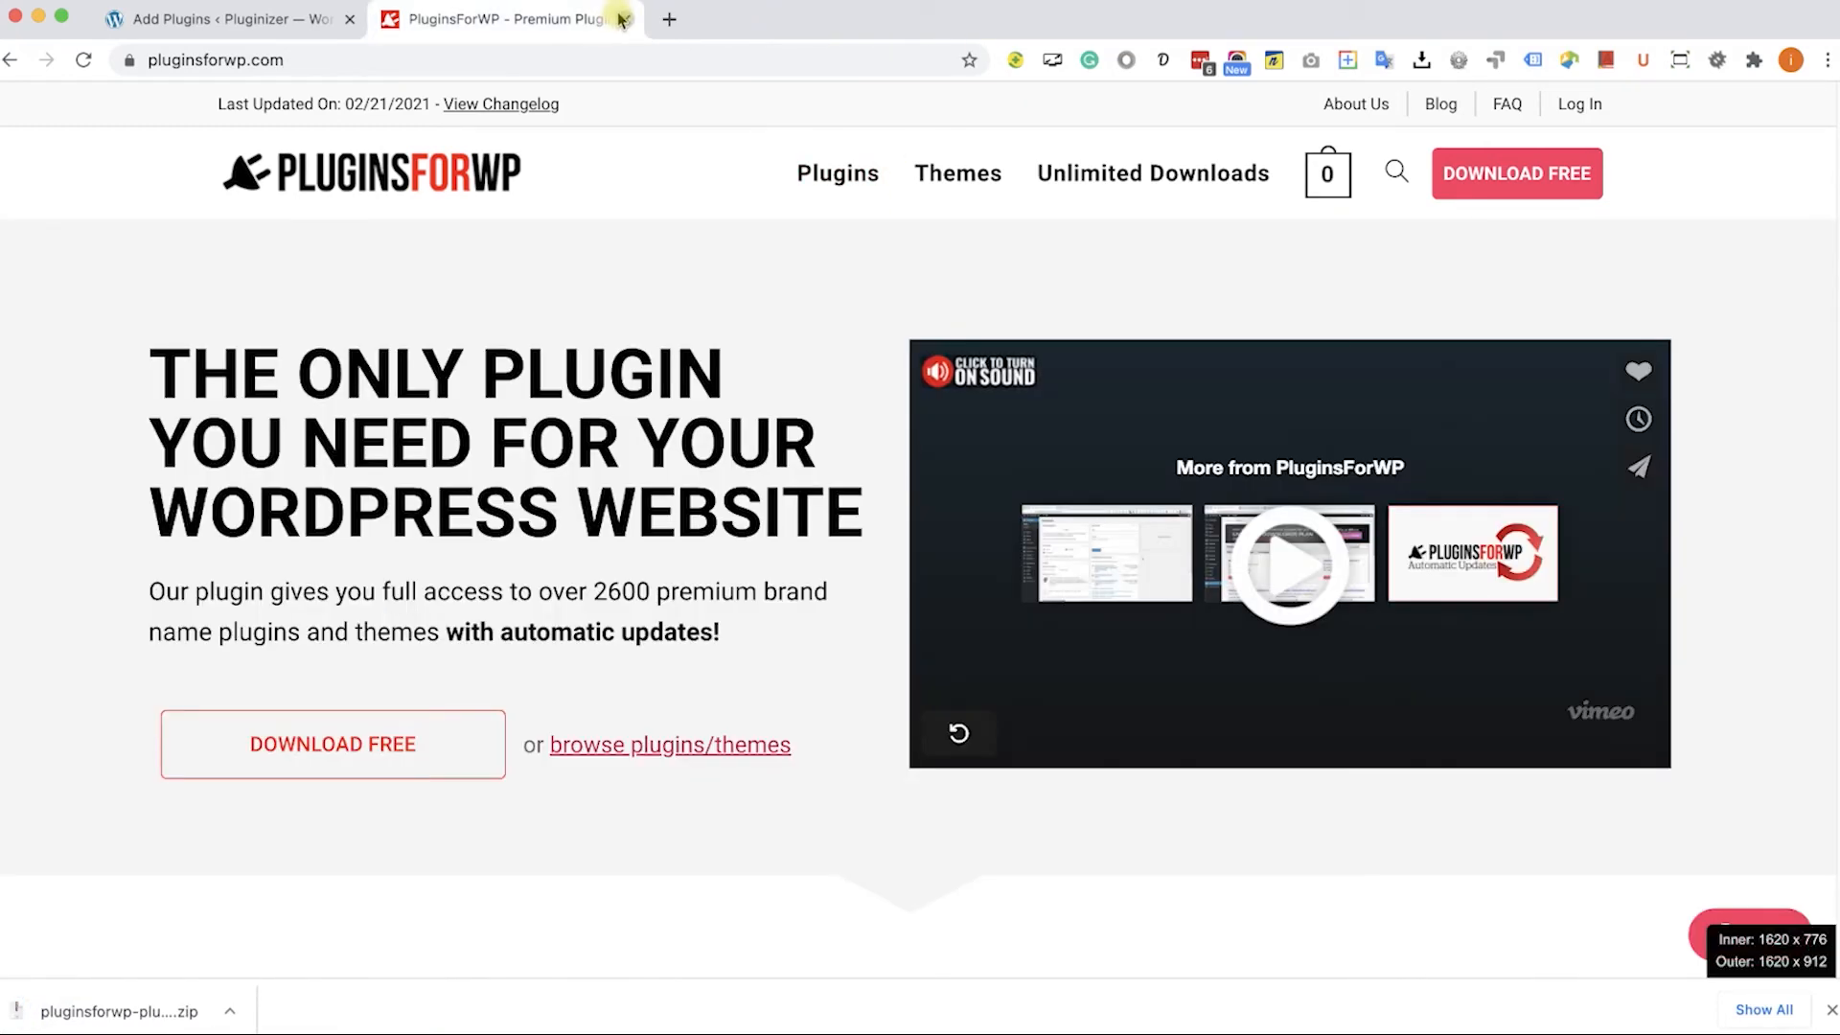
left_click(223, 19)
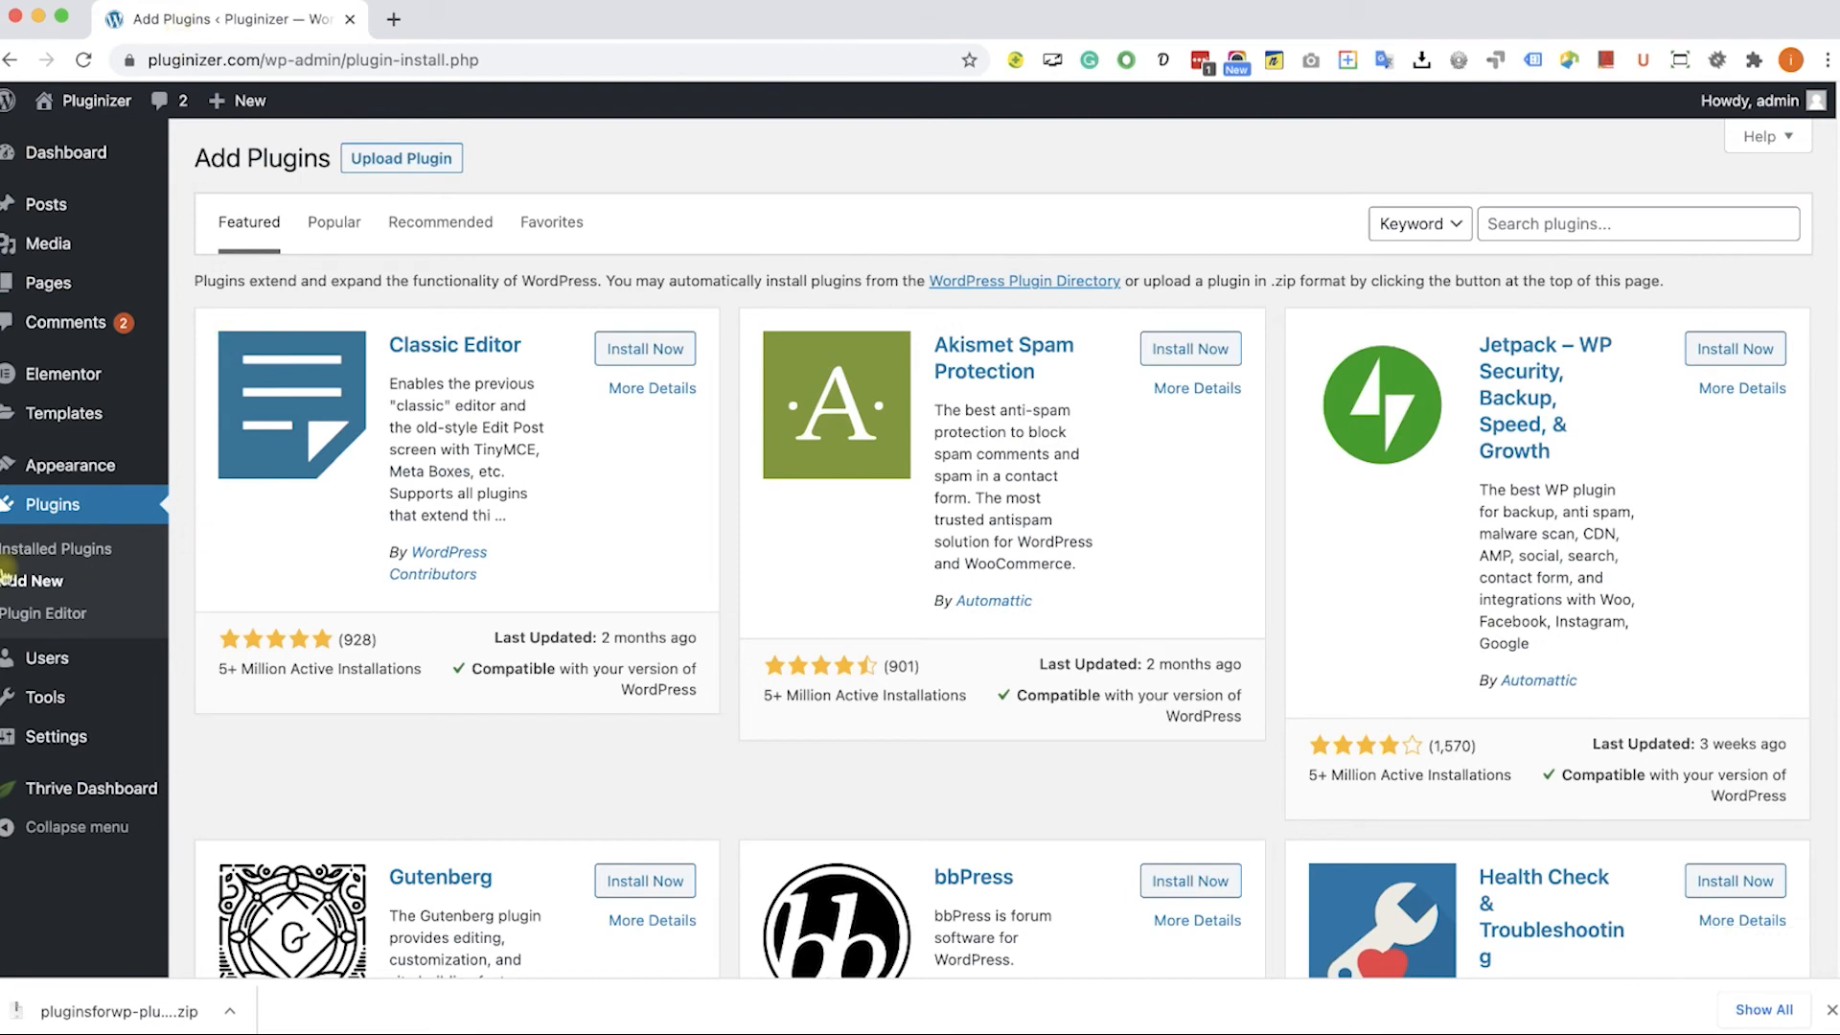
Install and activate the PluginsForWP Plugin Manager zip, then open its Plugins for WP catalogue.
left_click(400, 157)
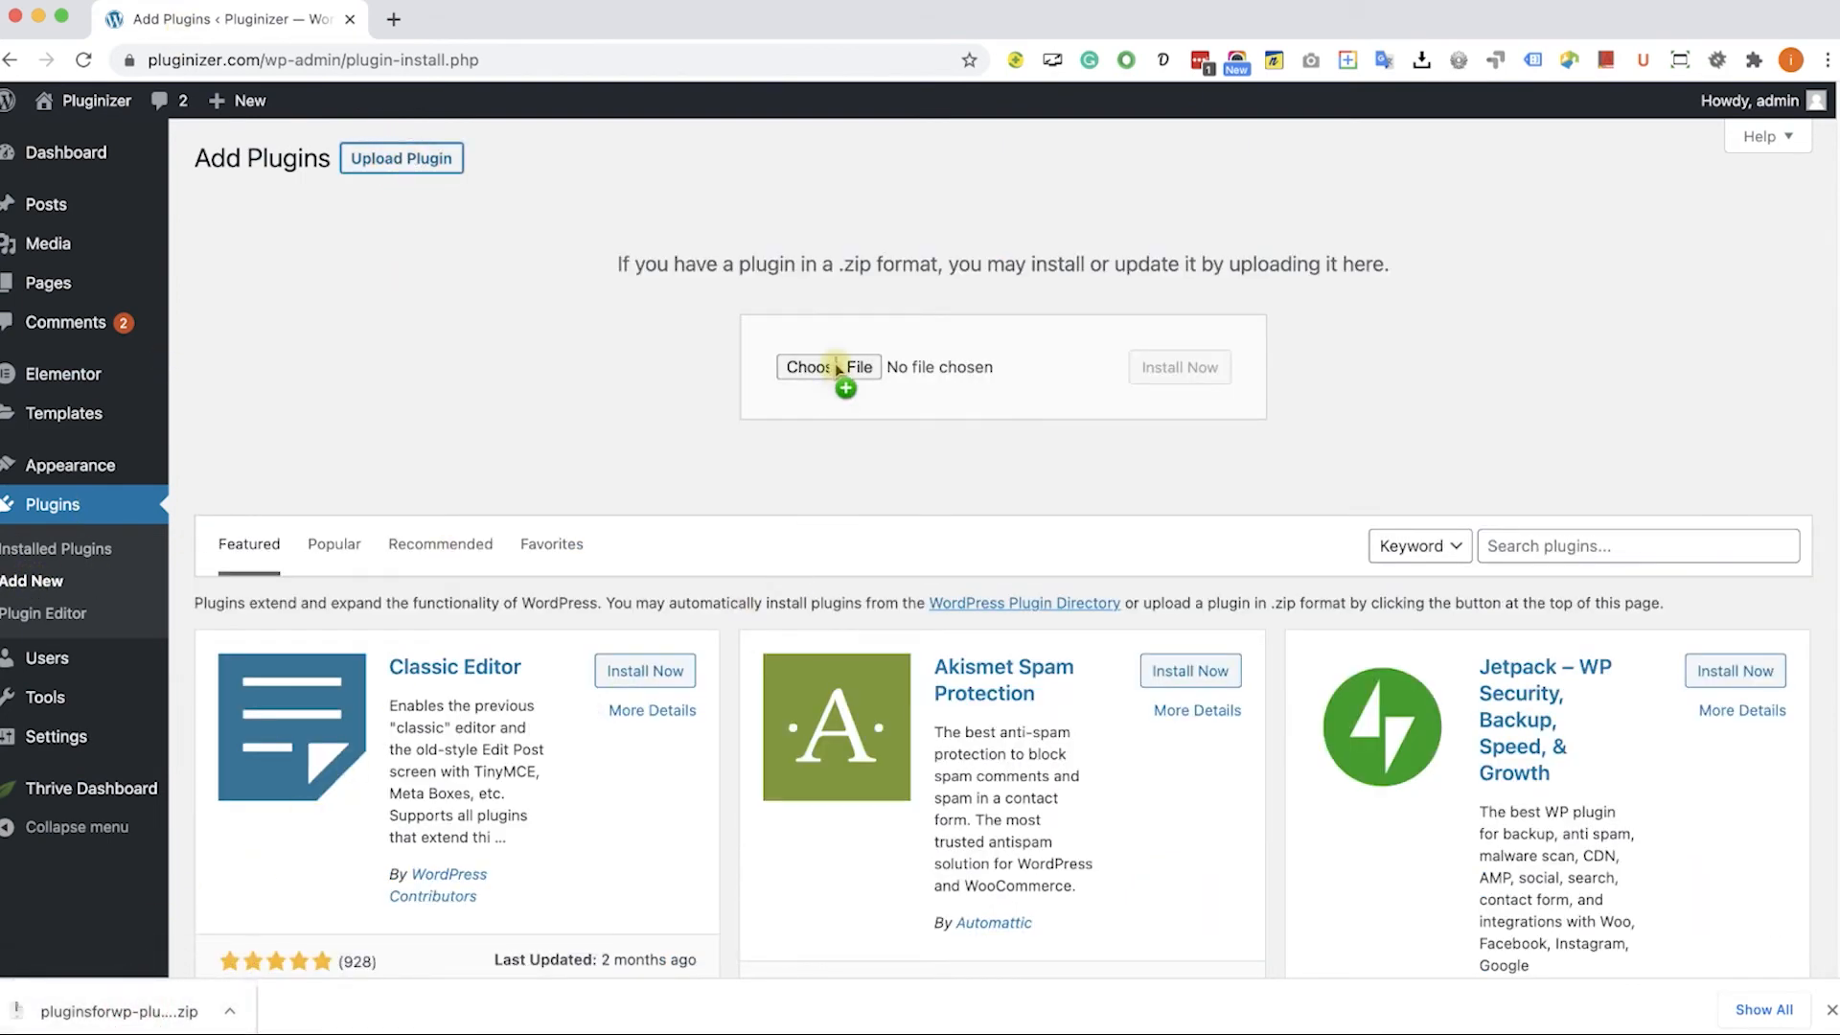
left_click(827, 367)
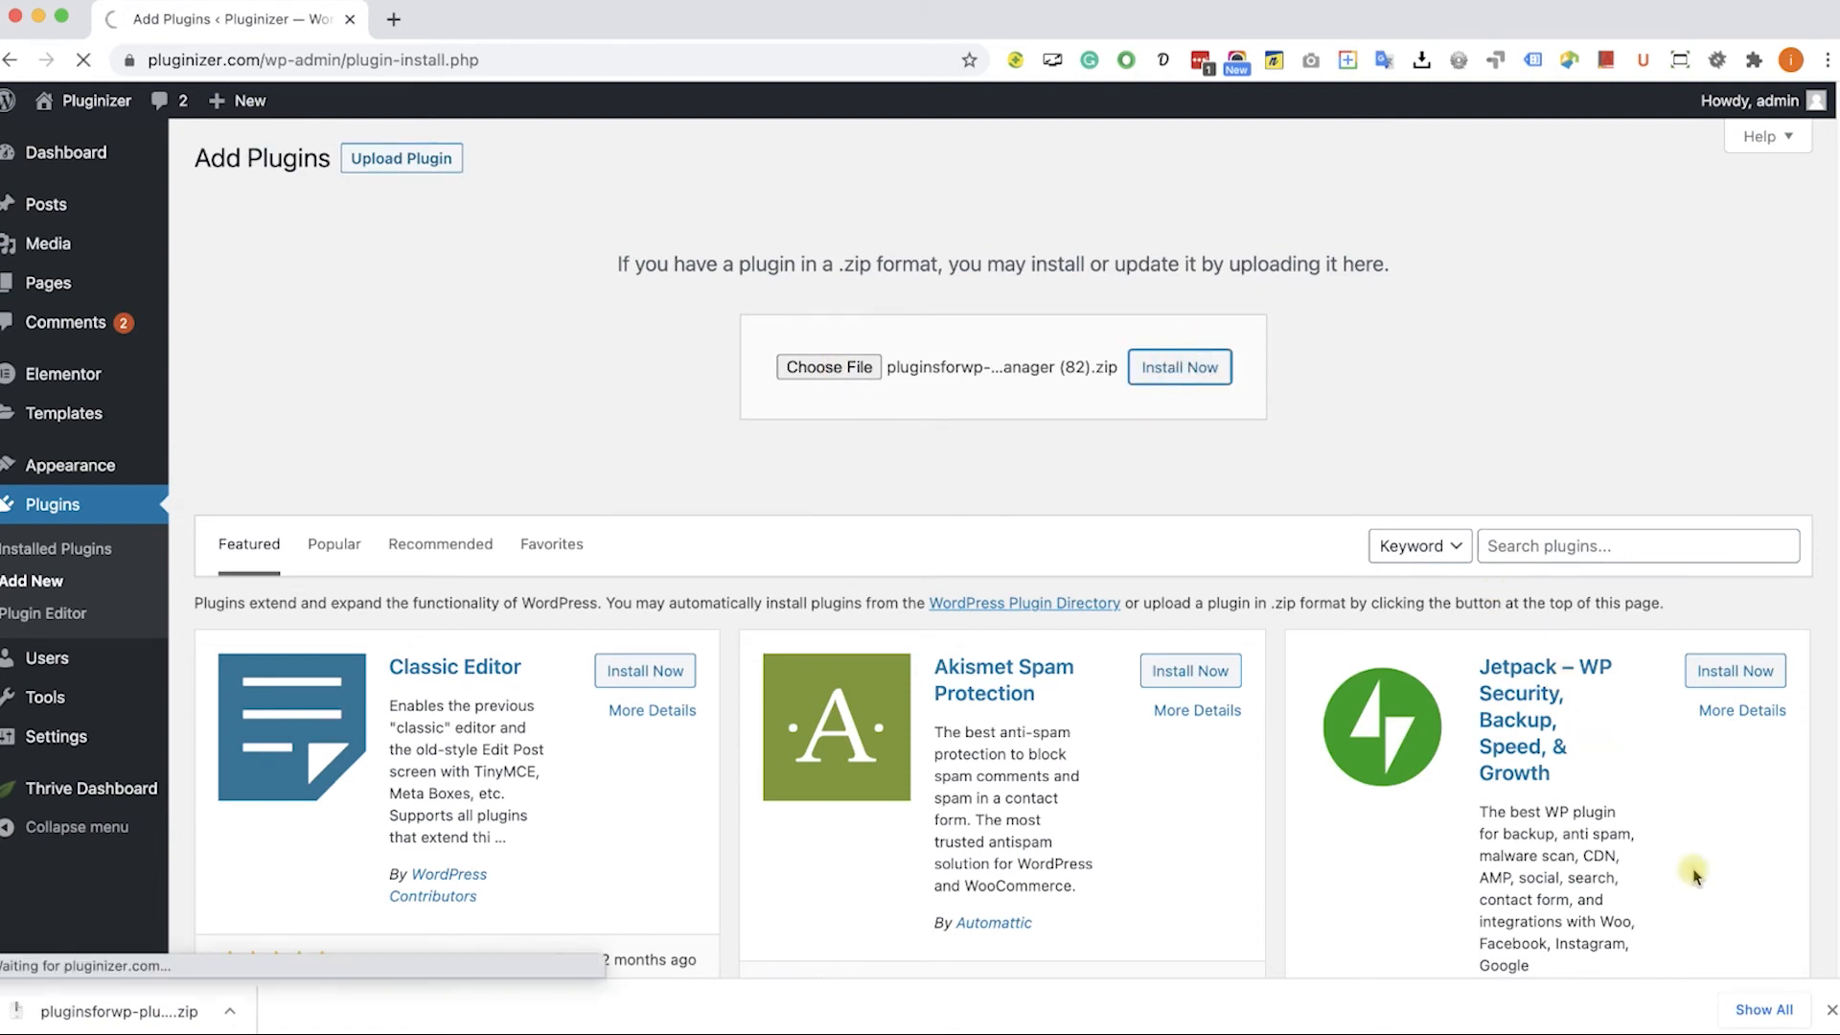
left_click(1178, 366)
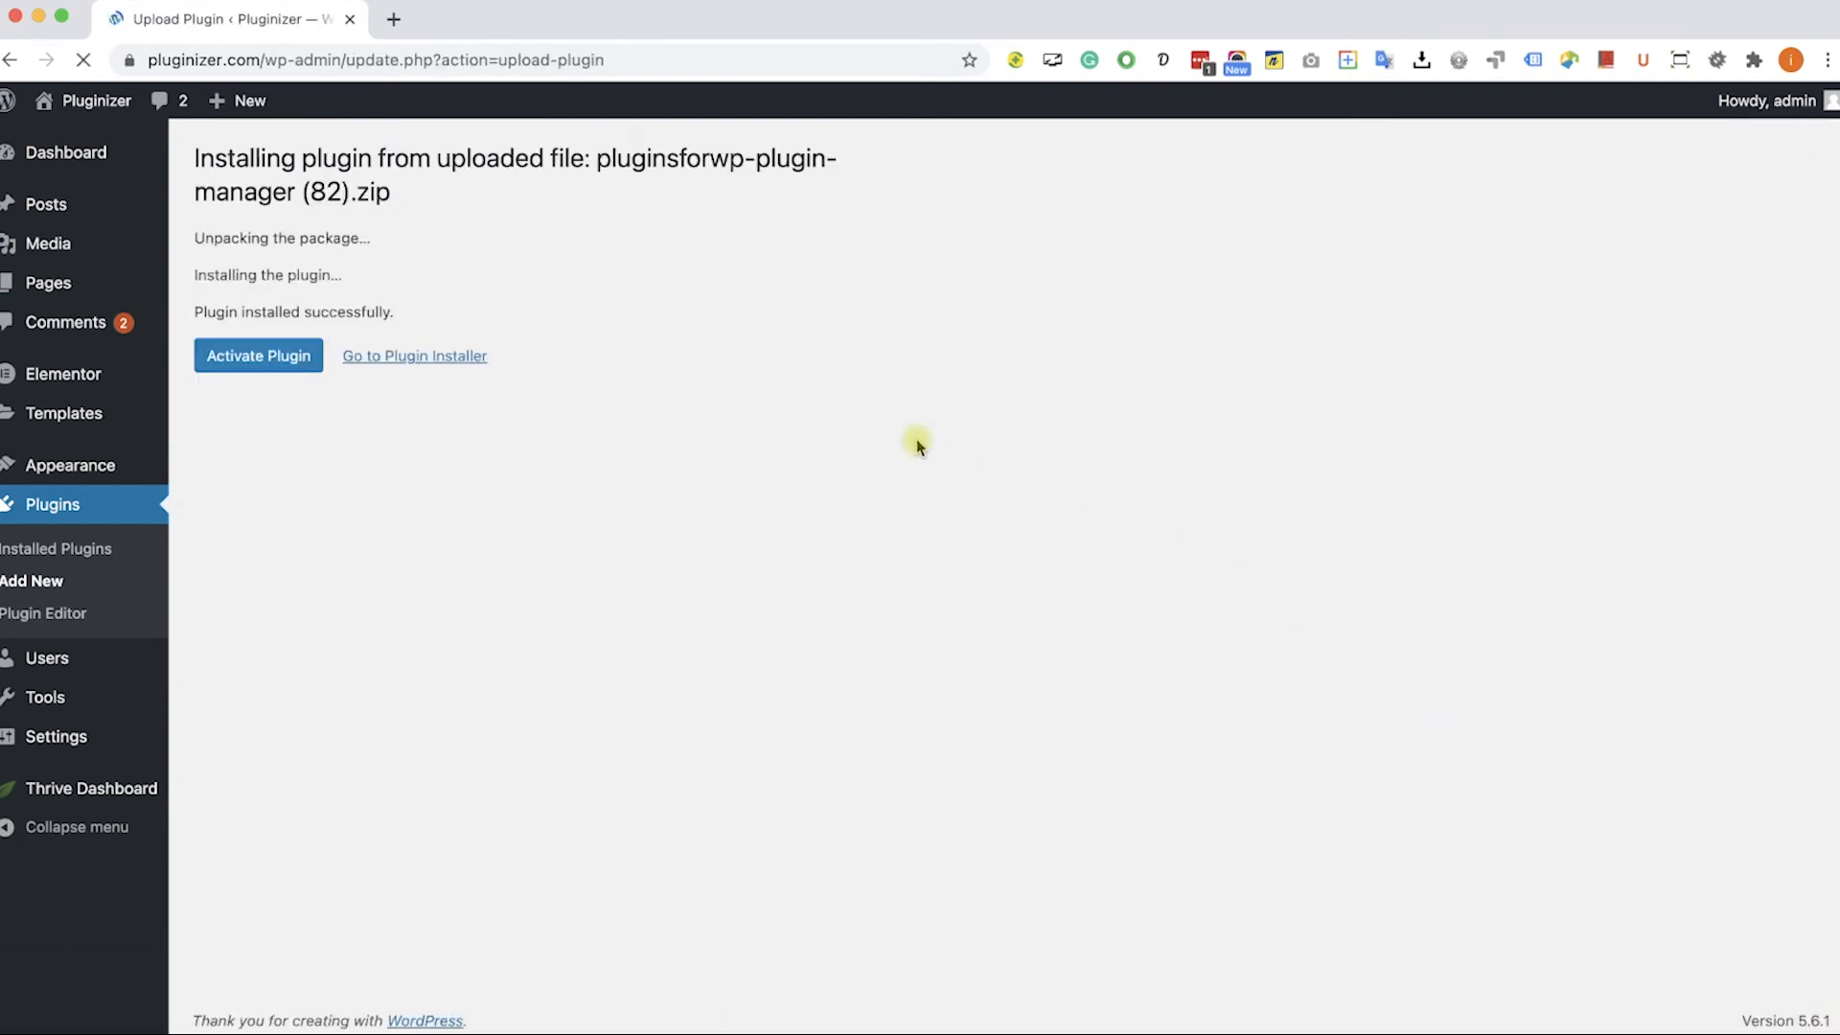
left_click(257, 356)
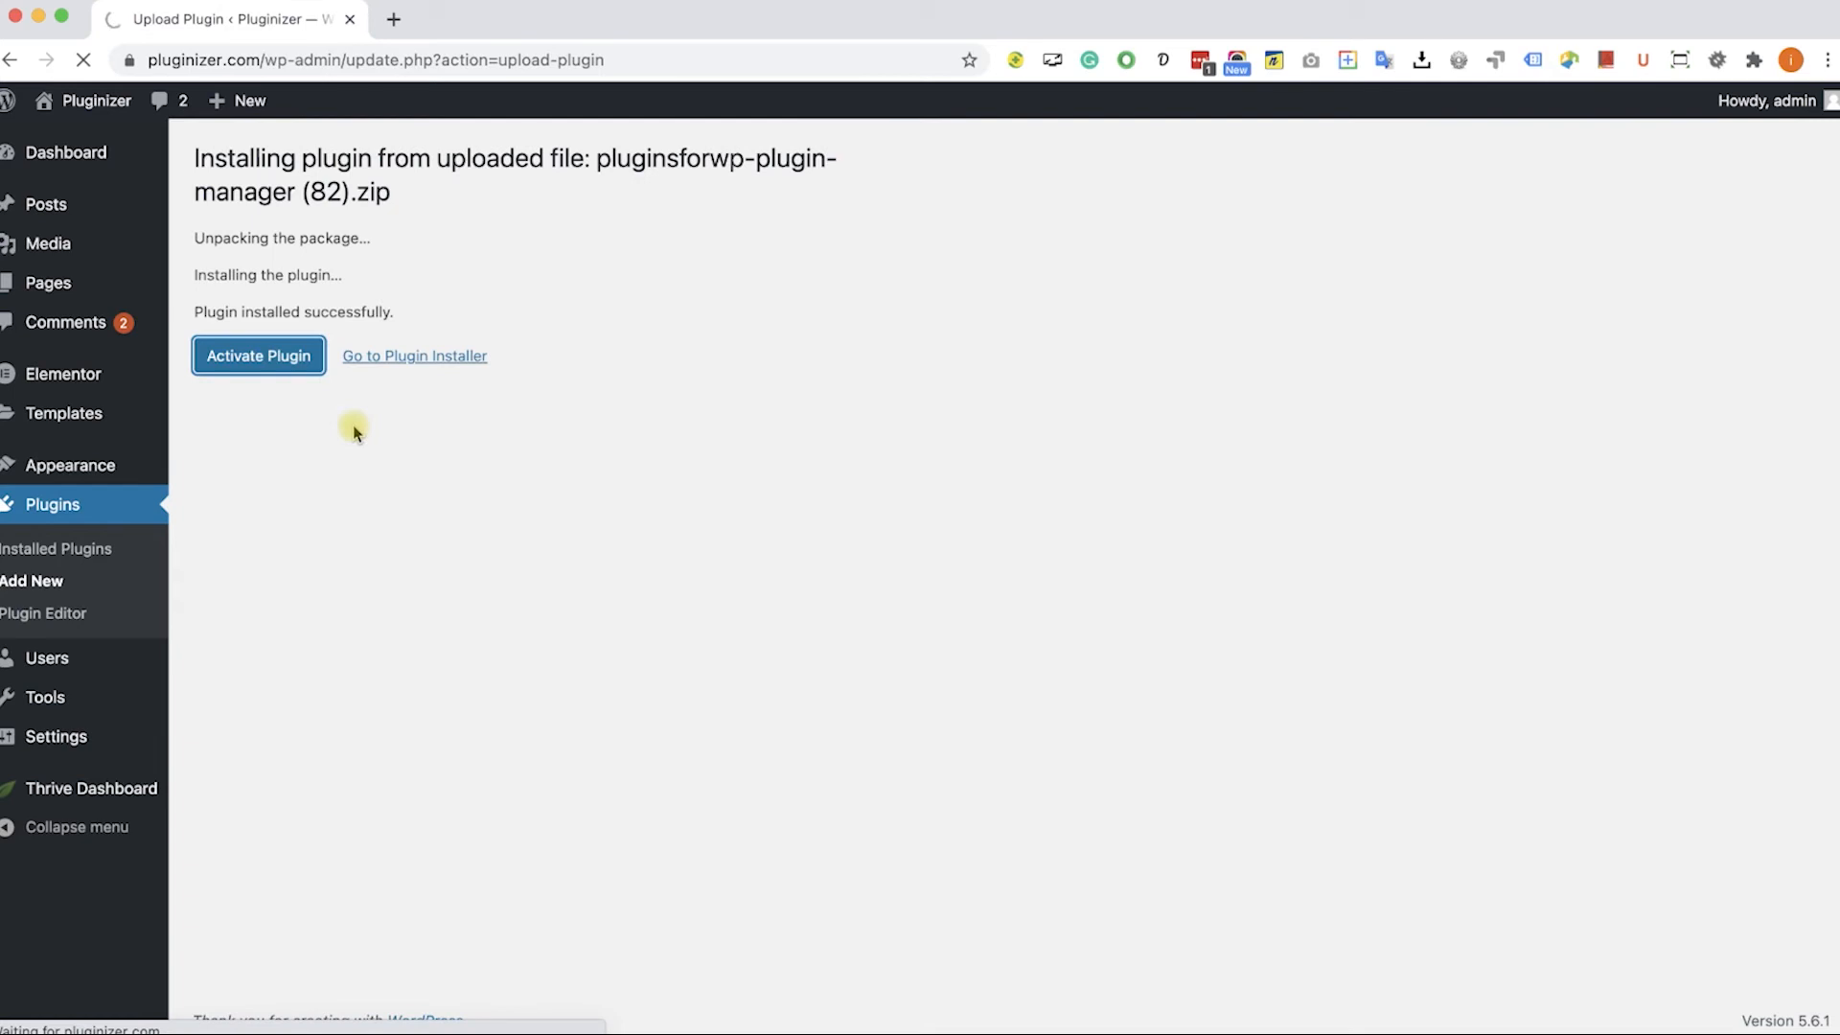
left_click(257, 355)
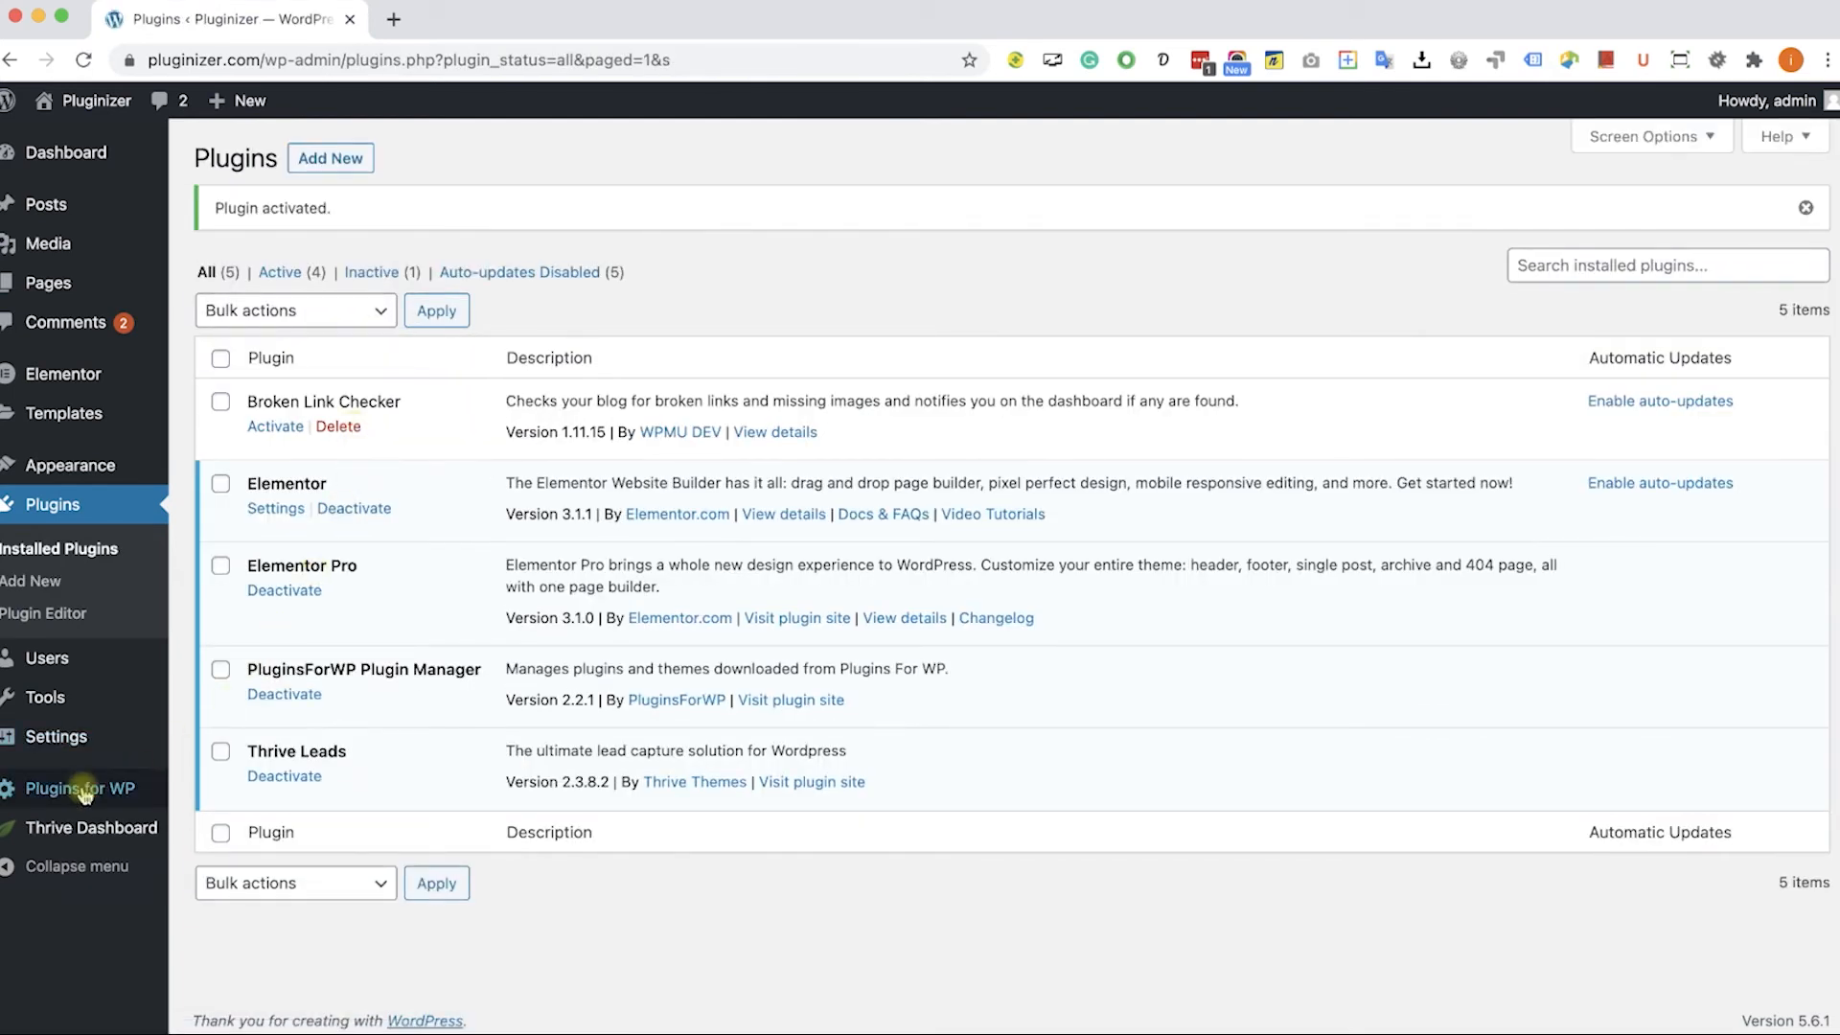
left_click(79, 788)
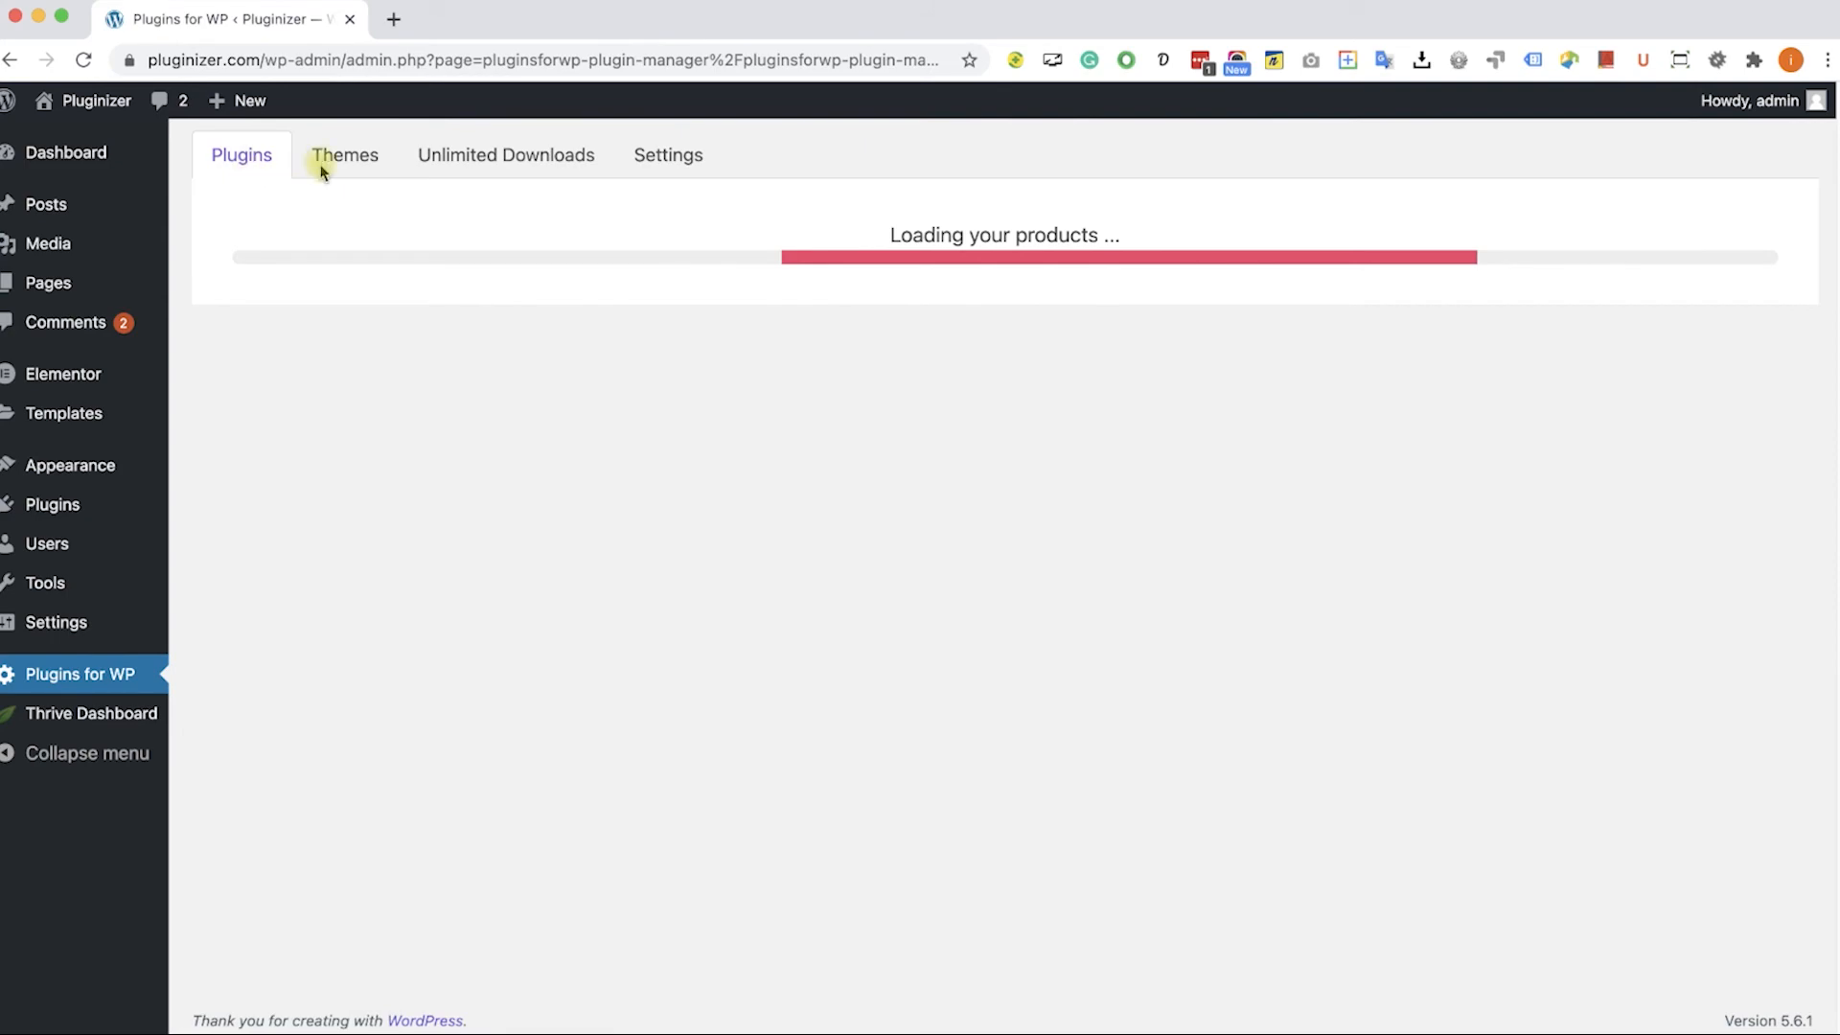
Search the catalogue for 'woocommerce' and start buying MailChimp for WooCommerce Memberships.
type("woocommerce")
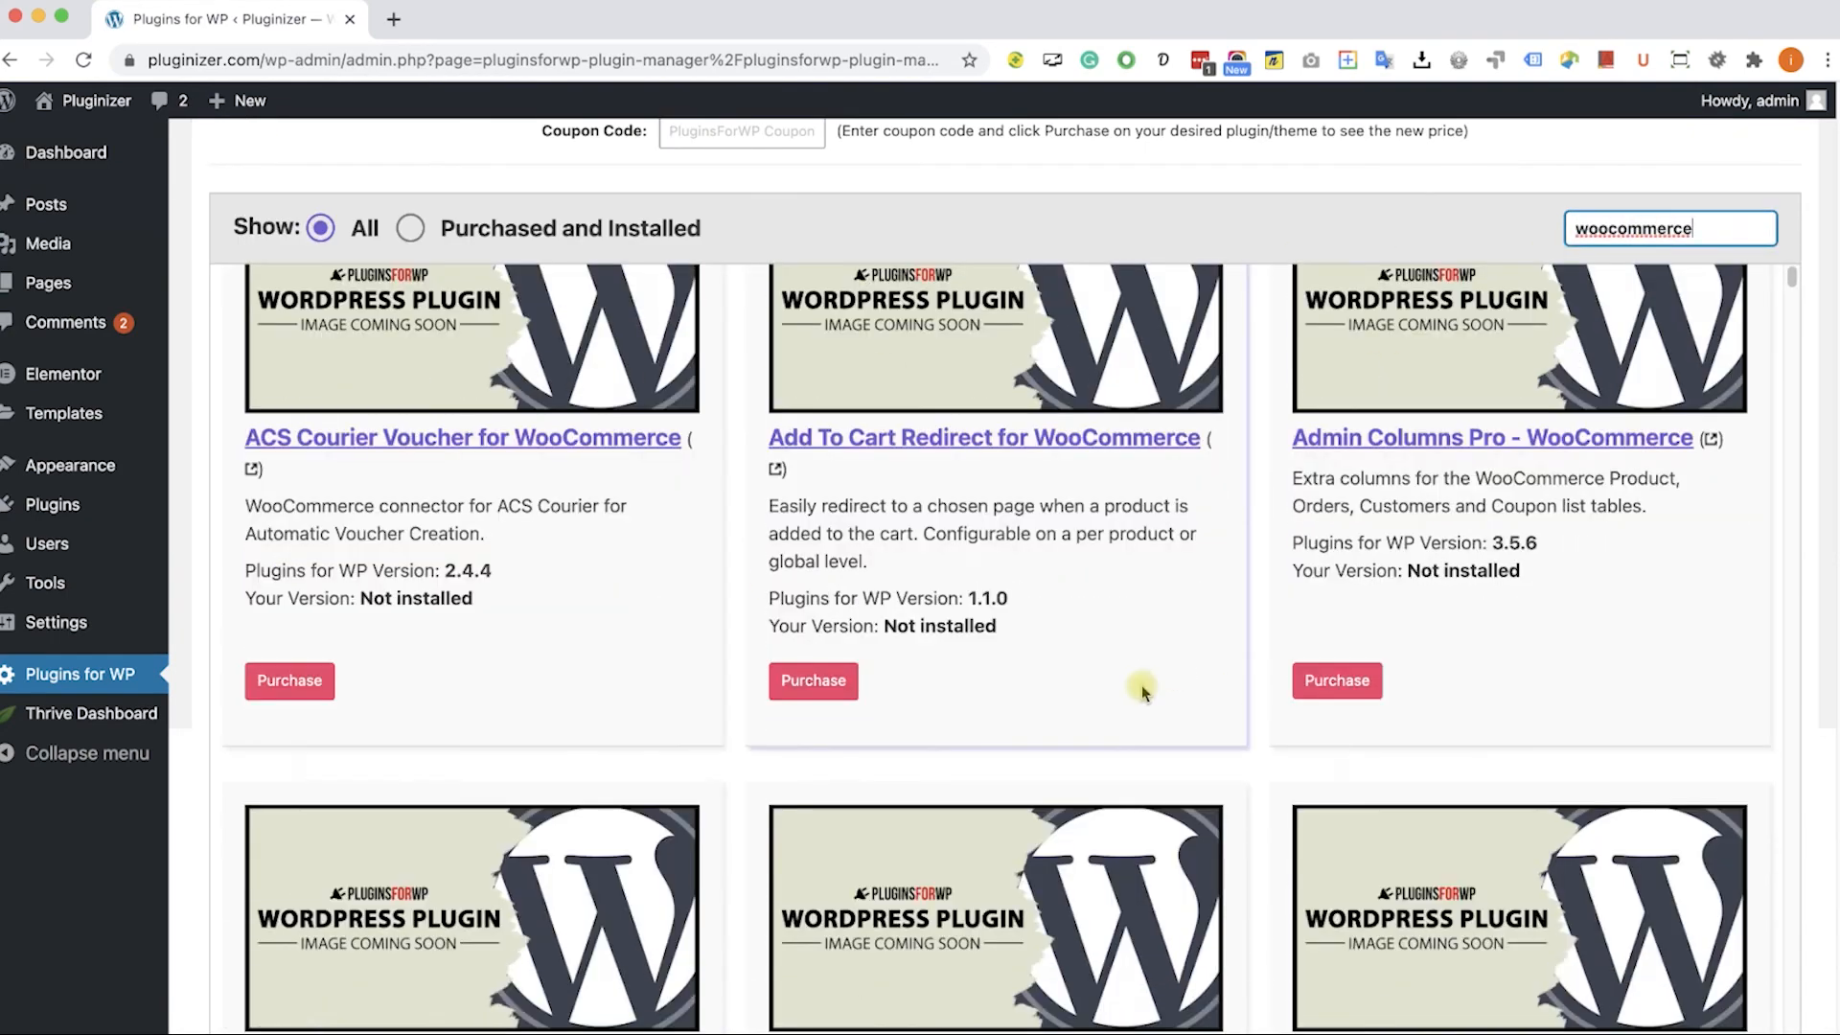
scroll("down", 3)
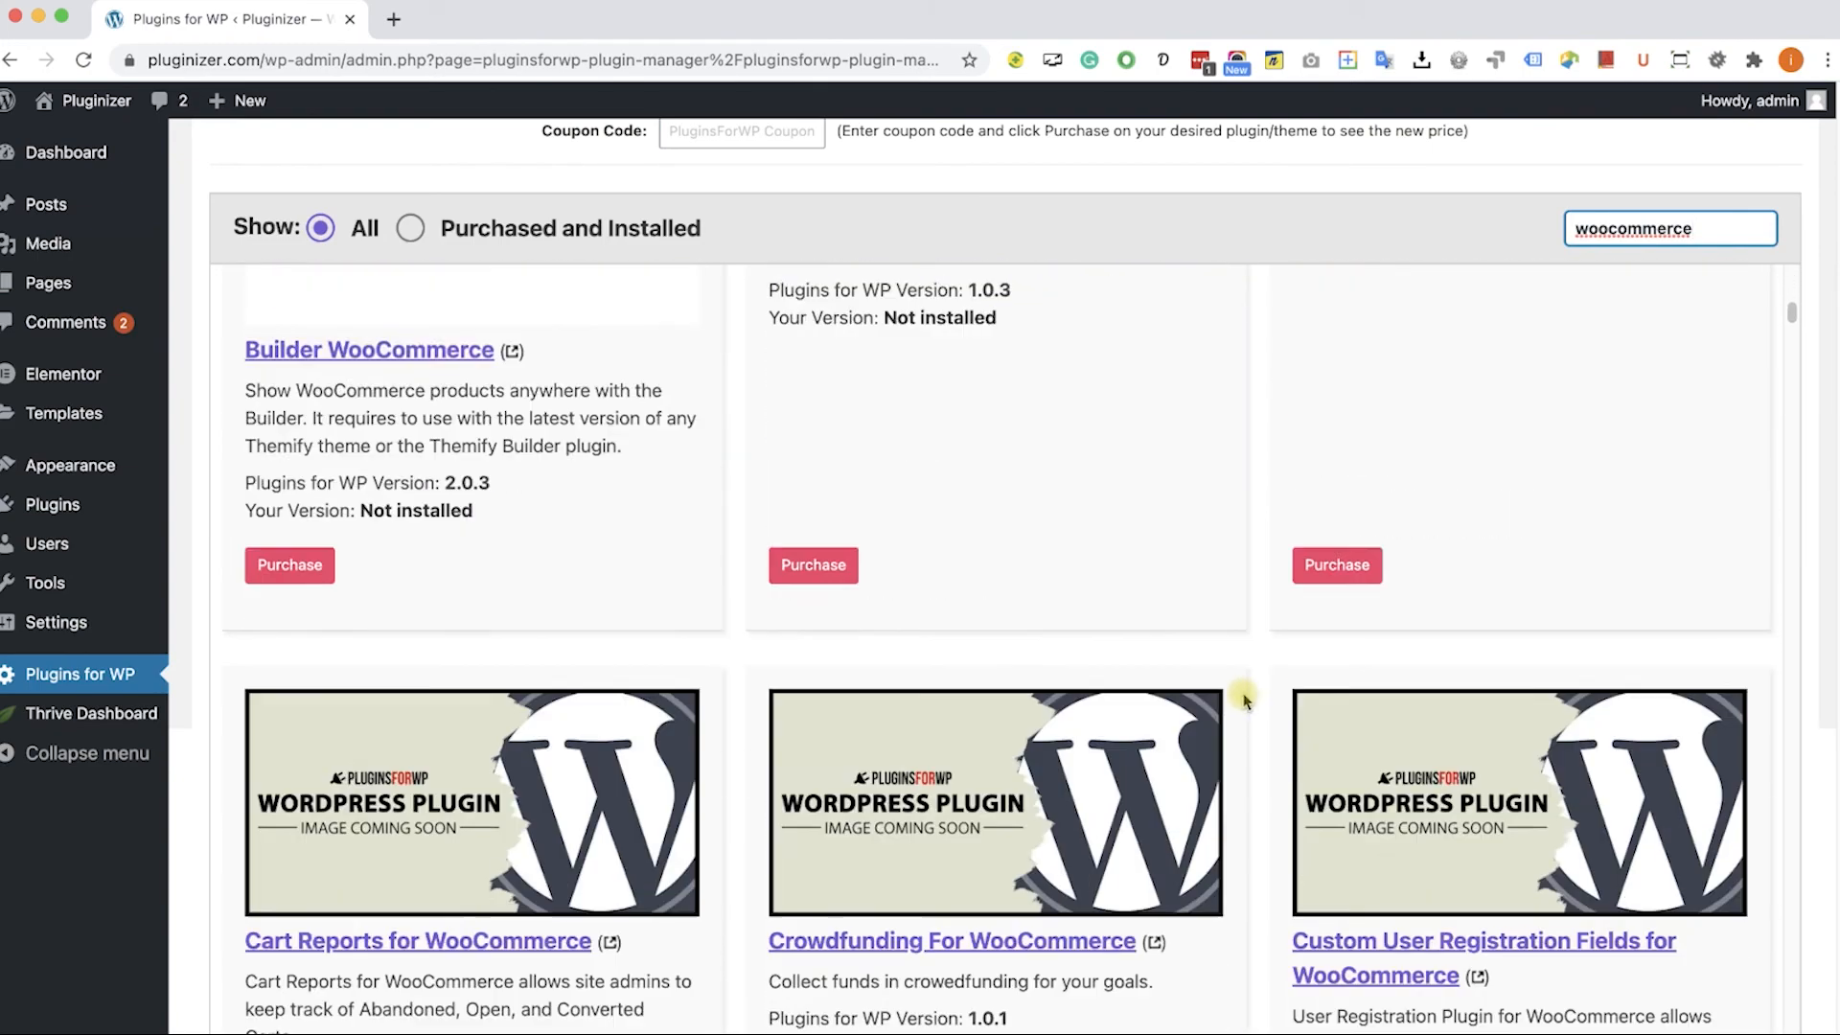
scroll("down", 3)
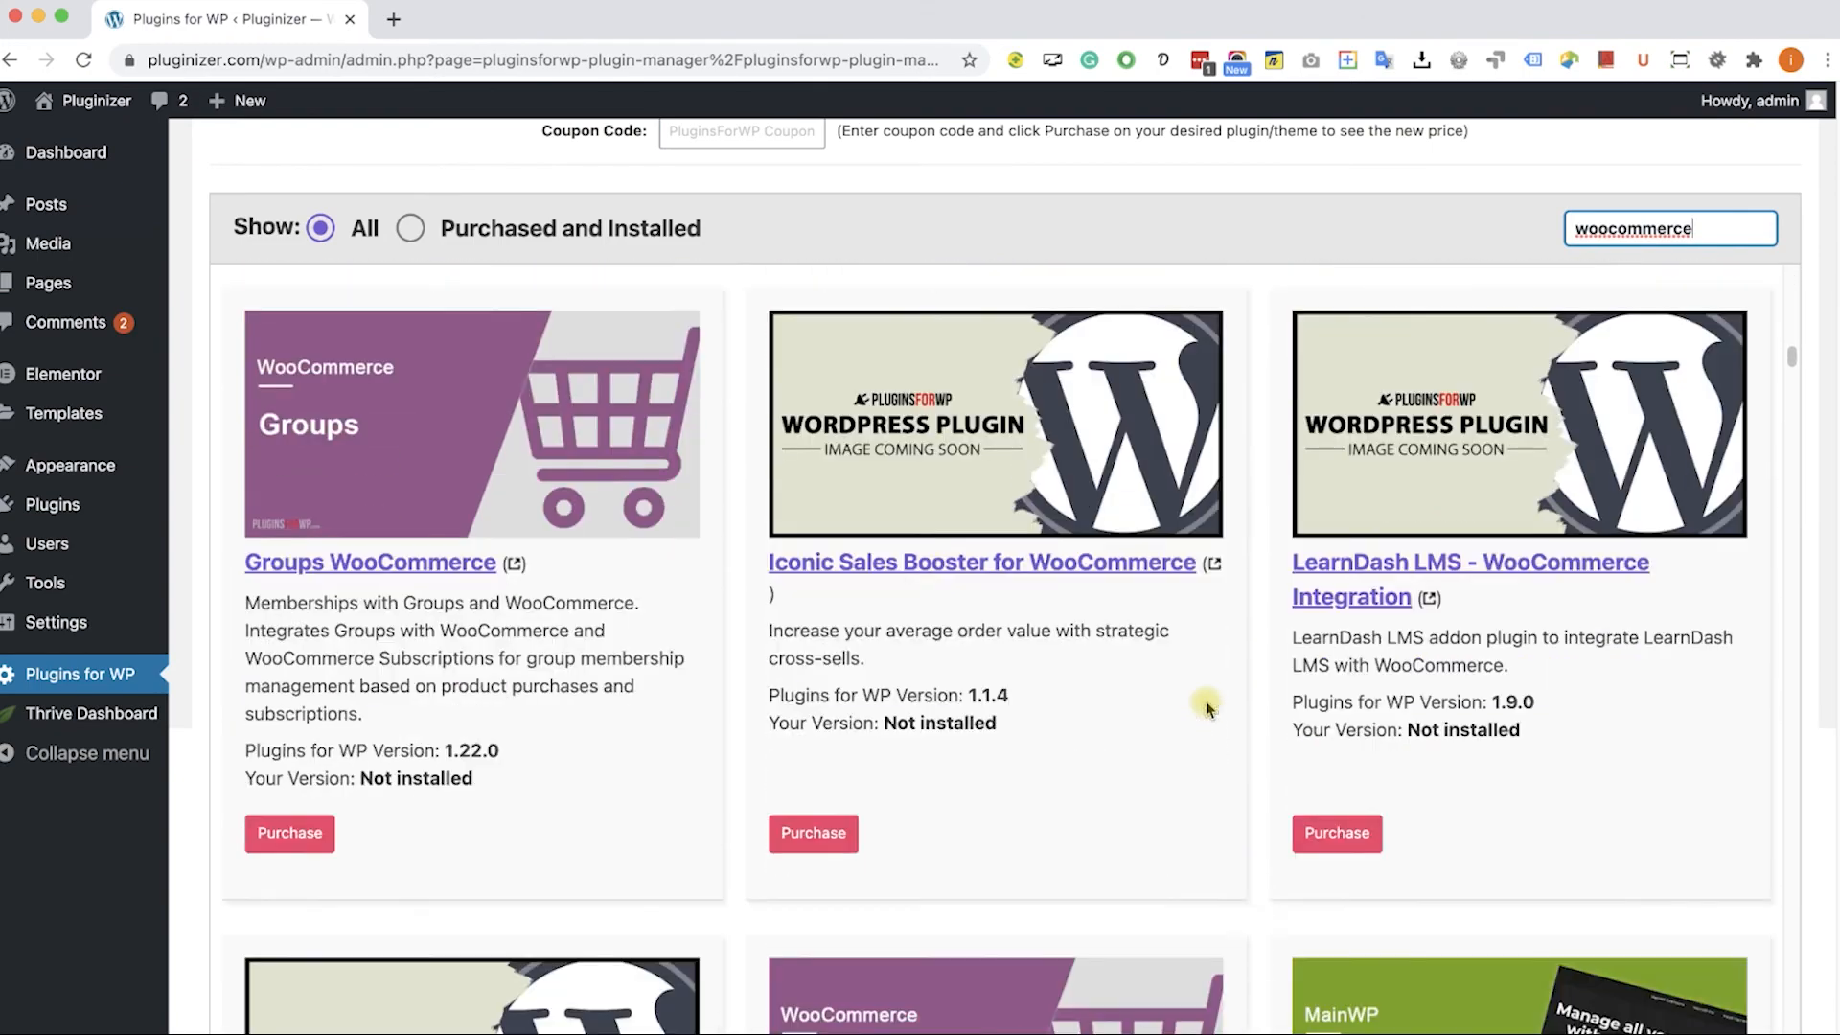
scroll("down", 3)
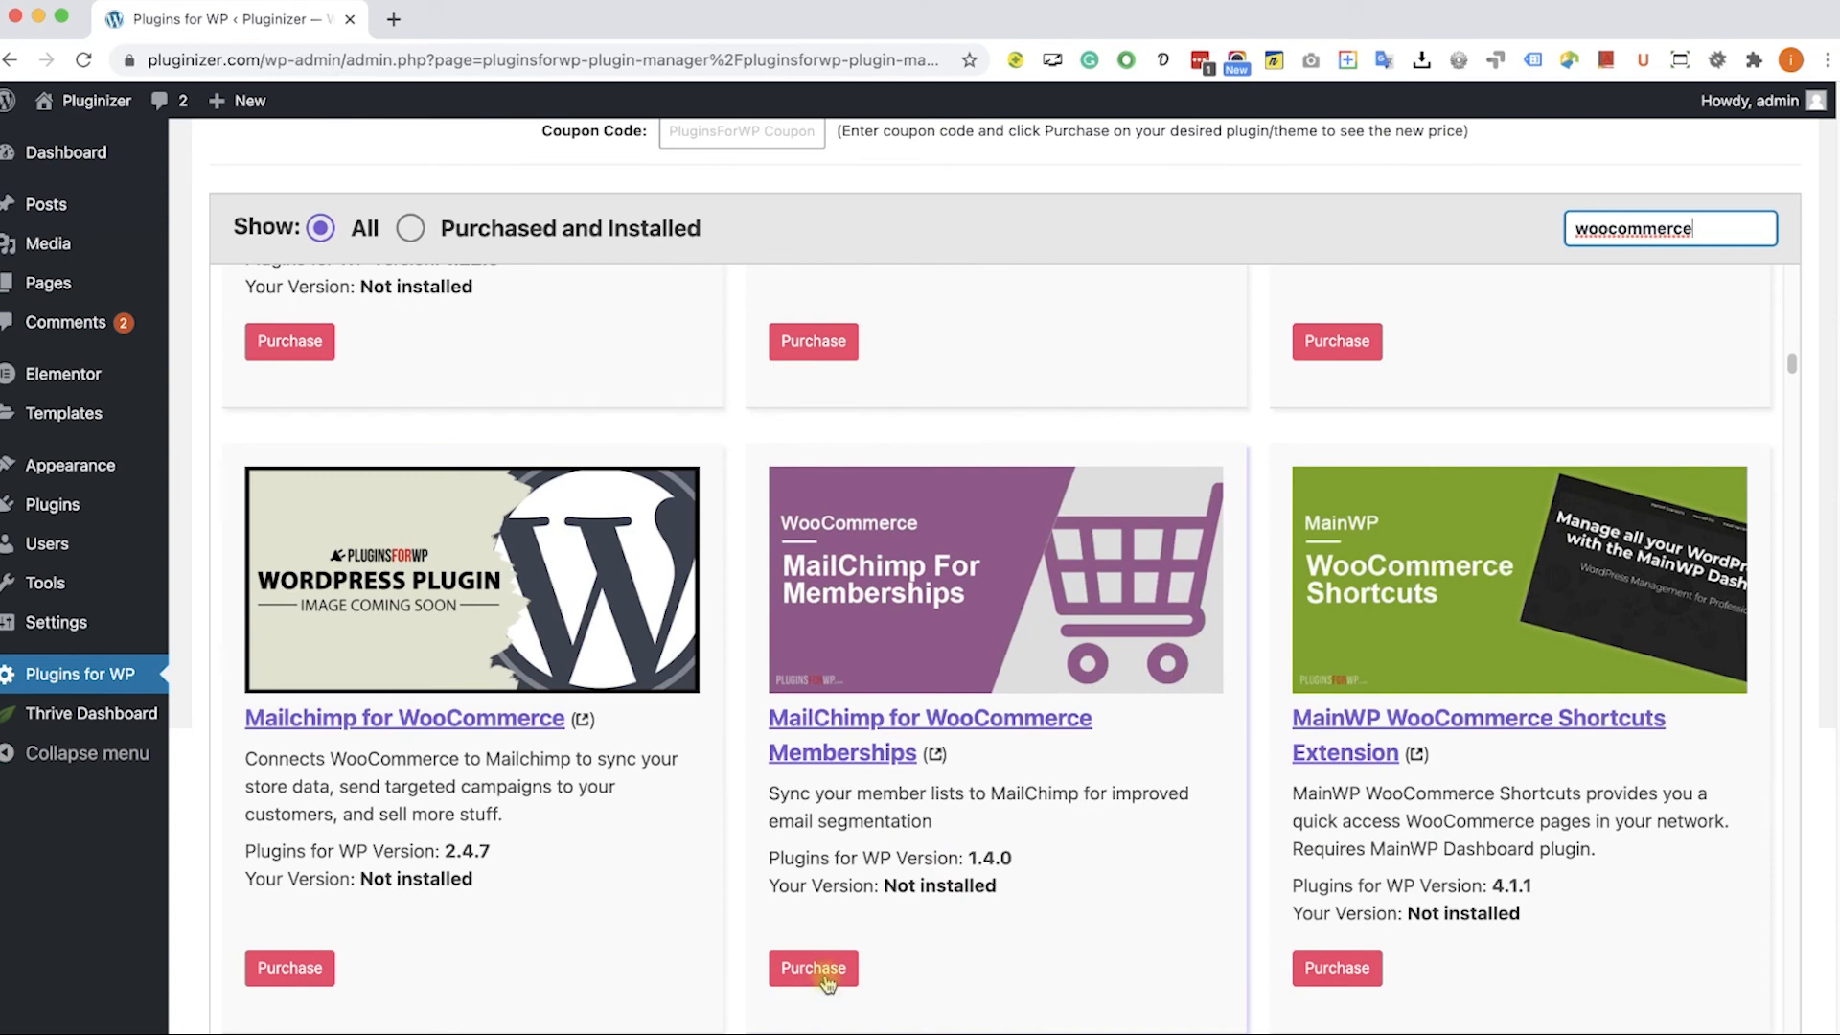
left_click(812, 968)
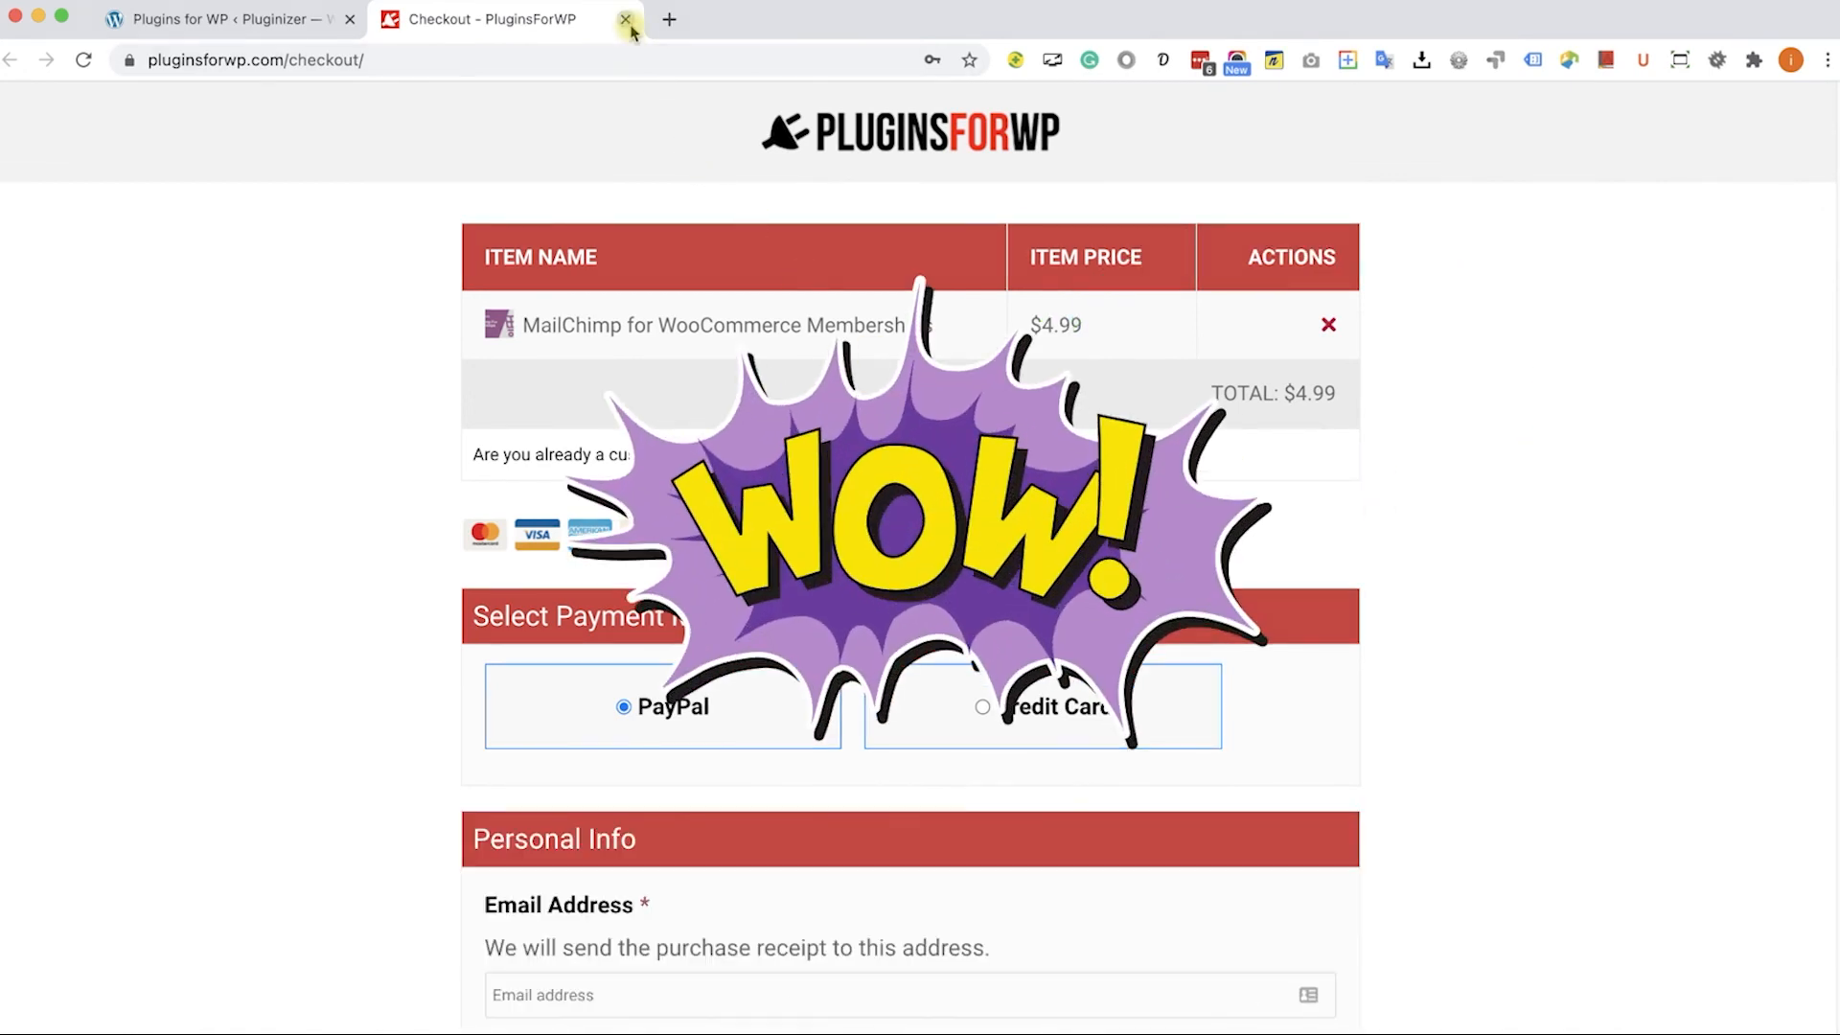
Close the checkout tab and view the Unlimited Downloads plans.
left_click(626, 20)
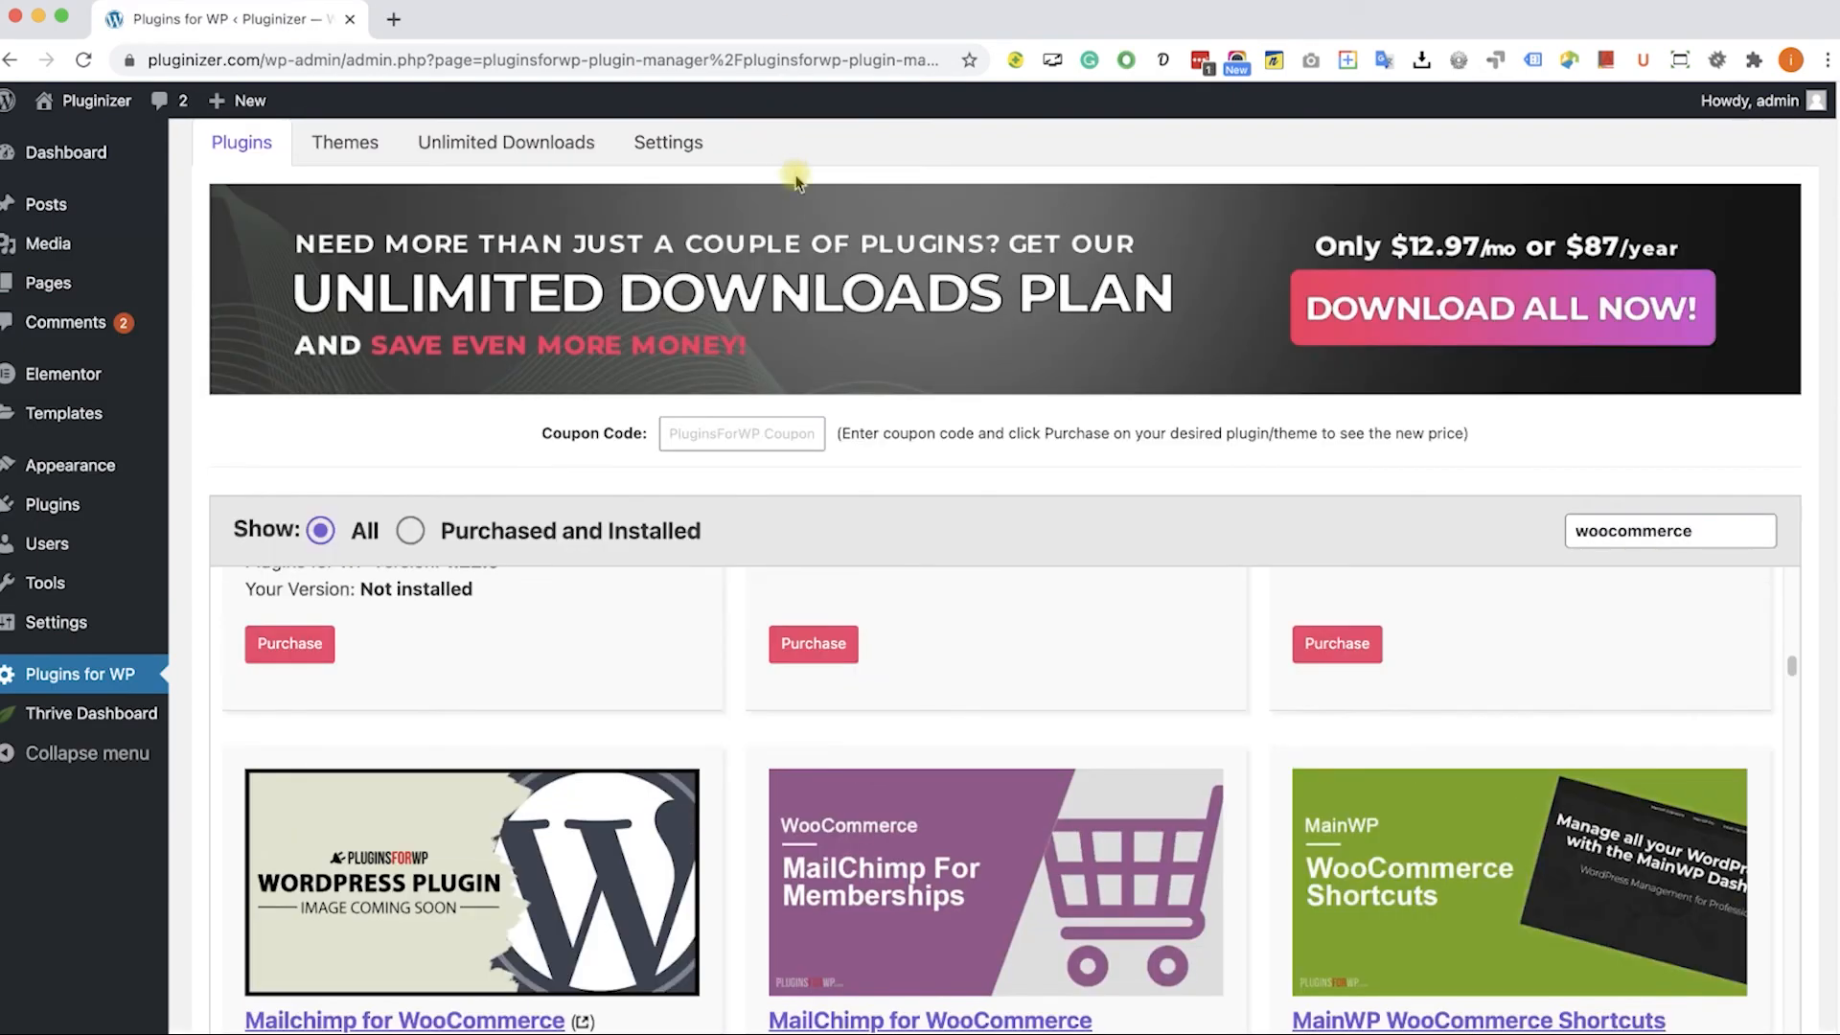
left_click(507, 142)
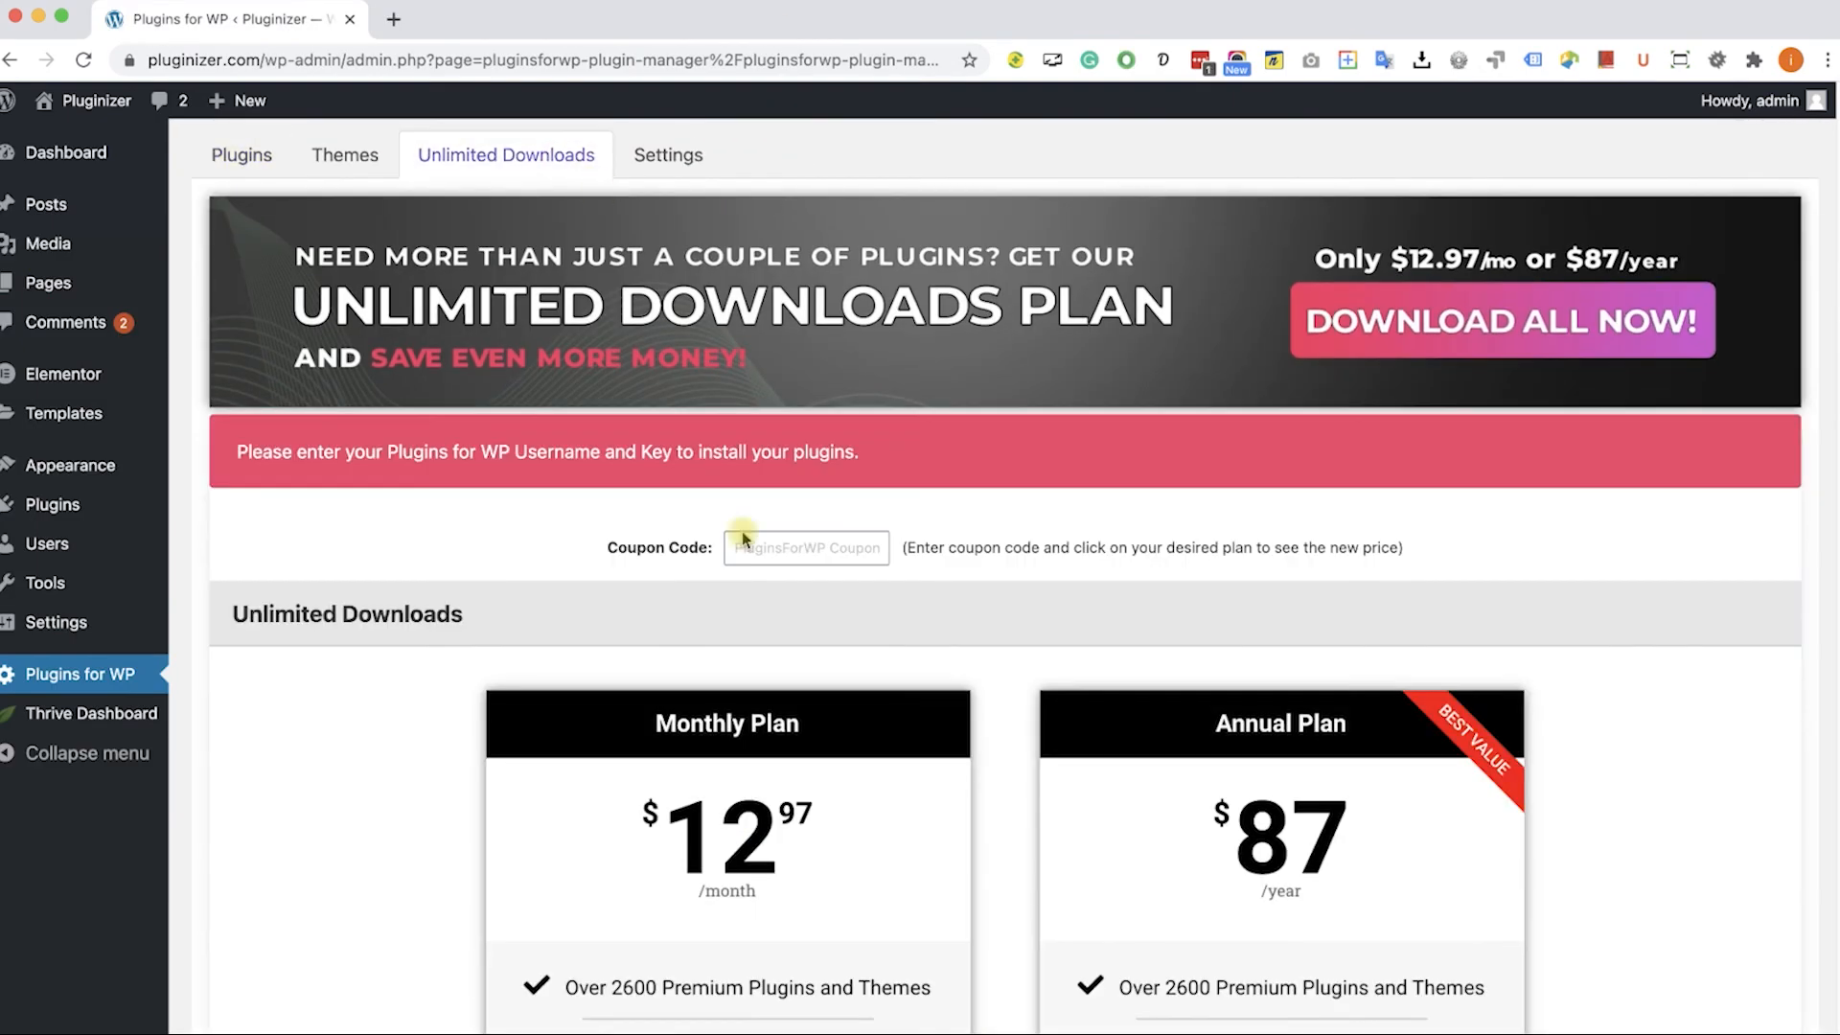
scroll("down", 3)
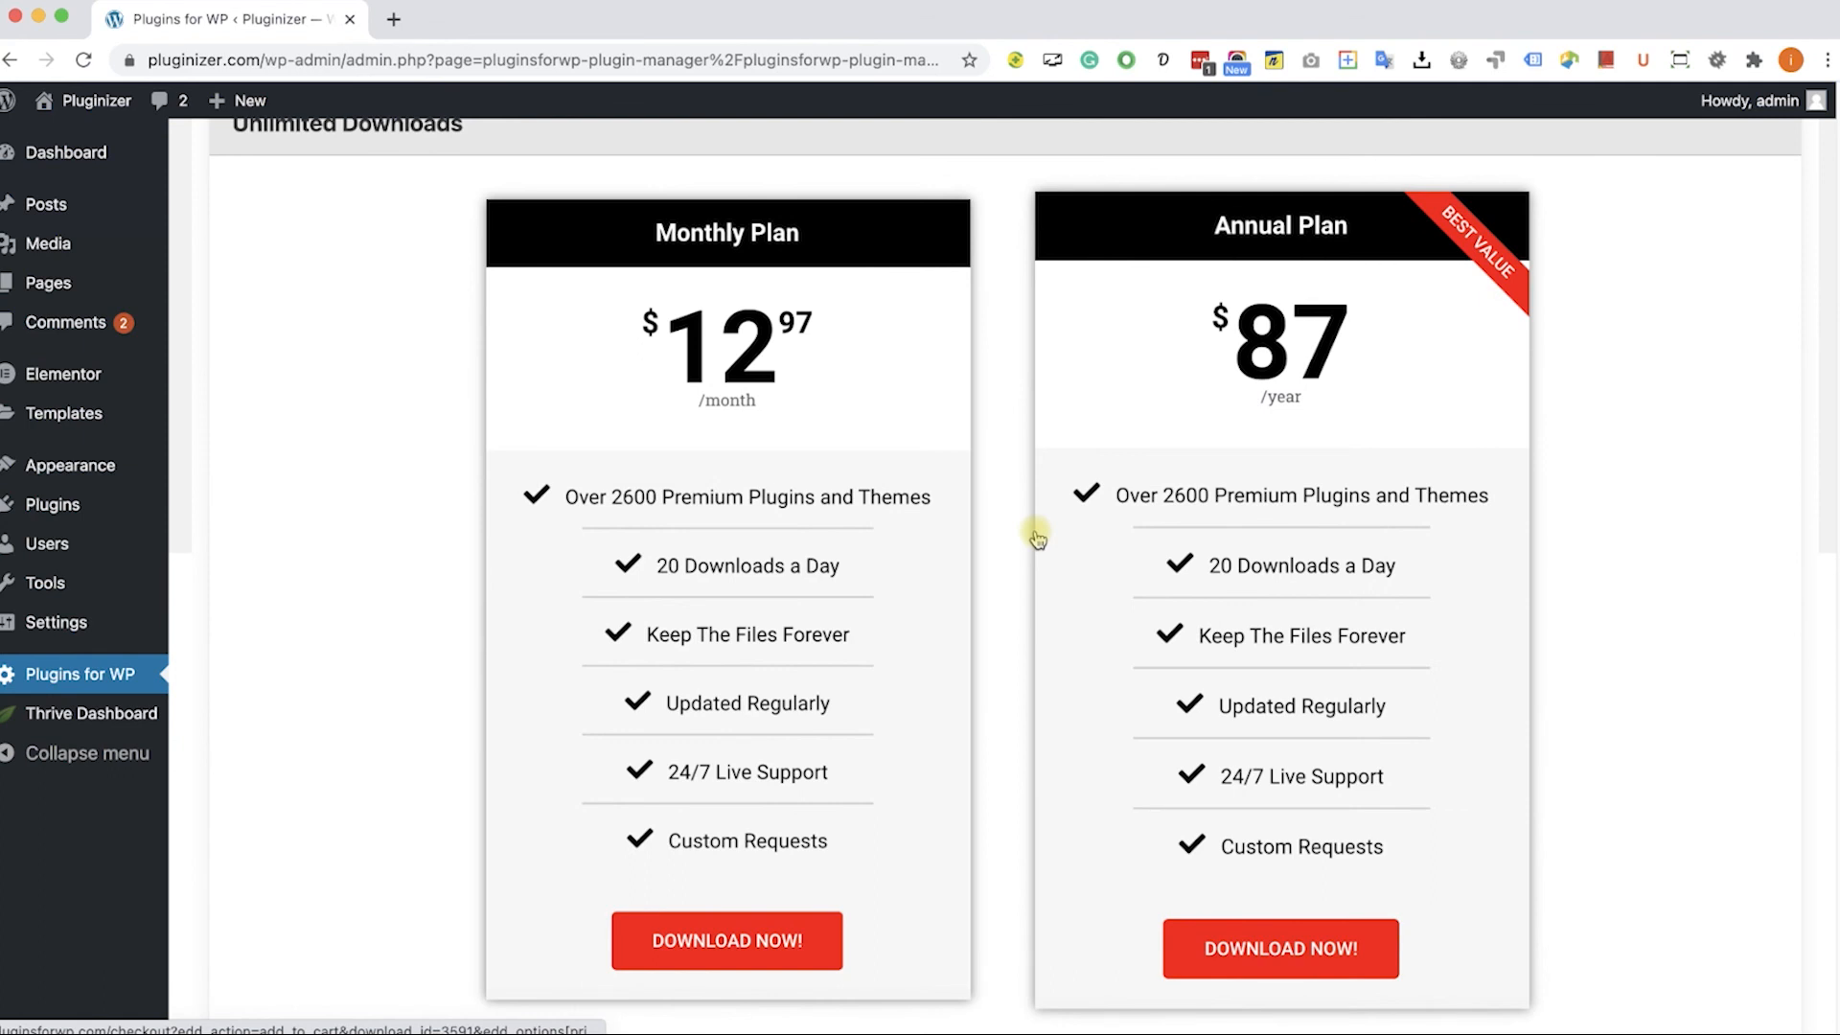